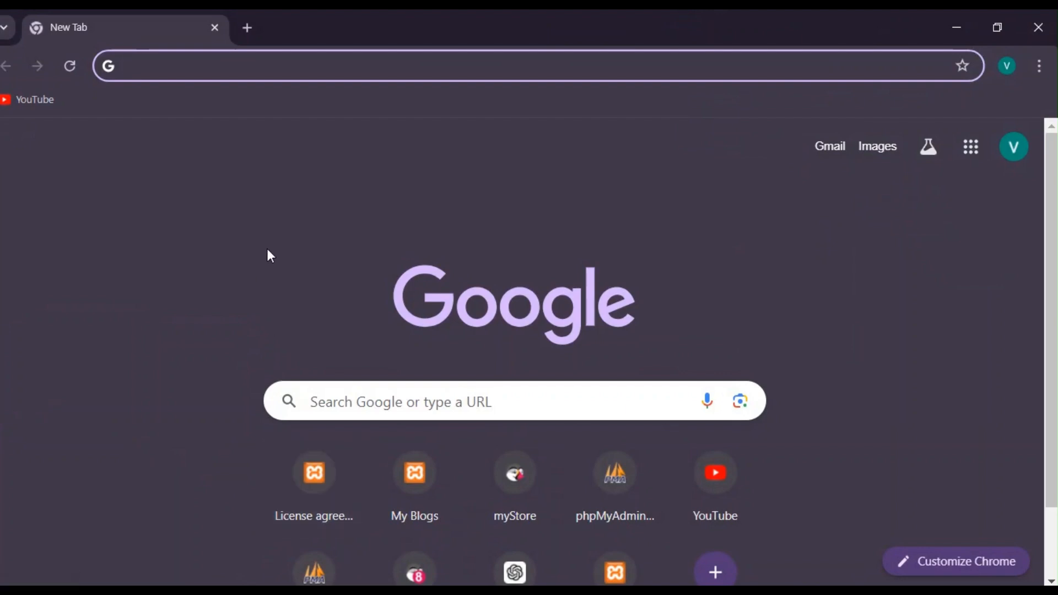
Search 'download xampp' and open Apache Friends' download page showing Windows installer versions.
click(245, 66)
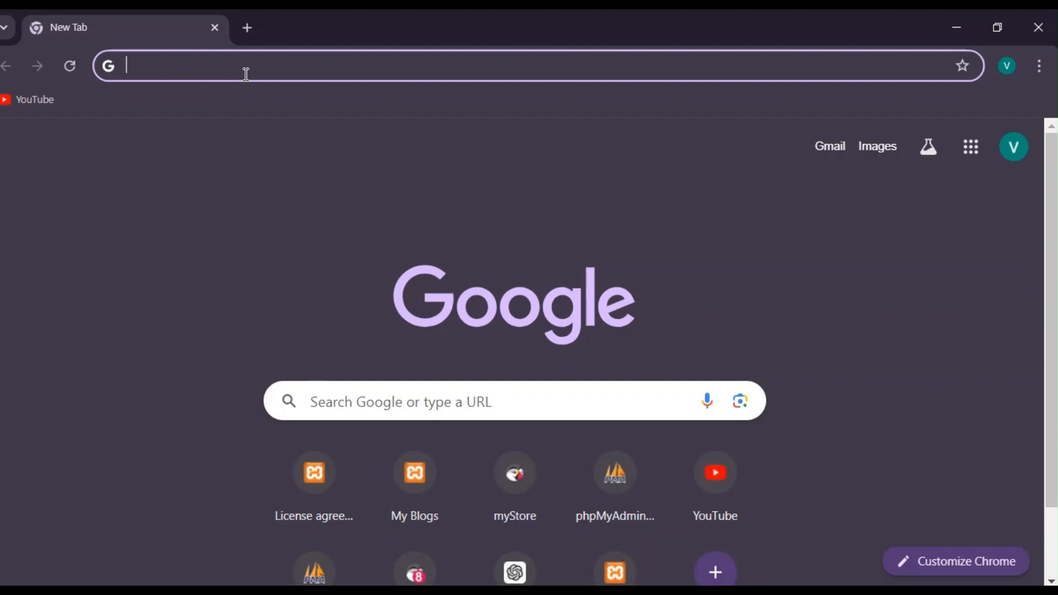
text(download xampp)
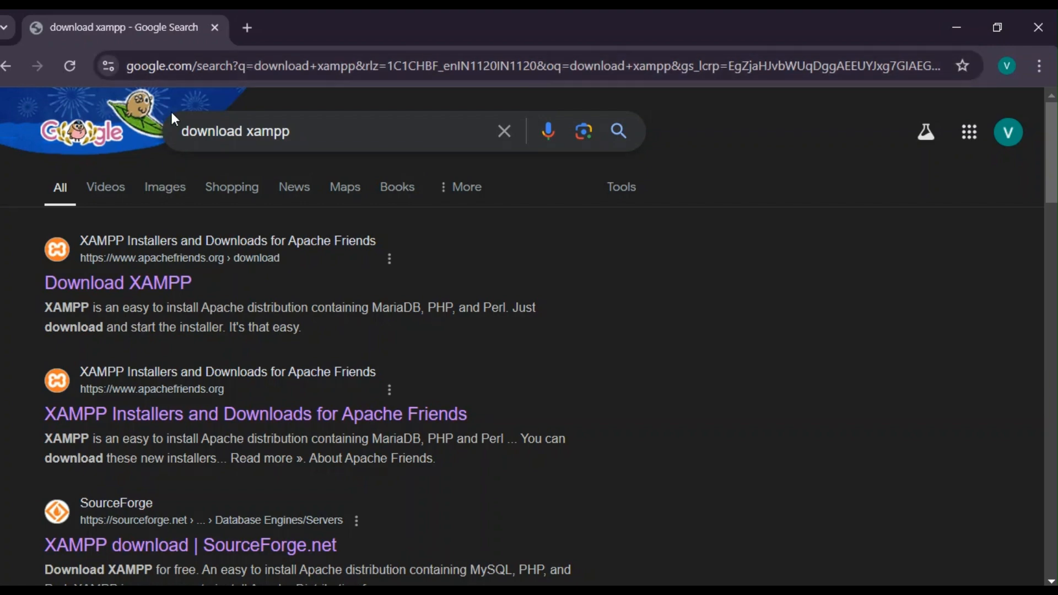
click(117, 283)
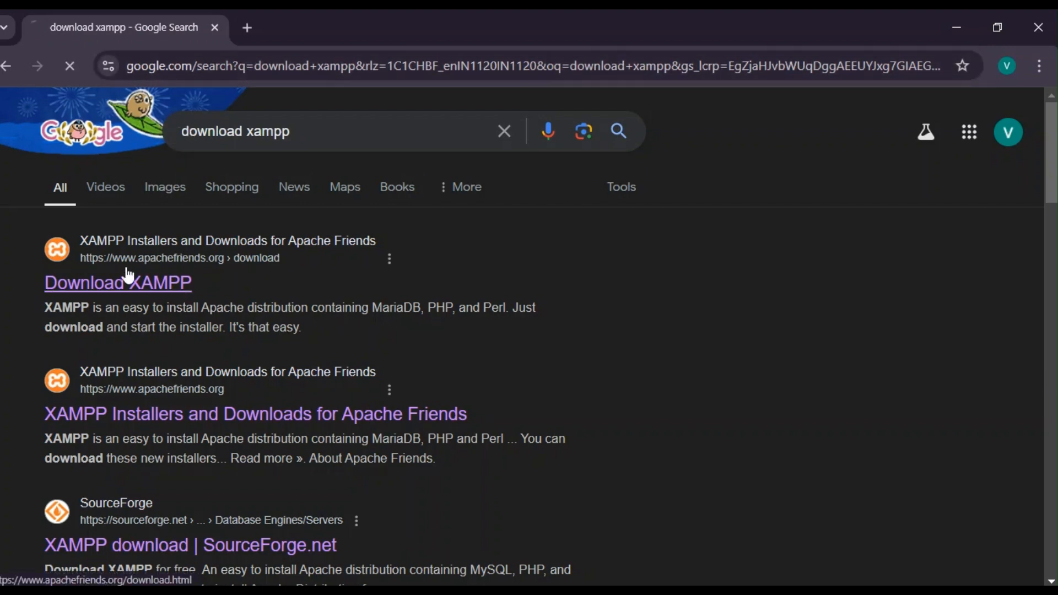
click(117, 282)
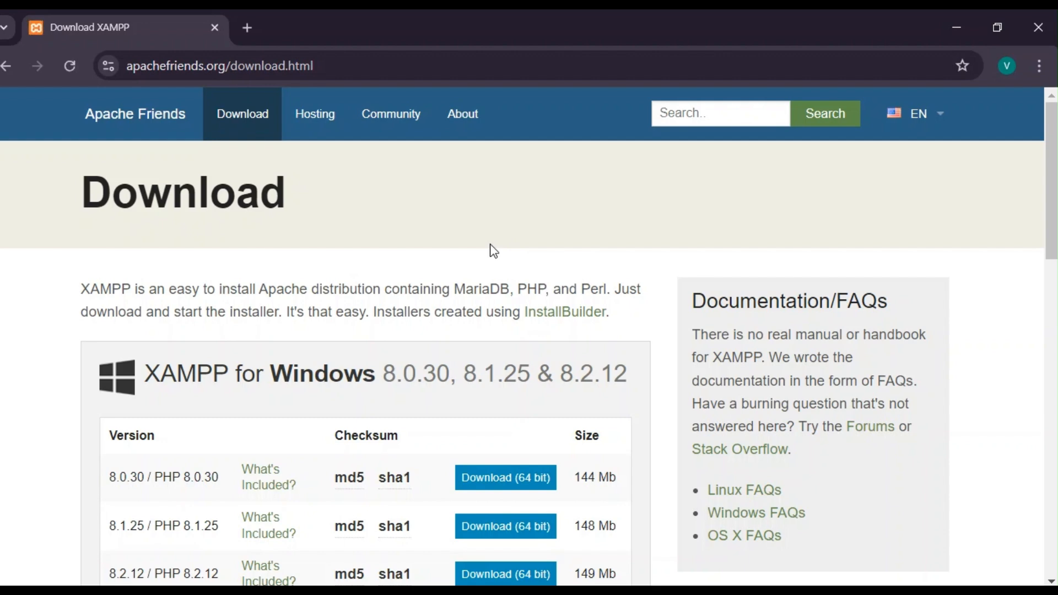
scroll(down, 3)
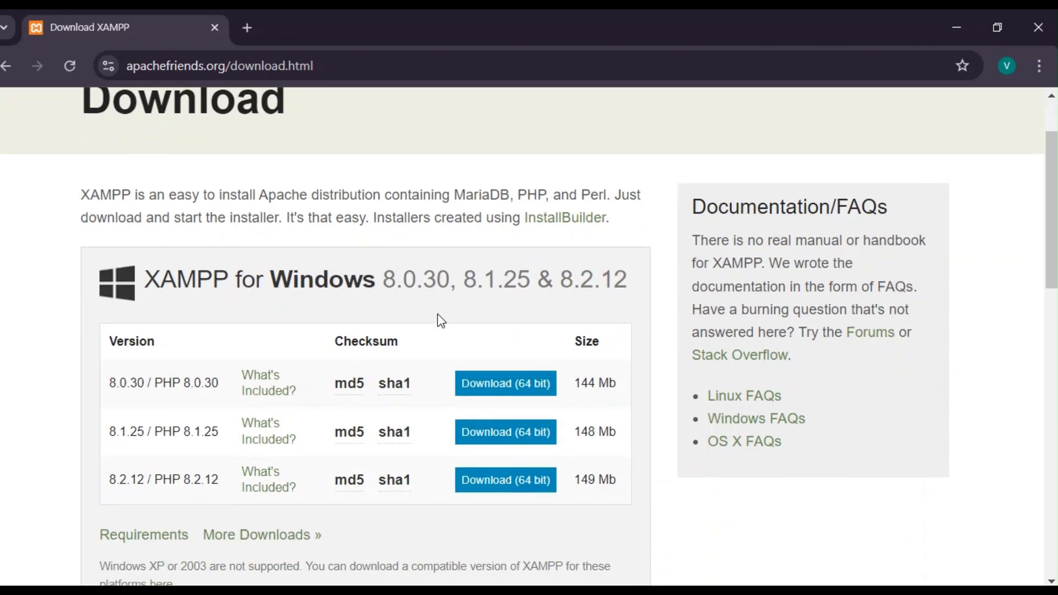
scroll(down, 3)
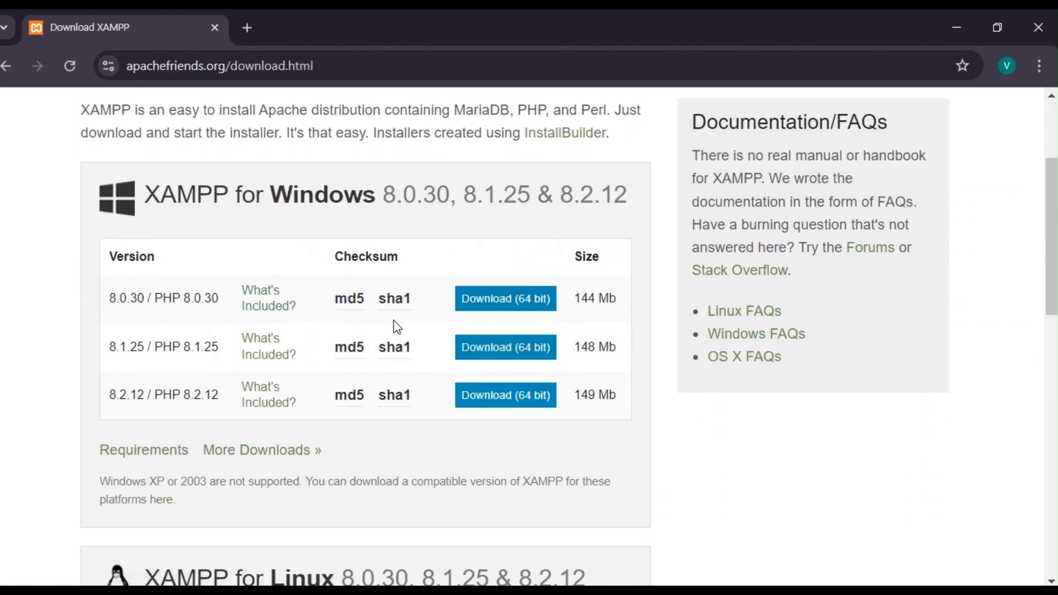
mouse_move(404, 270)
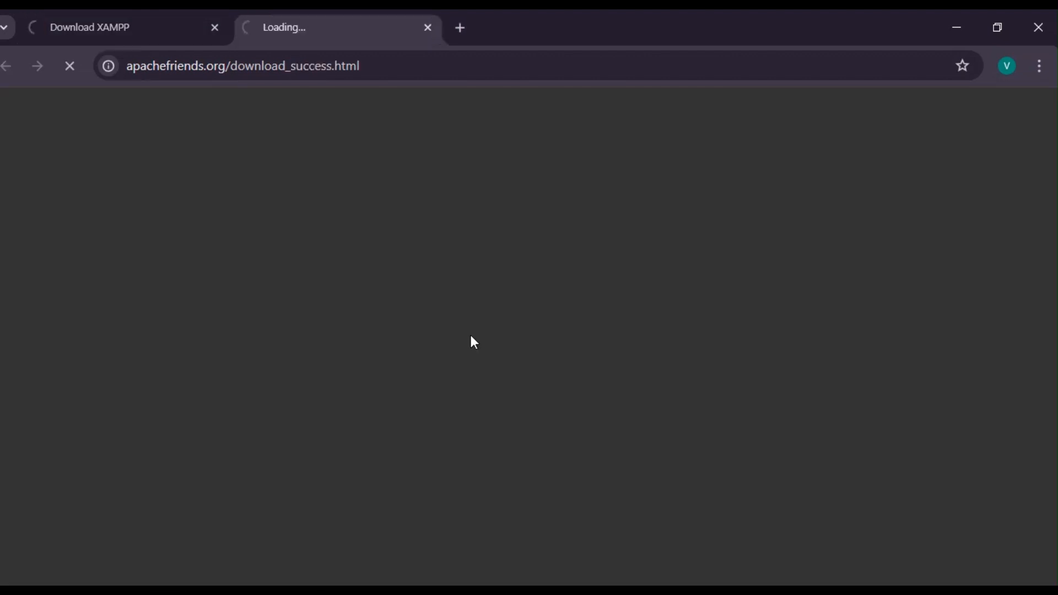
mouse_move(447, 232)
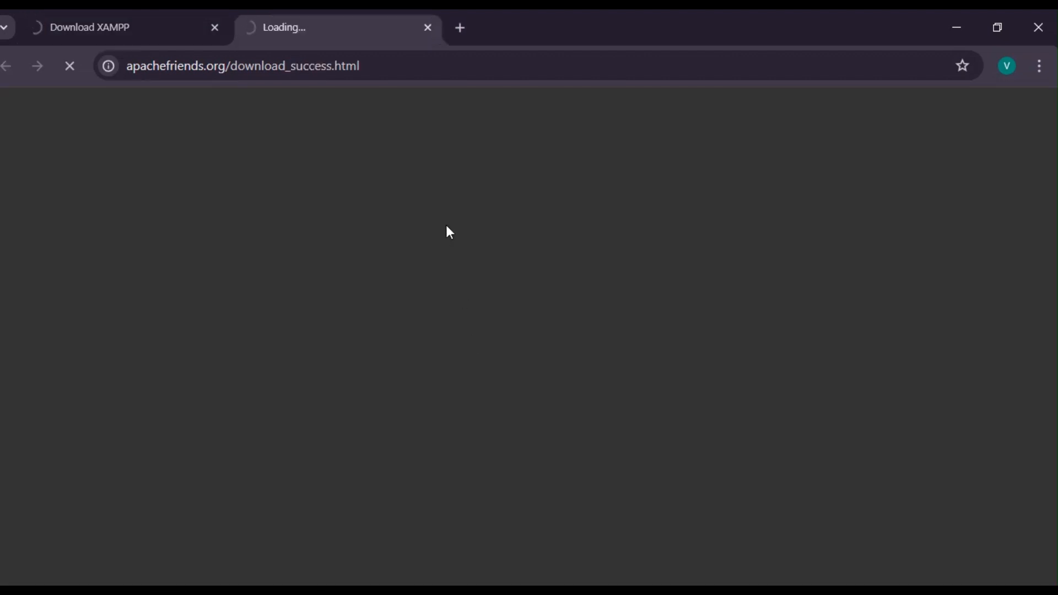
mouse_move(487, 230)
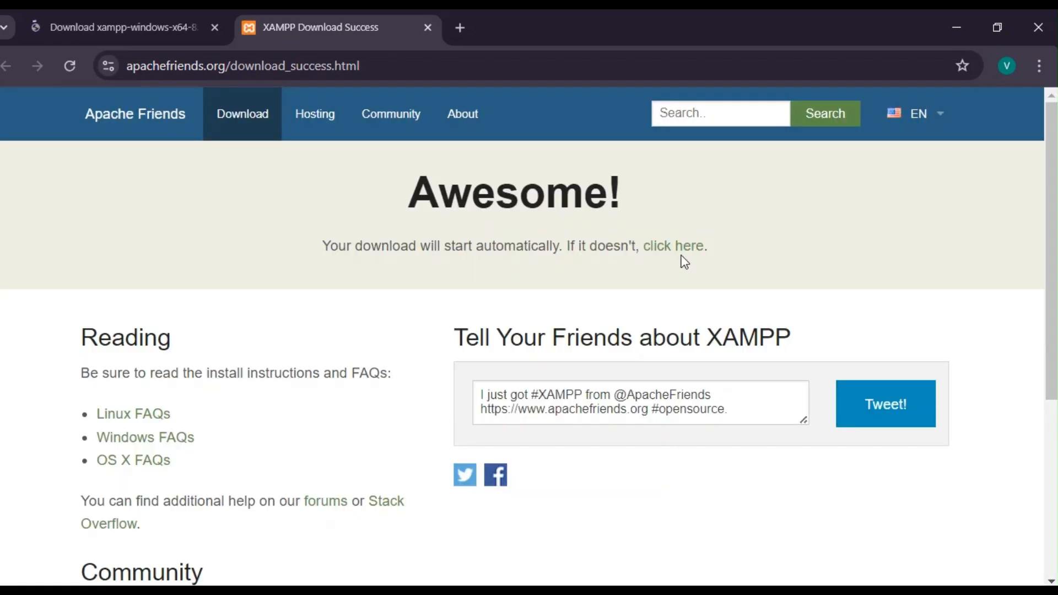
mouse_move(670, 253)
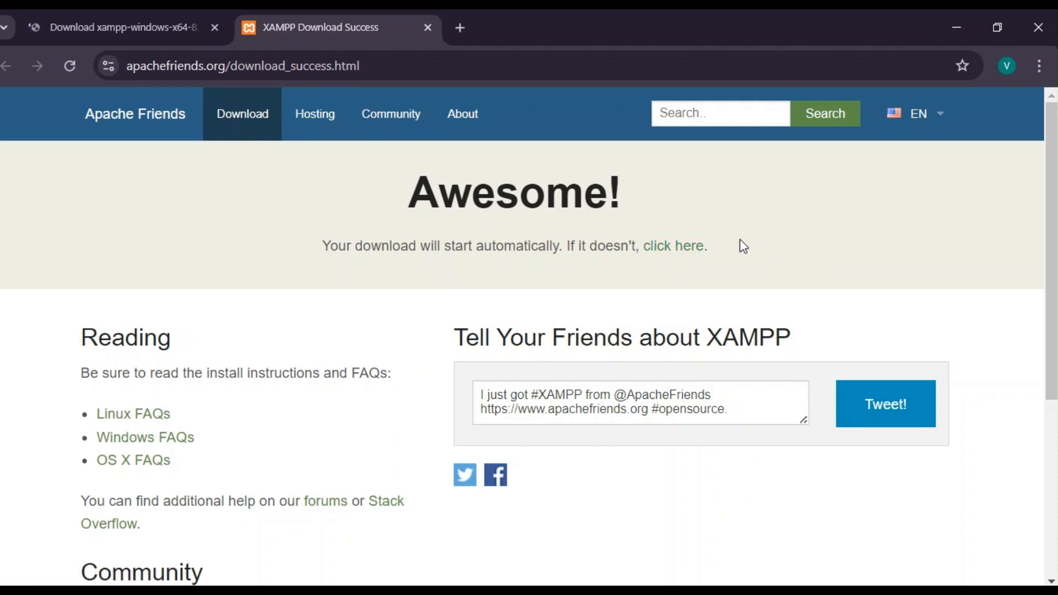
Download the XAMPP 8.1.25 Windows installer and cancel the duplicate 8.2.12 download.
click(673, 246)
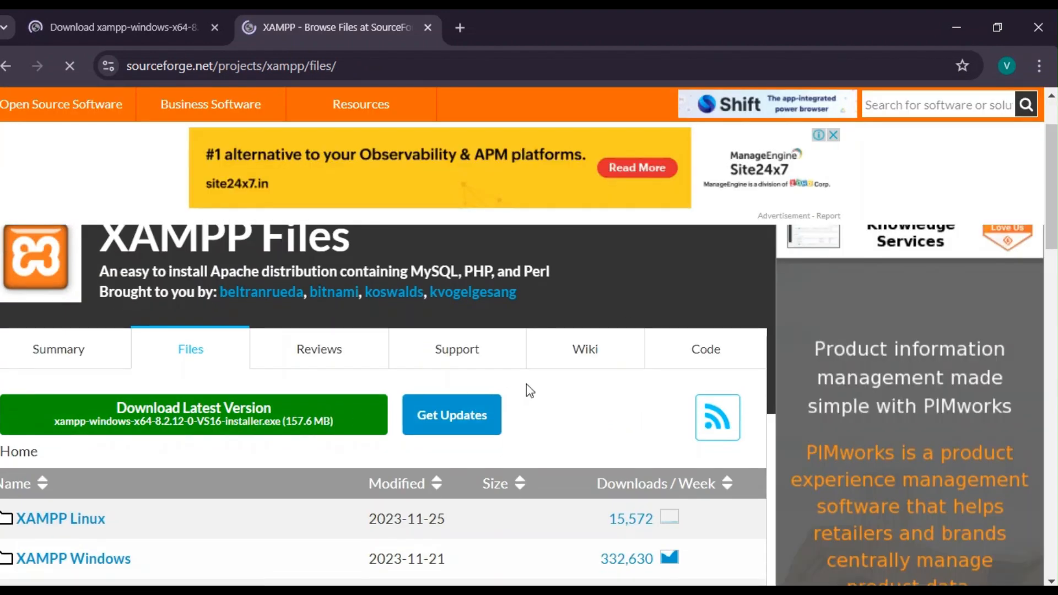
click(194, 414)
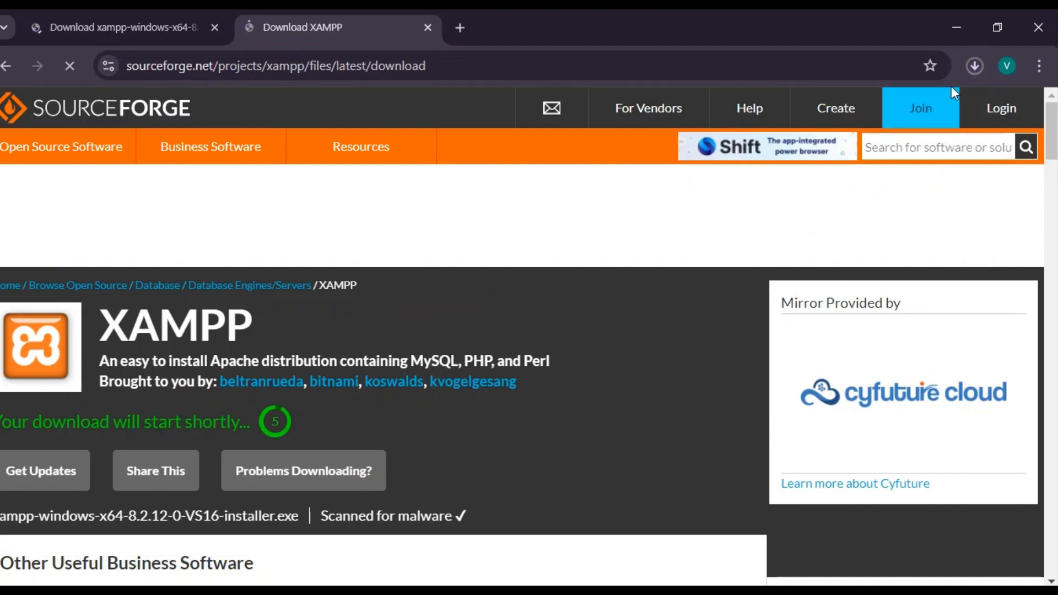
click(974, 65)
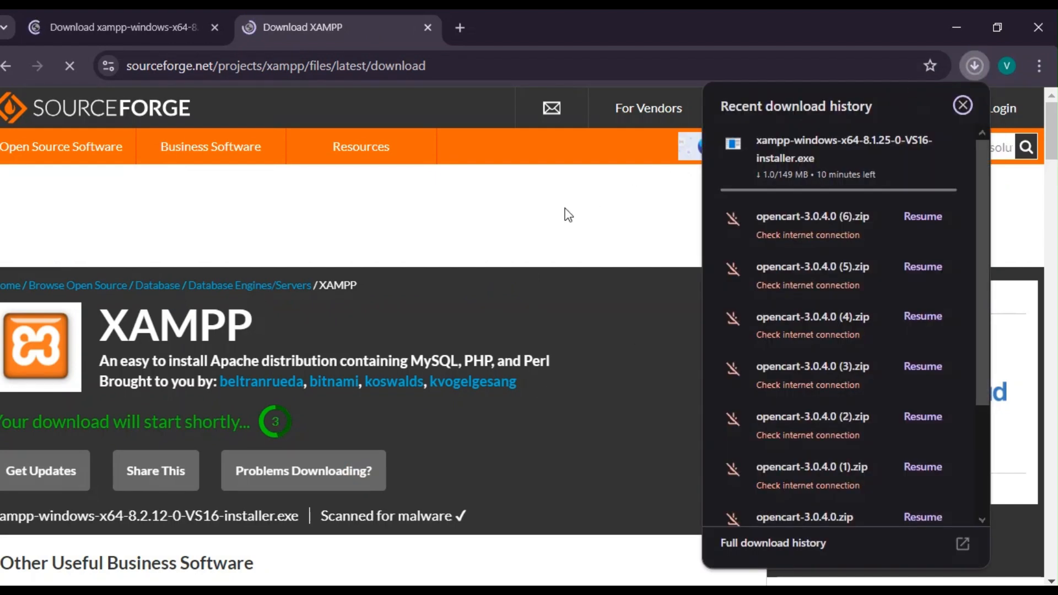
click(961, 105)
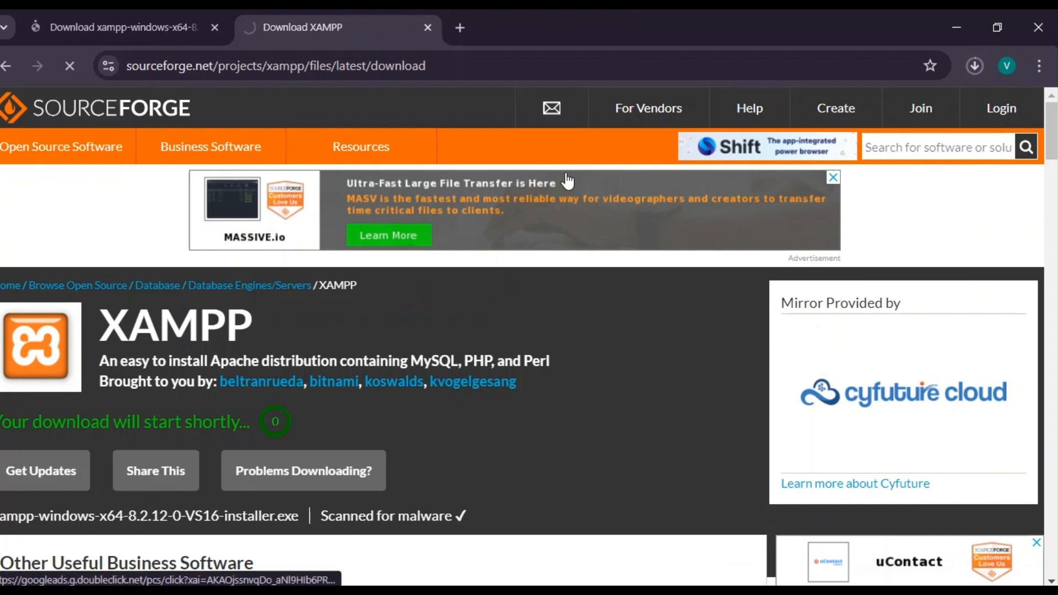
mouse_move(636, 208)
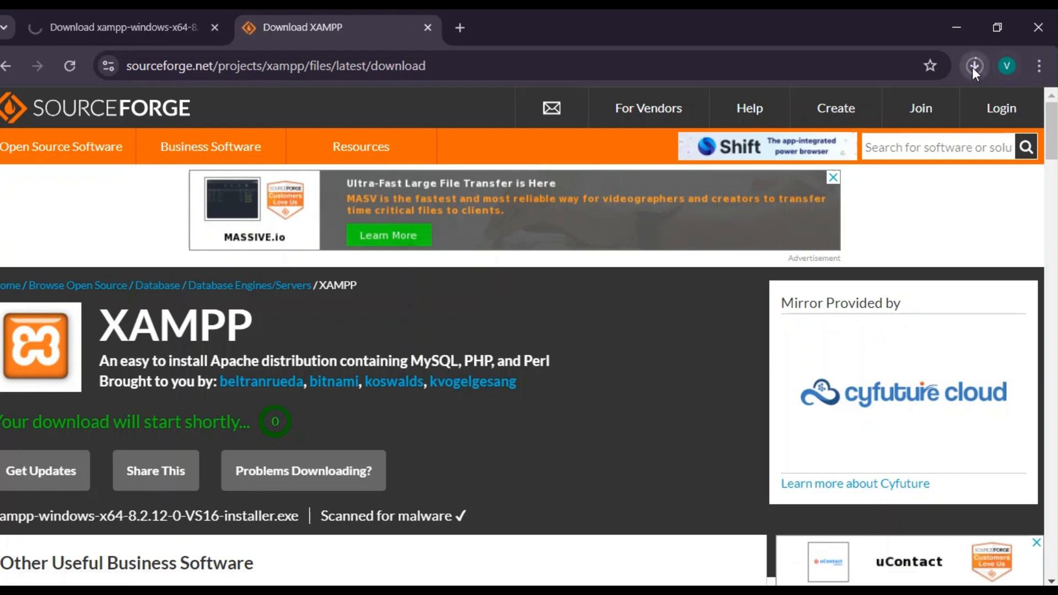
click(974, 65)
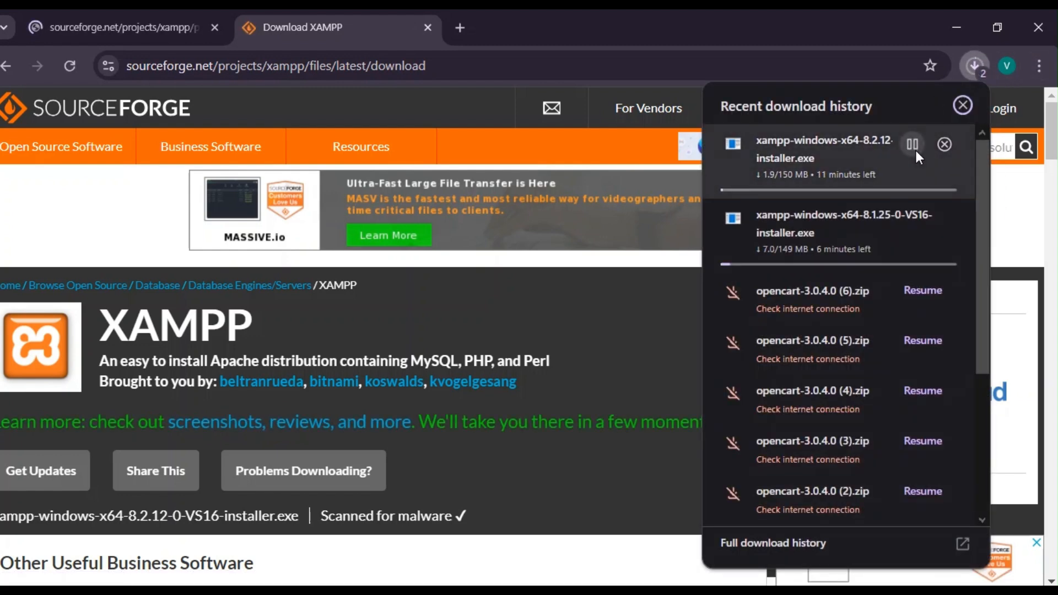
click(943, 144)
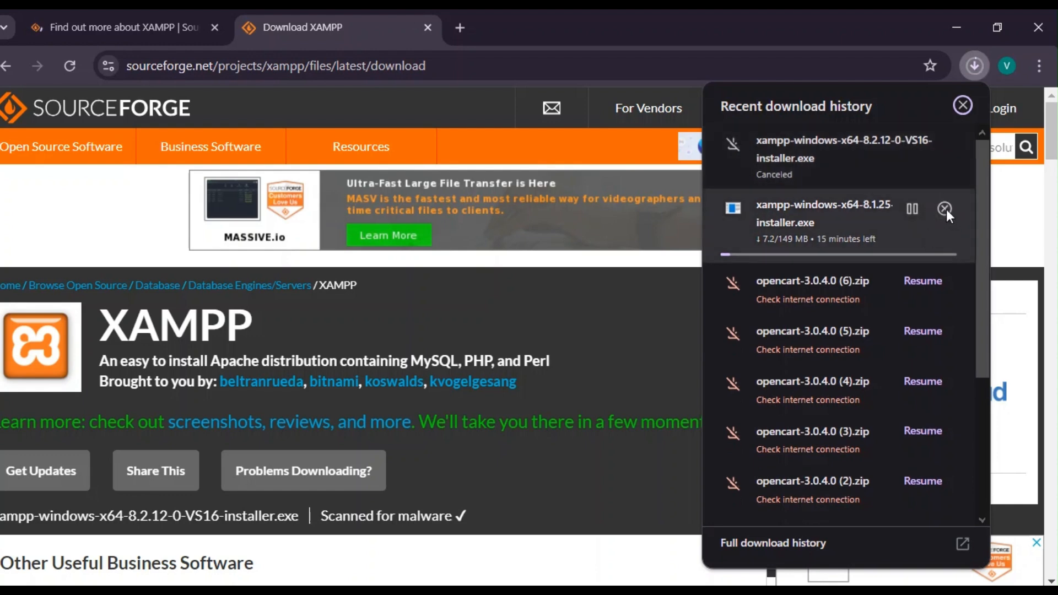
click(963, 105)
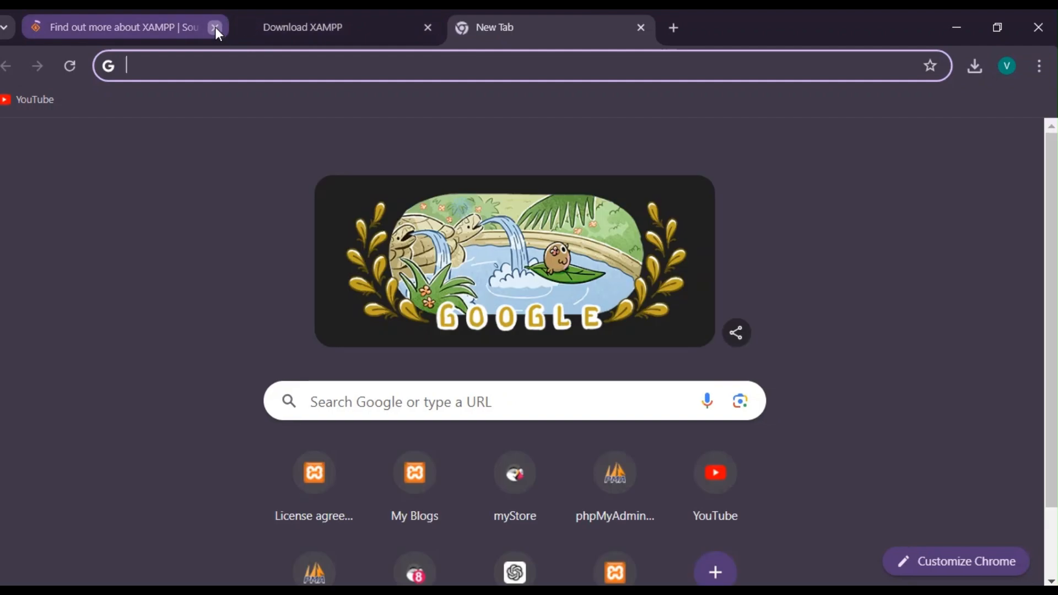
Close the SourceForge page and start Apache and MySQL in XAMPP Control Panel.
click(216, 27)
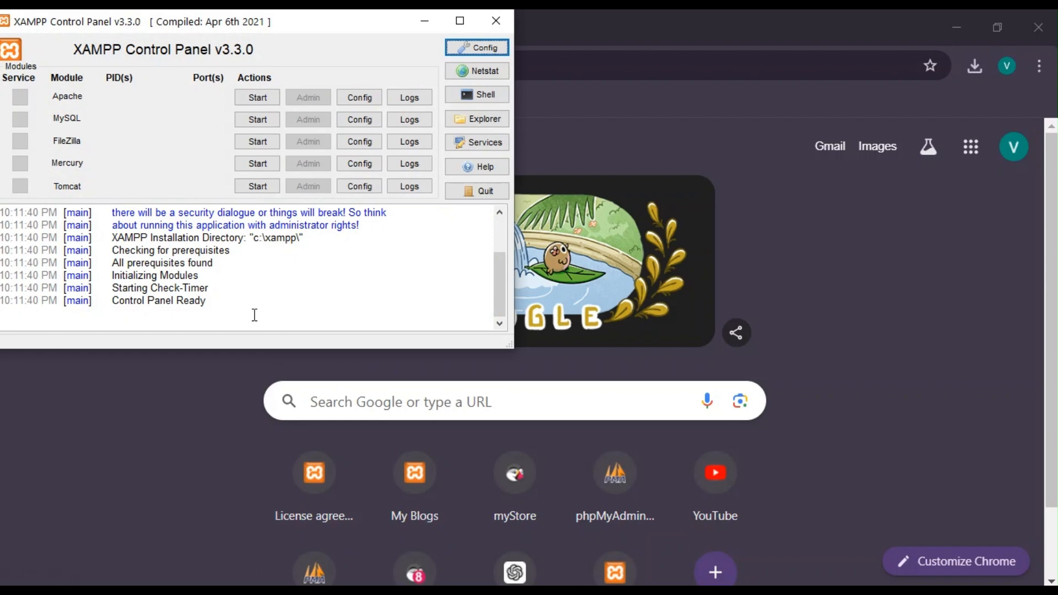
mouse_move(195, 225)
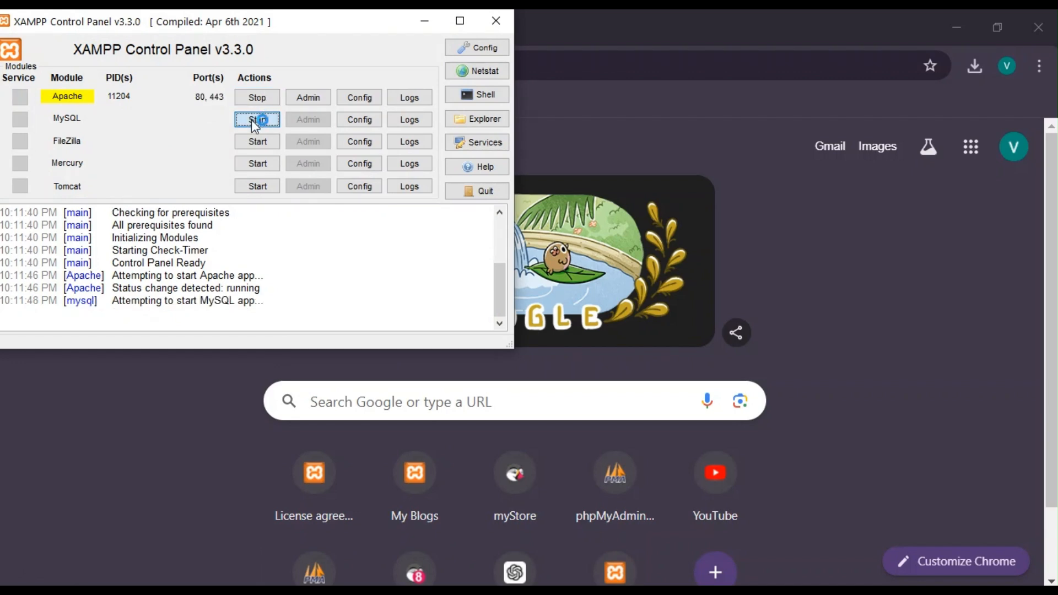
click(256, 120)
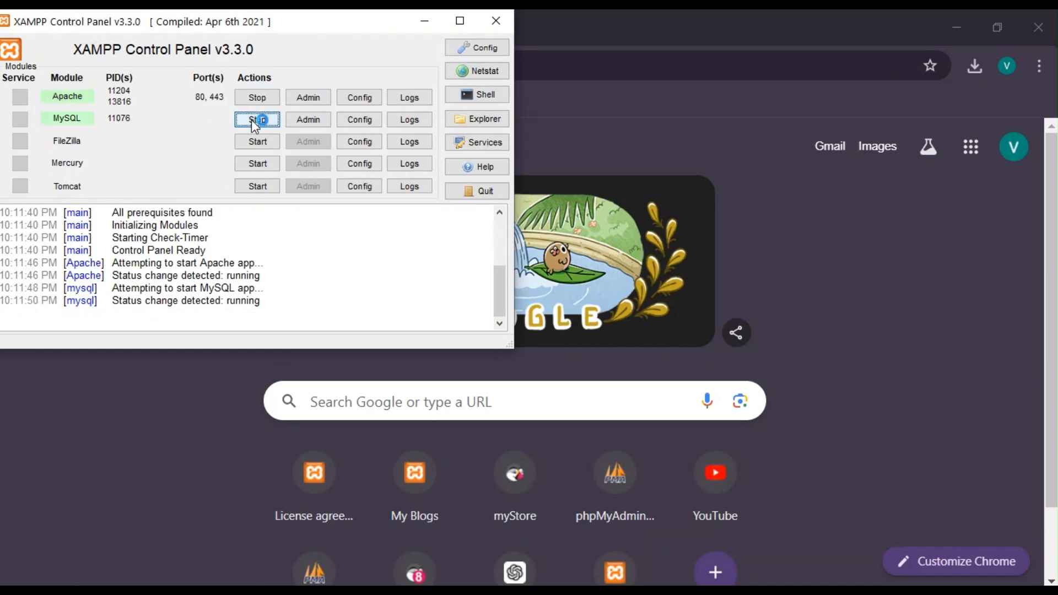
click(256, 120)
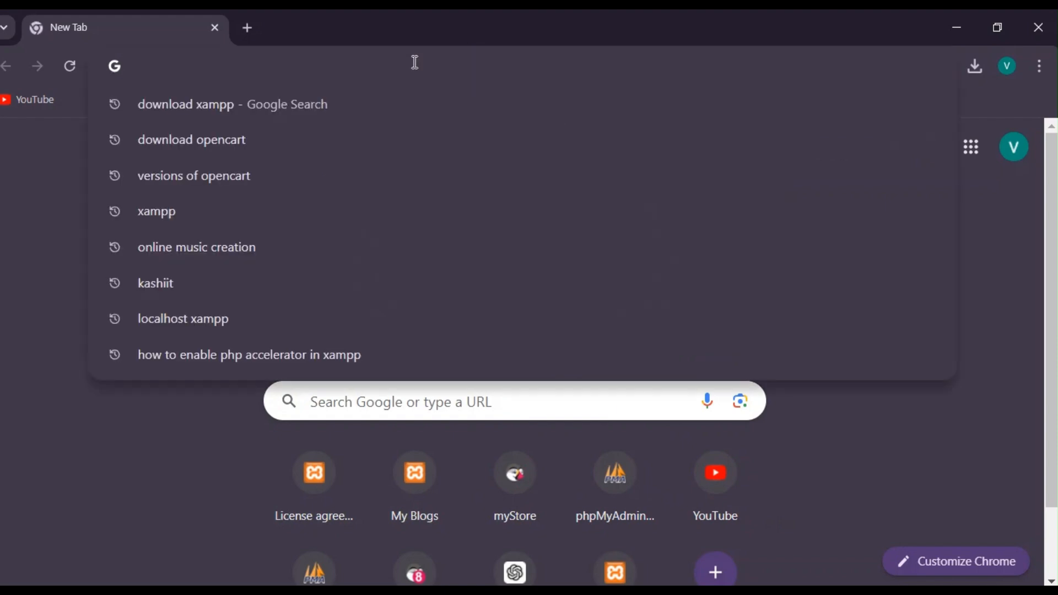
Search the web and open OpenCart's official downloads page.
text(download xampp)
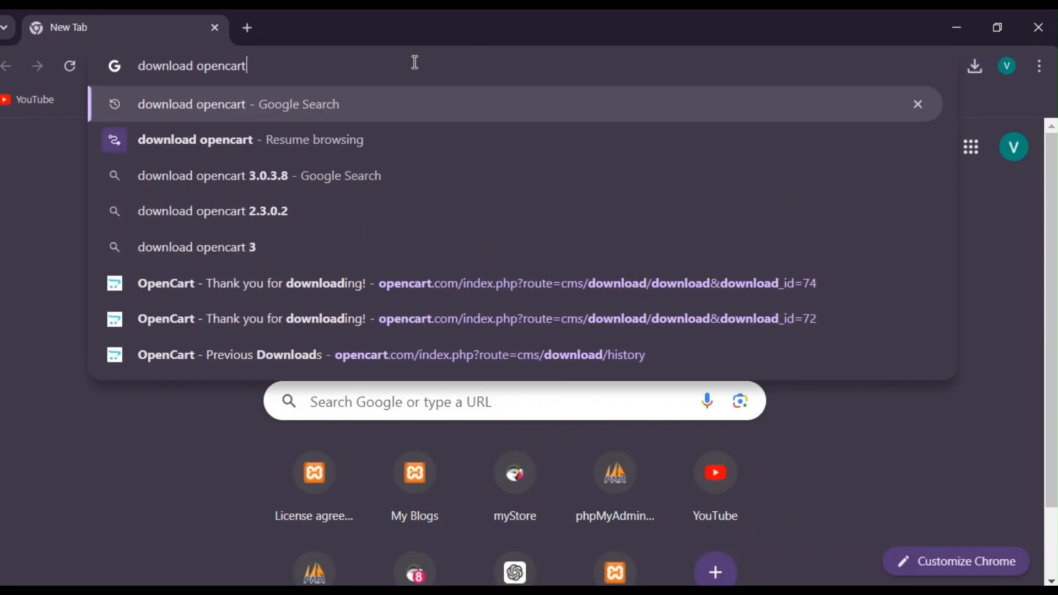
key(Enter)
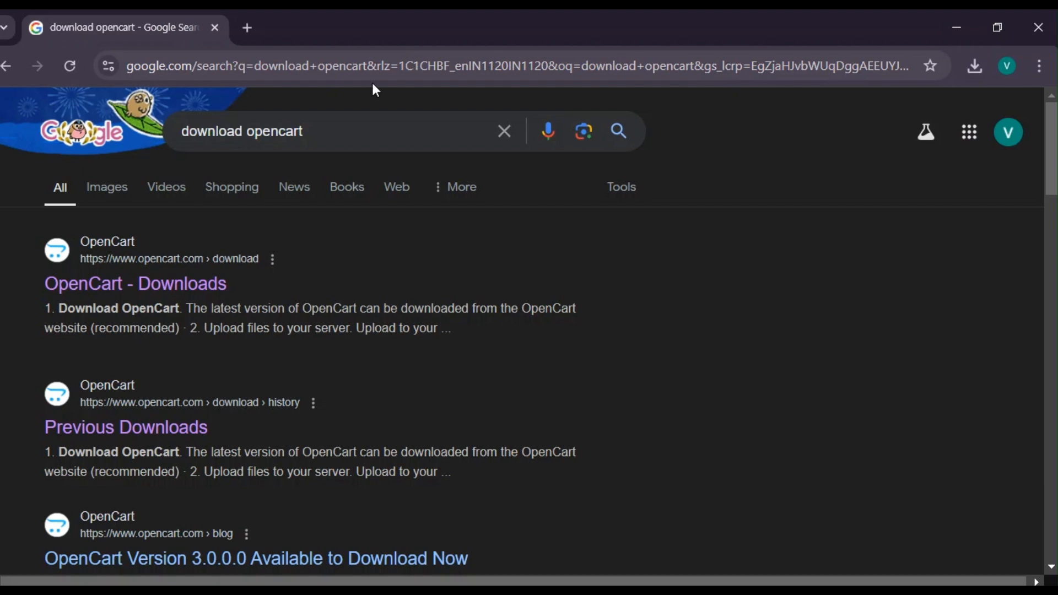
click(134, 284)
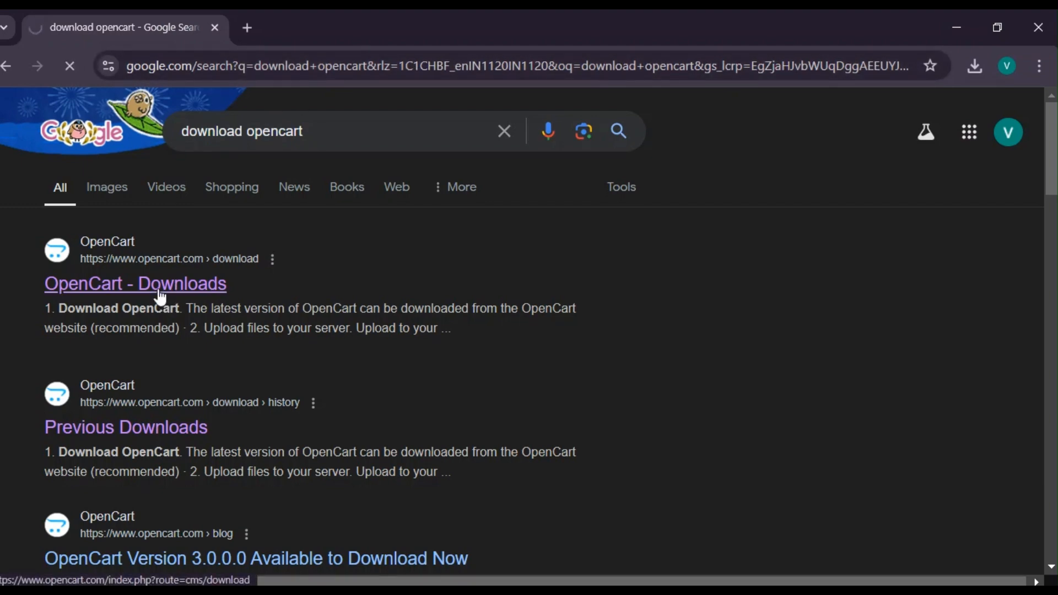
click(135, 284)
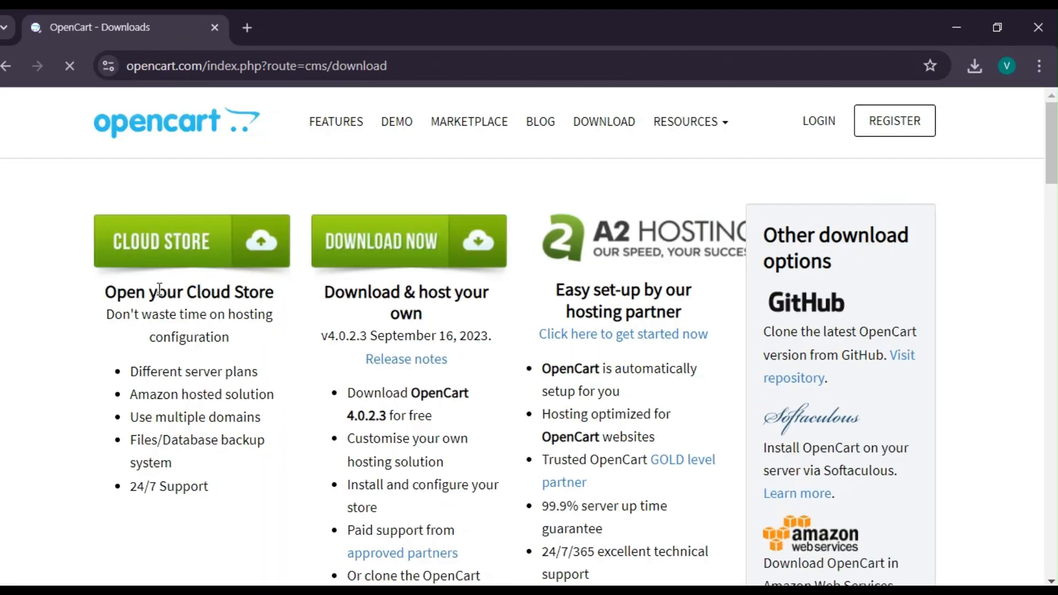
scroll(down, 3)
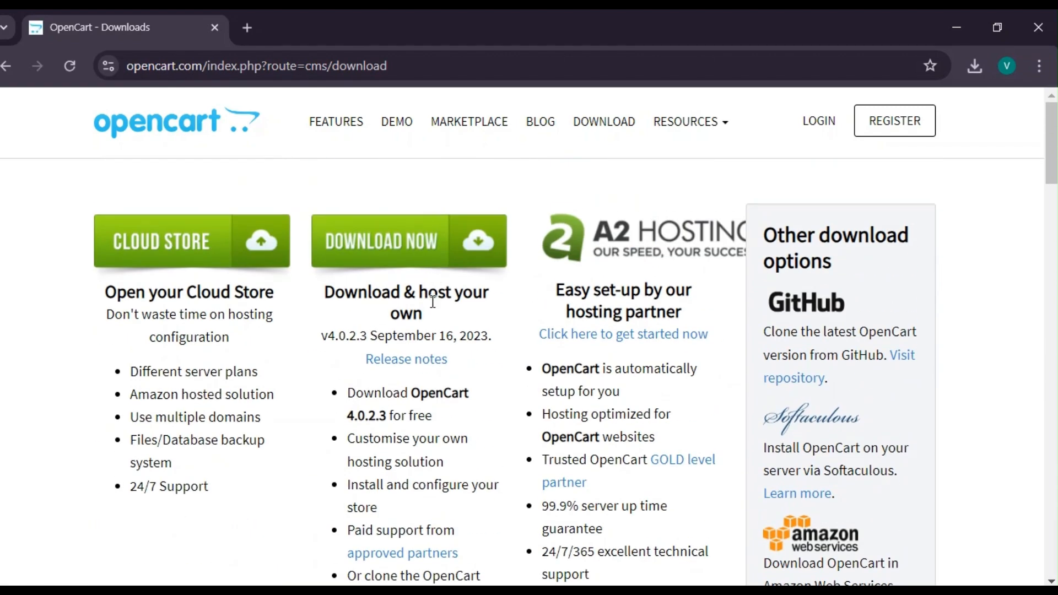
Download opencart-4.0.2.3.zip and check its progress in the downloads panel.
click(384, 241)
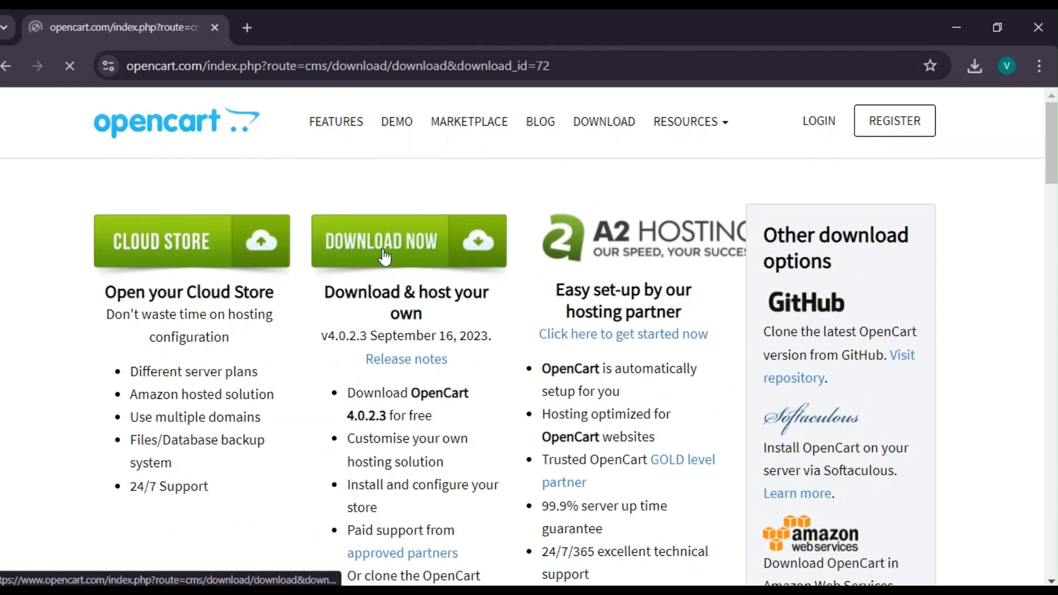
click(384, 254)
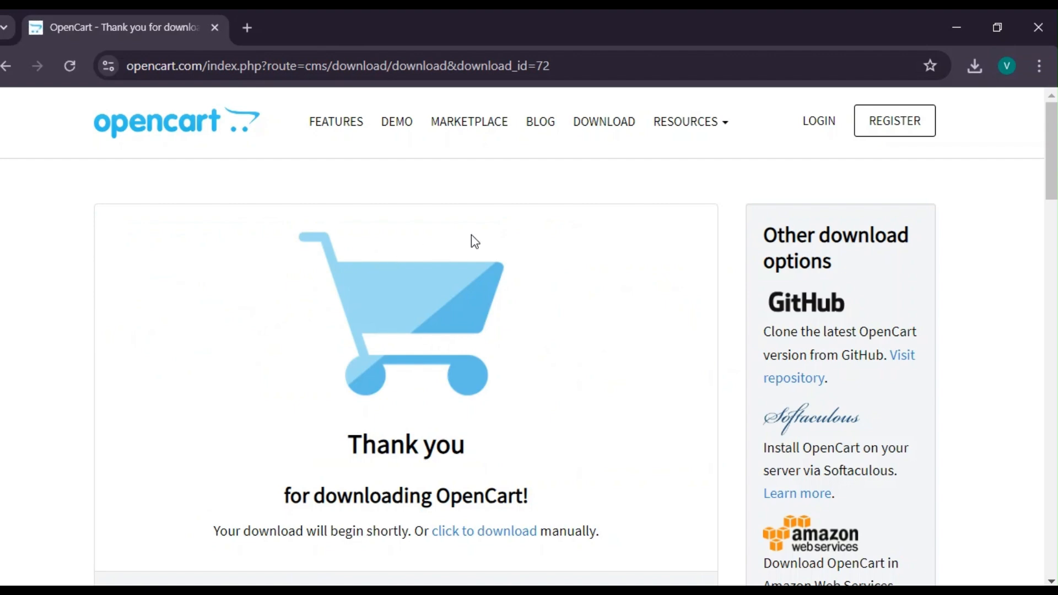
scroll(down, 3)
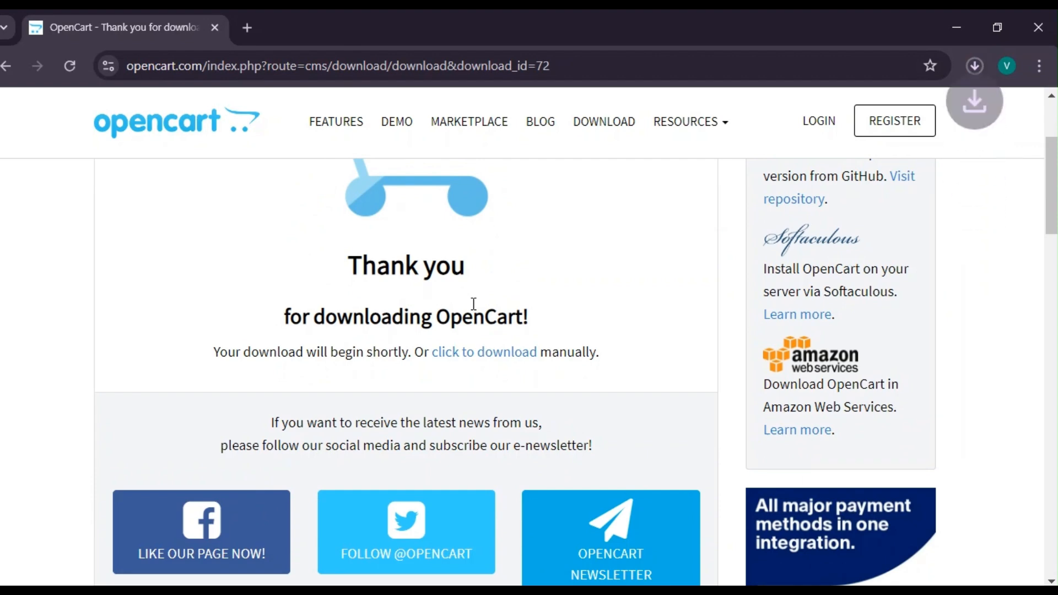
click(976, 65)
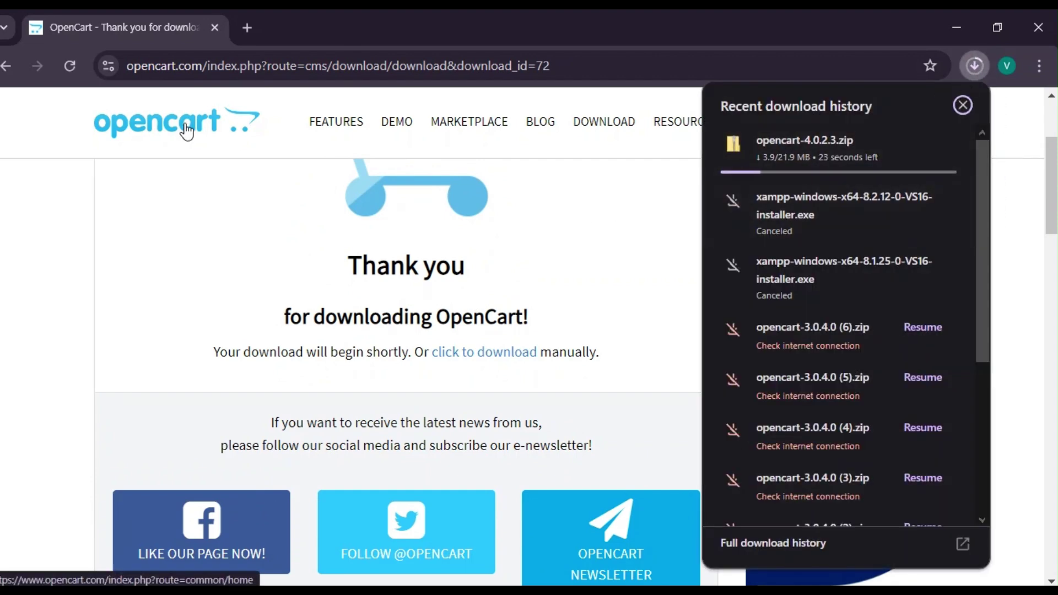
mouse_move(554, 89)
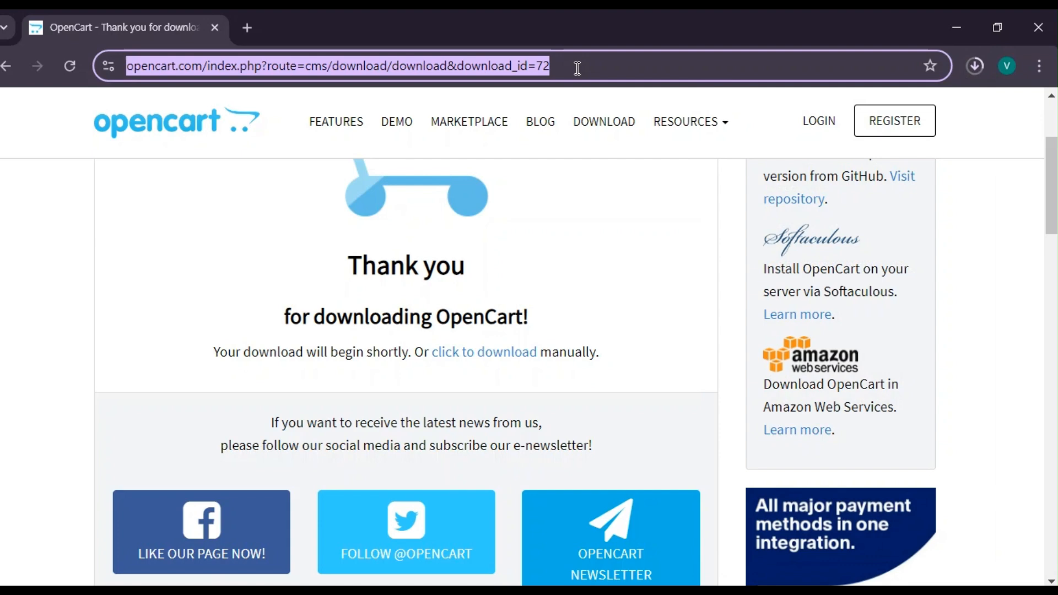
Search 'versions of opencart', open Previous Downloads, and download version 3.0.4.0.
text(versions of opencart)
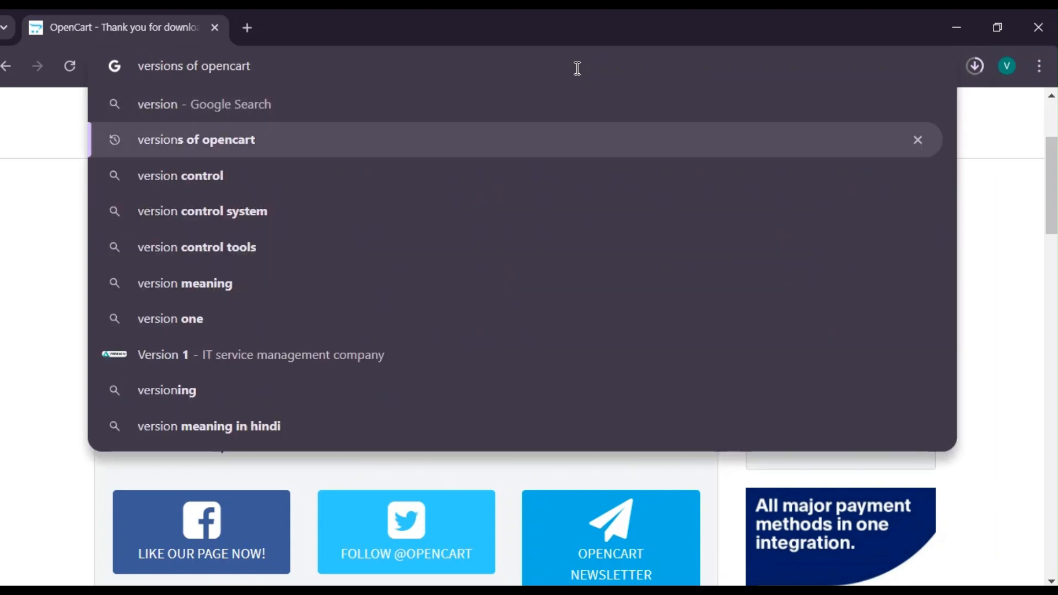
click(195, 139)
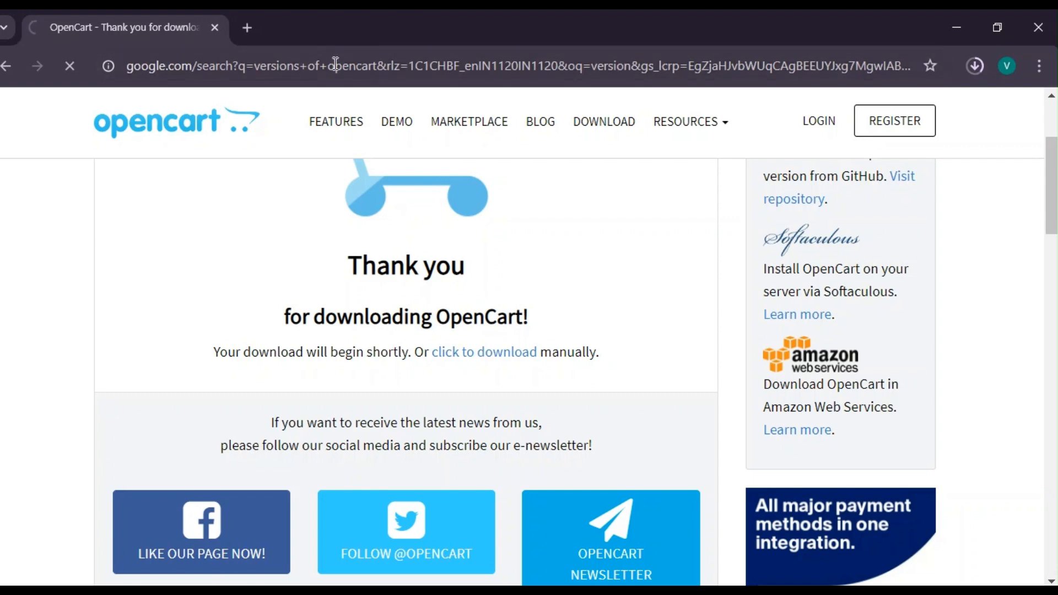
click(21, 65)
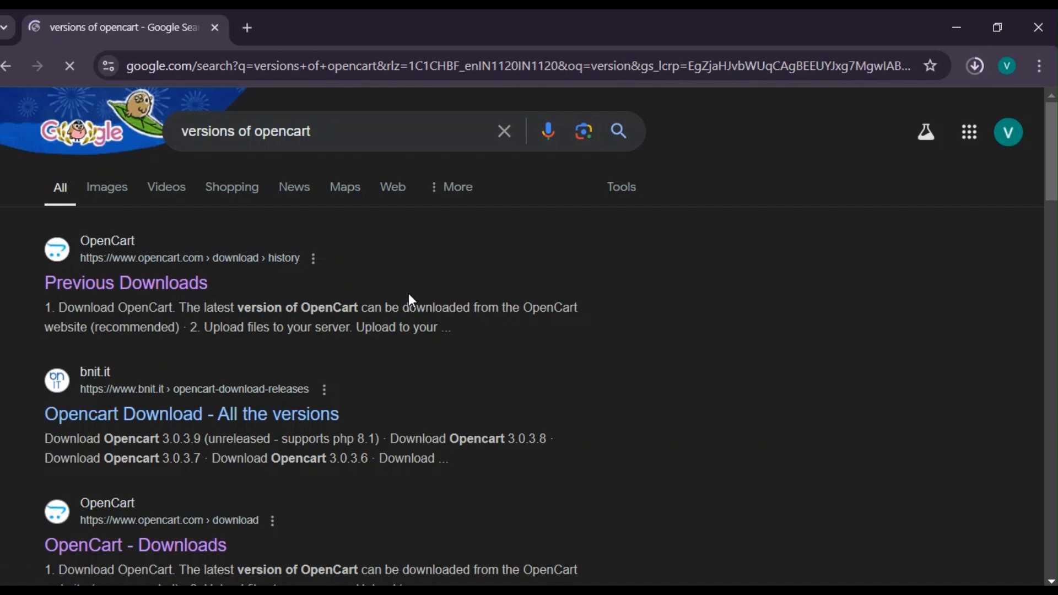
click(127, 283)
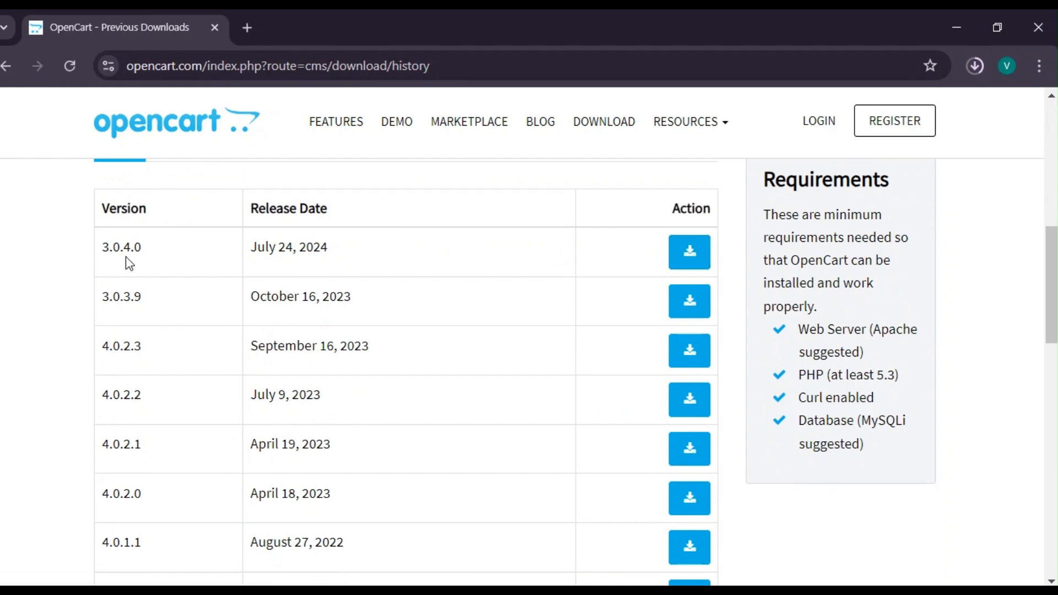
mouse_move(689, 253)
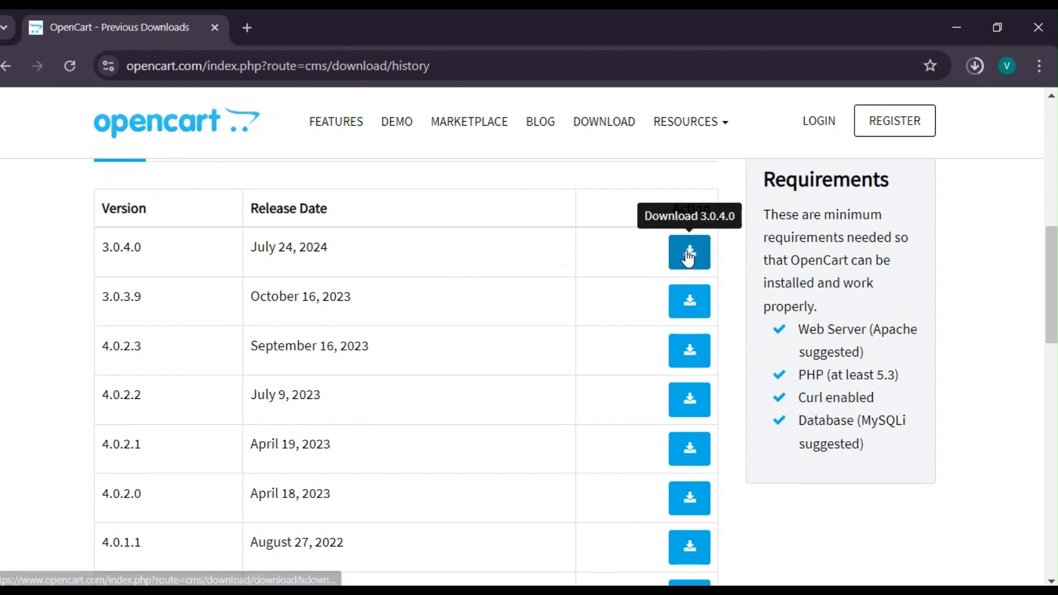
click(689, 252)
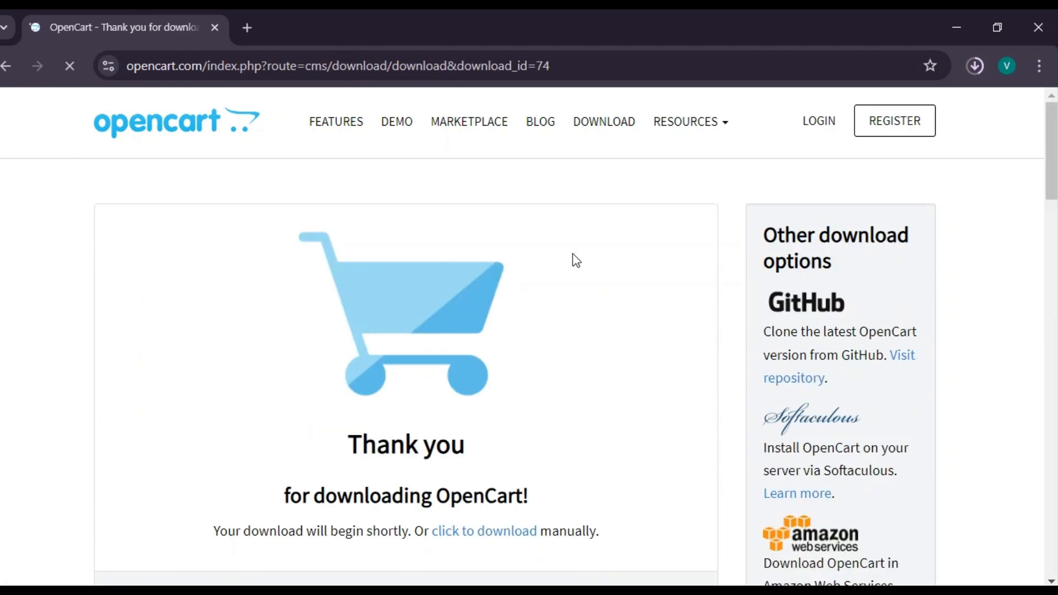
scroll(down, 3)
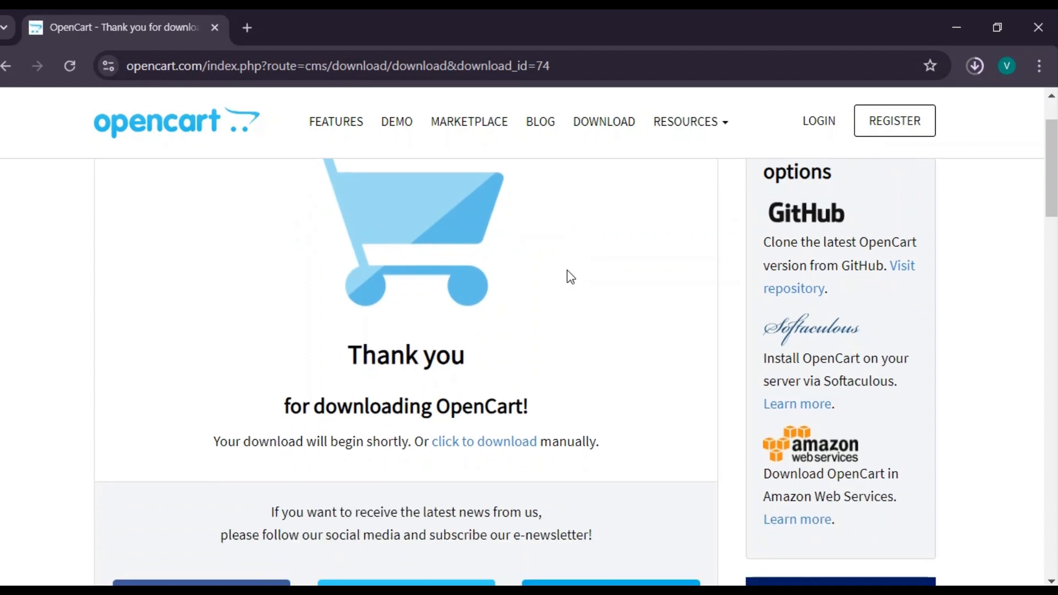
click(484, 441)
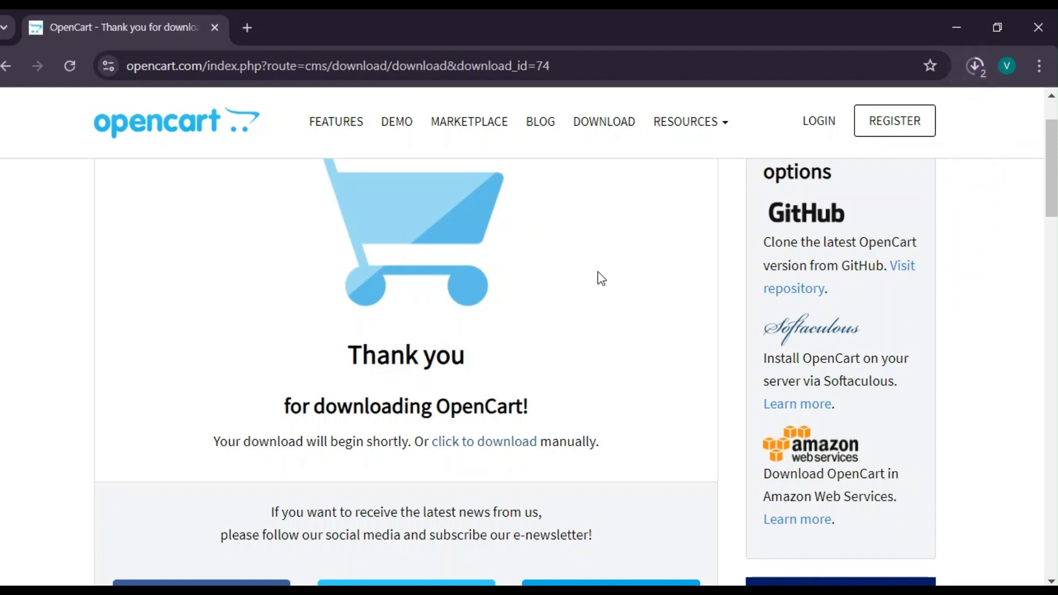
mouse_move(260, 40)
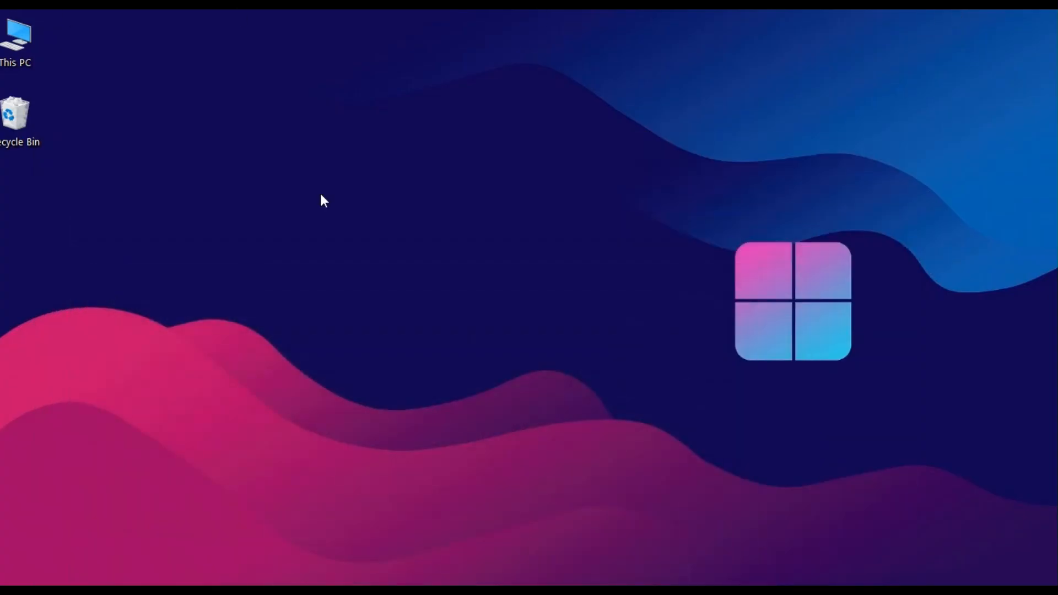
Extract opencart-3.0.4.0.zip in Downloads into its own opencart-3.0.4.0 folder.
click(17, 33)
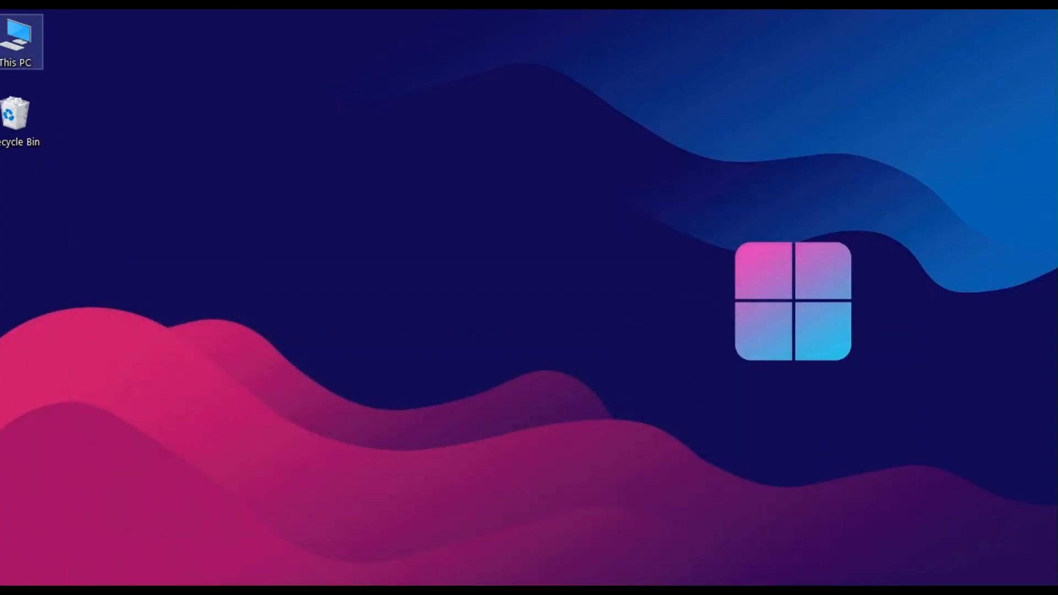
double_click(16, 30)
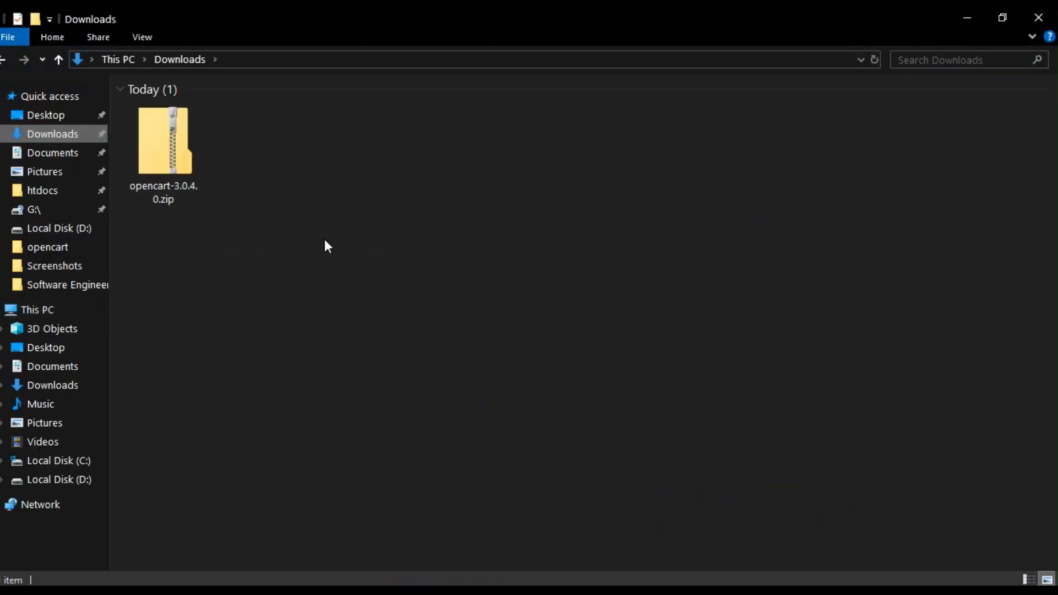
click(164, 142)
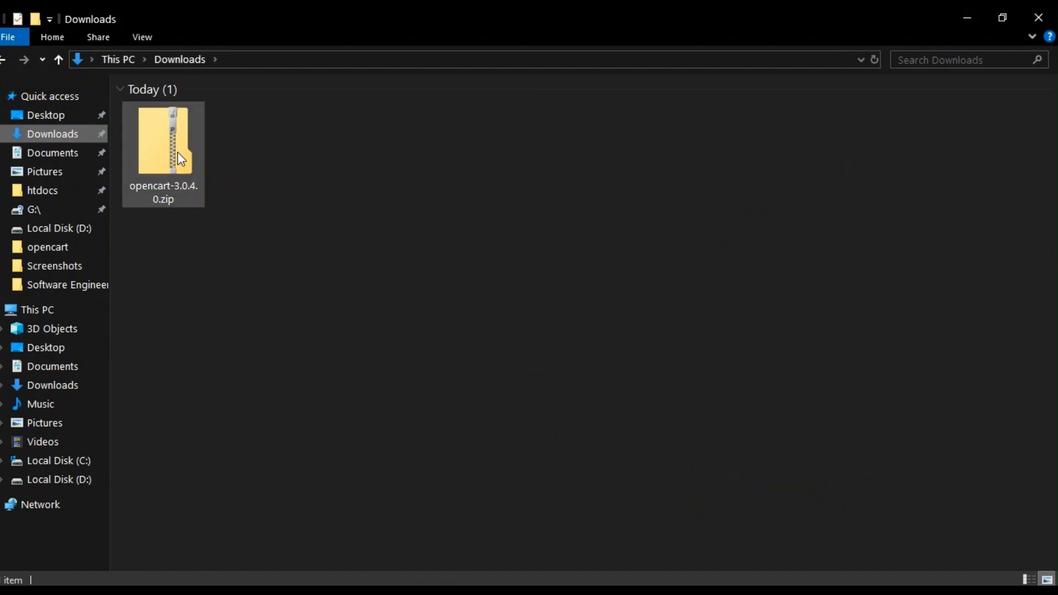
right_click(180, 157)
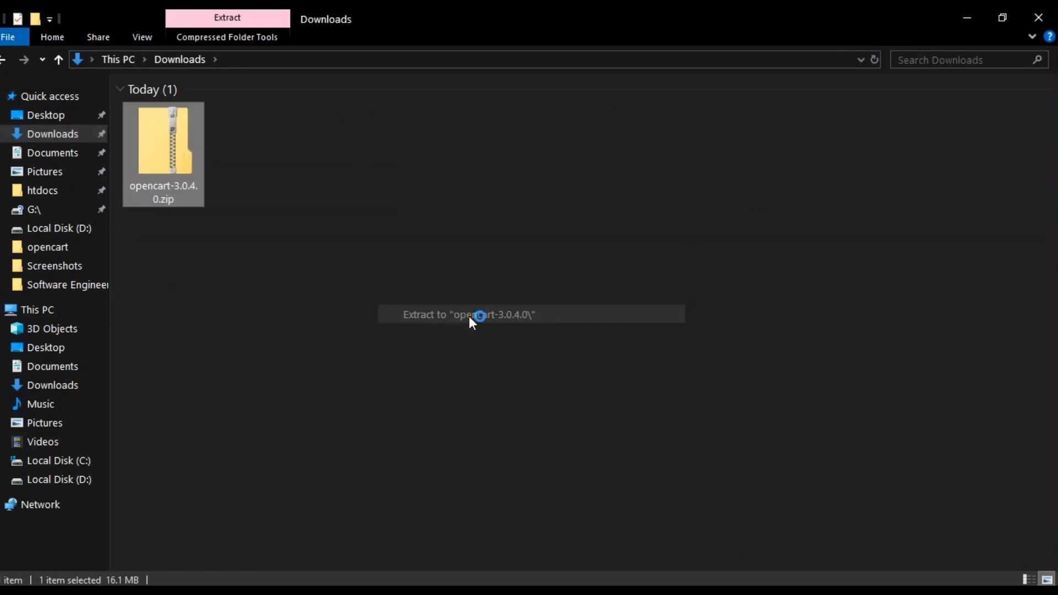
click(479, 314)
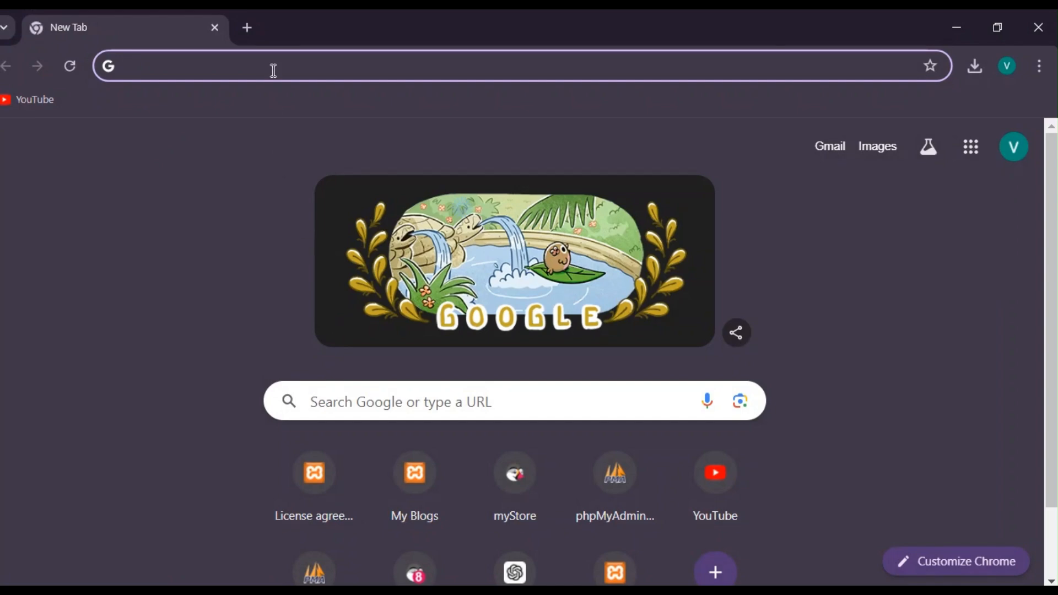
Go to localhost/phpmyadmin to view the server's database list.
click(273, 68)
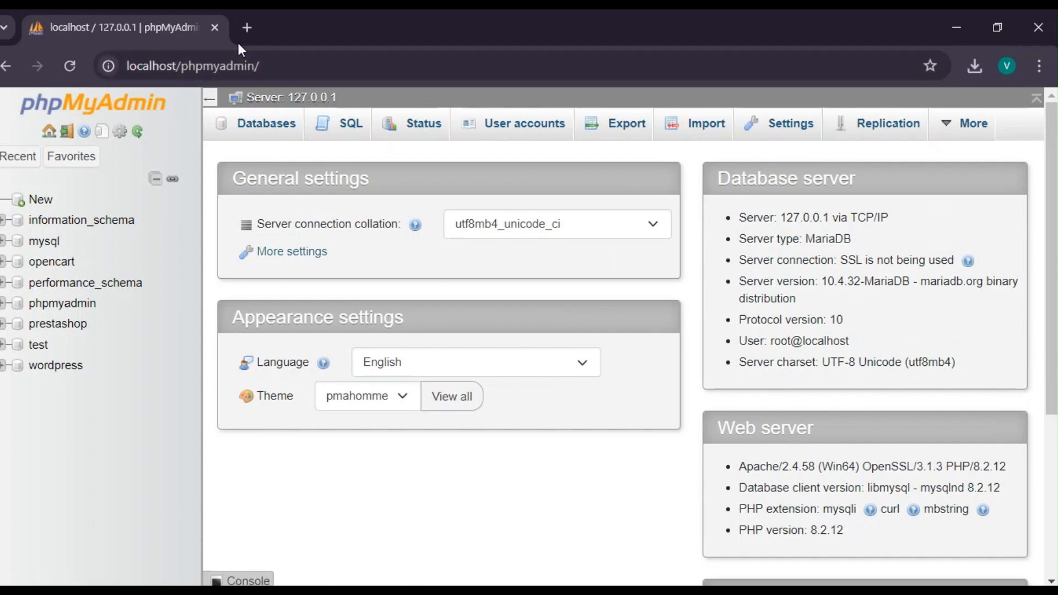
mouse_move(304, 236)
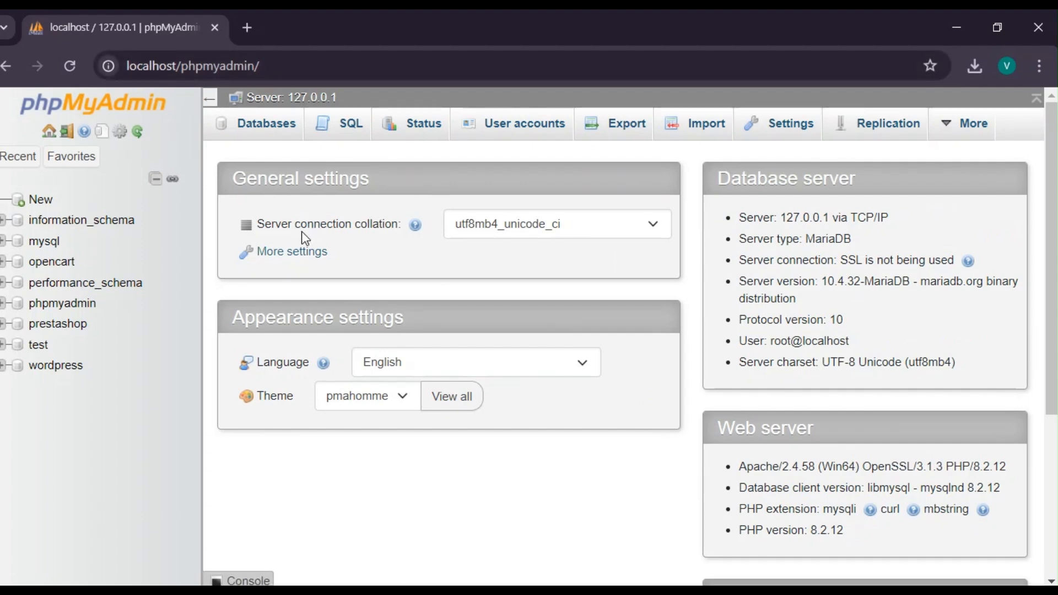
mouse_move(107, 200)
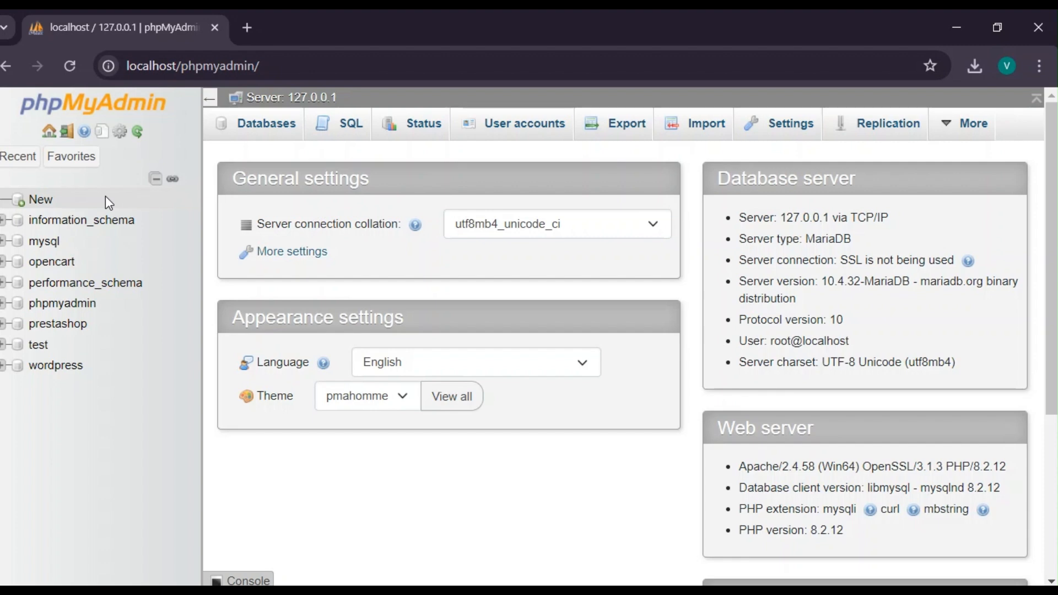
Try creating an 'opencart' database, then open the existing opencart database.
click(40, 200)
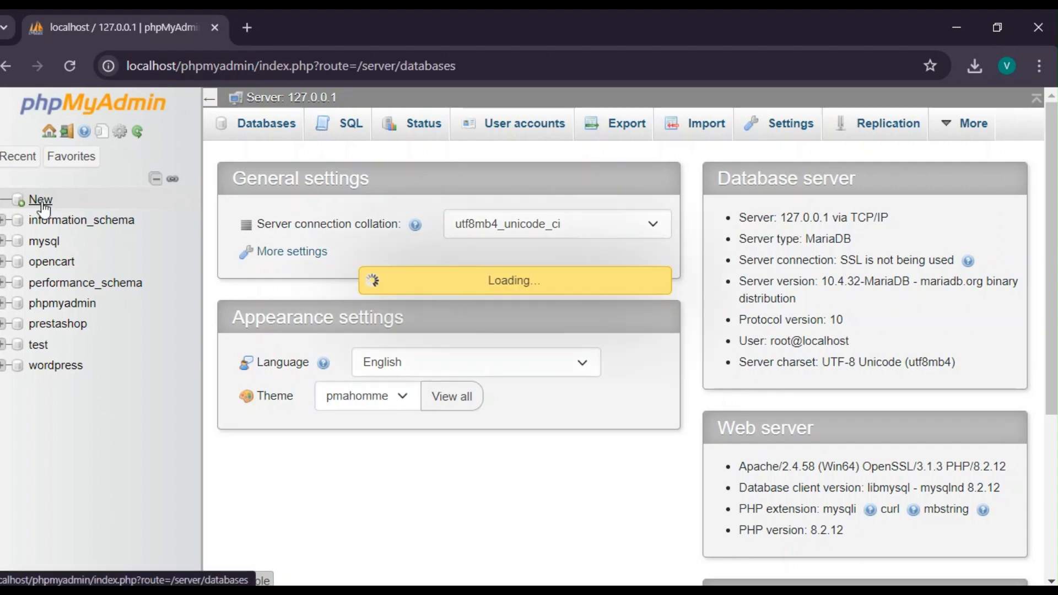
click(268, 123)
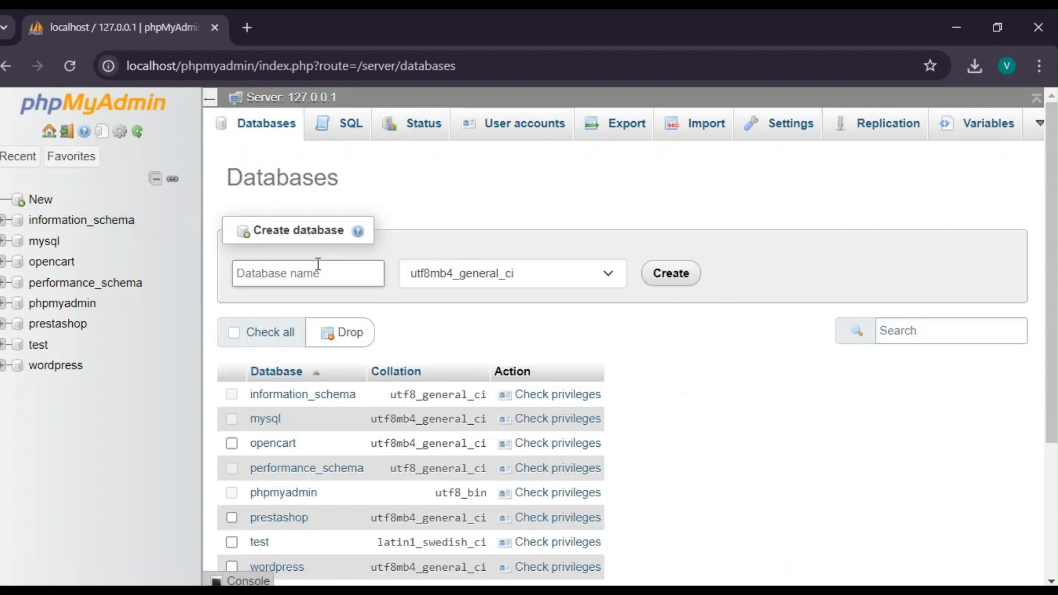
click(307, 273)
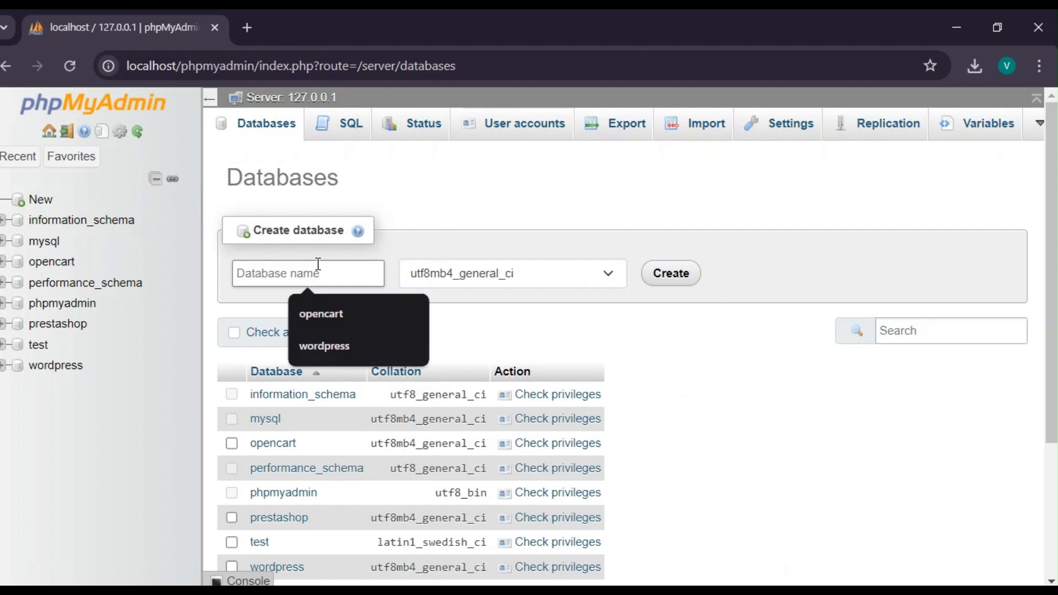
text(opencart)
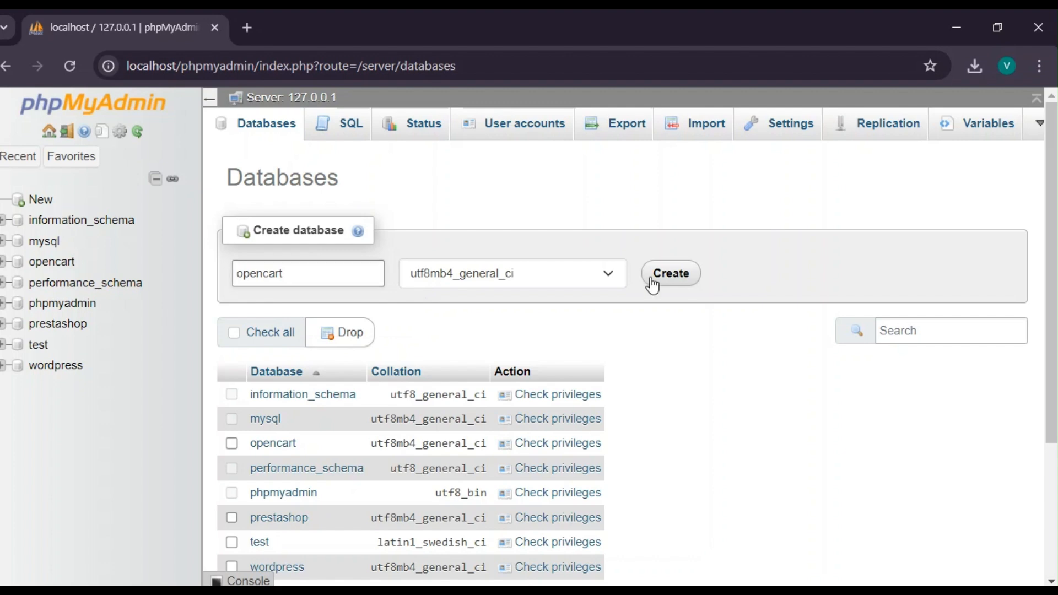
click(671, 273)
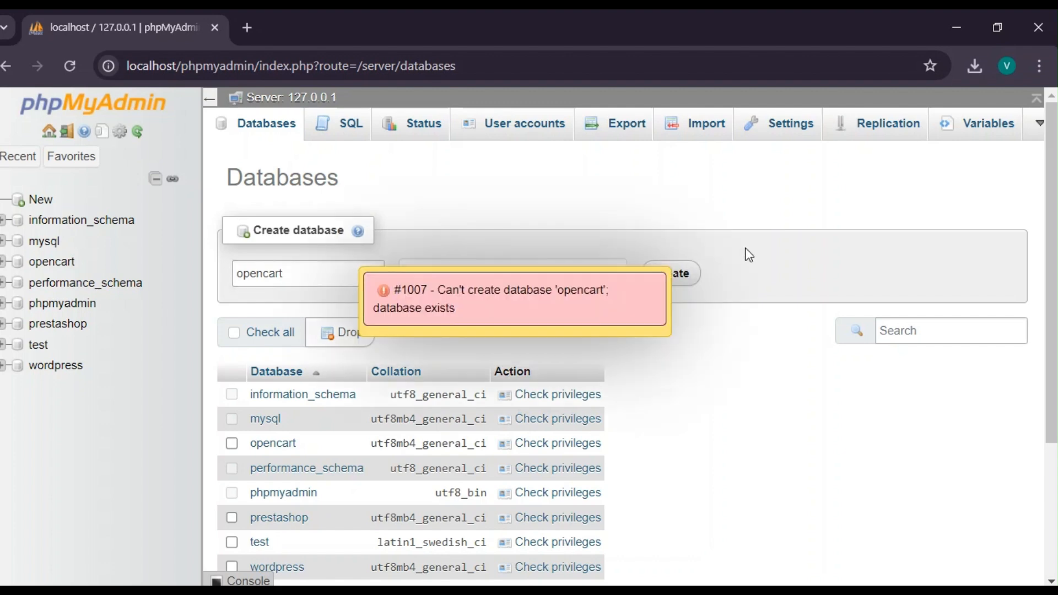
mouse_move(736, 253)
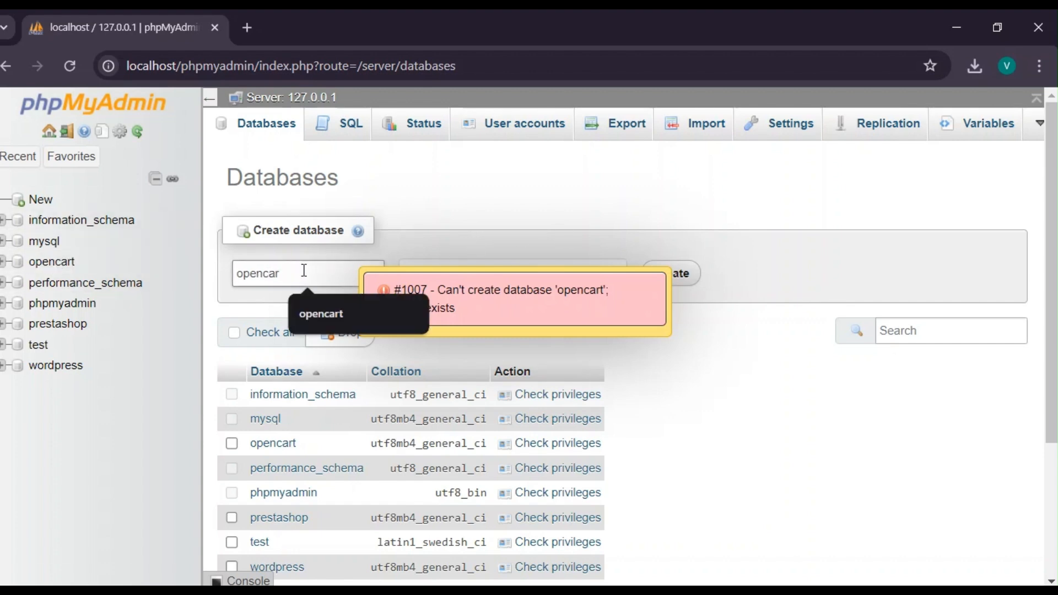
click(48, 261)
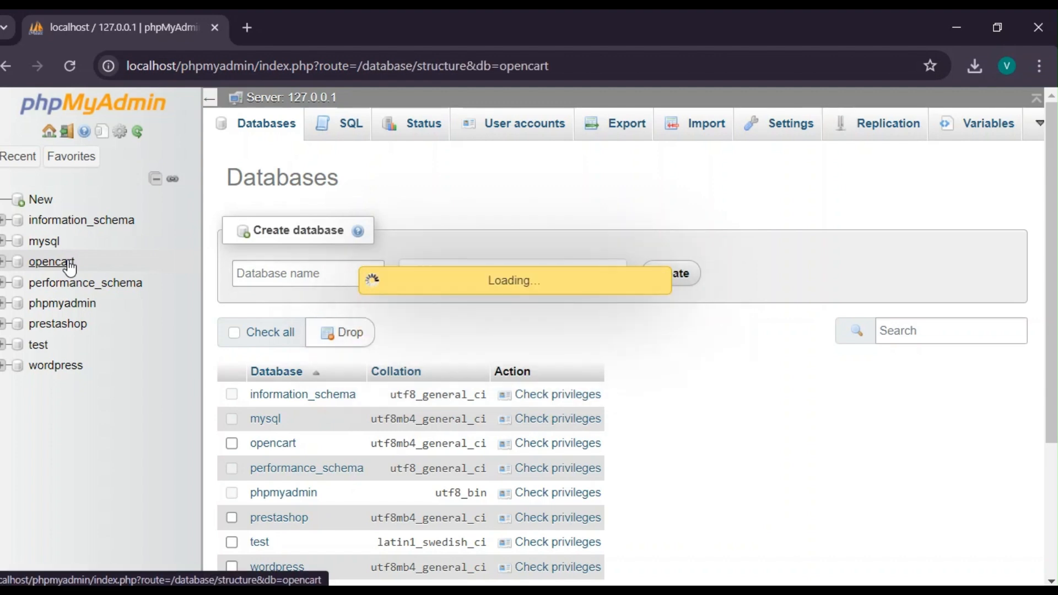
click(676, 274)
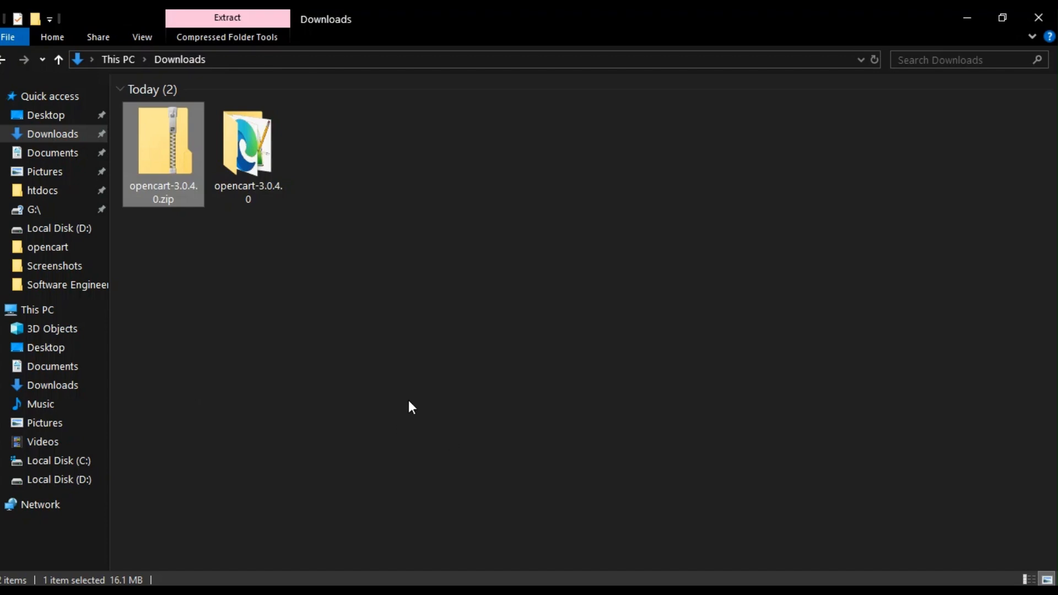
mouse_move(275, 247)
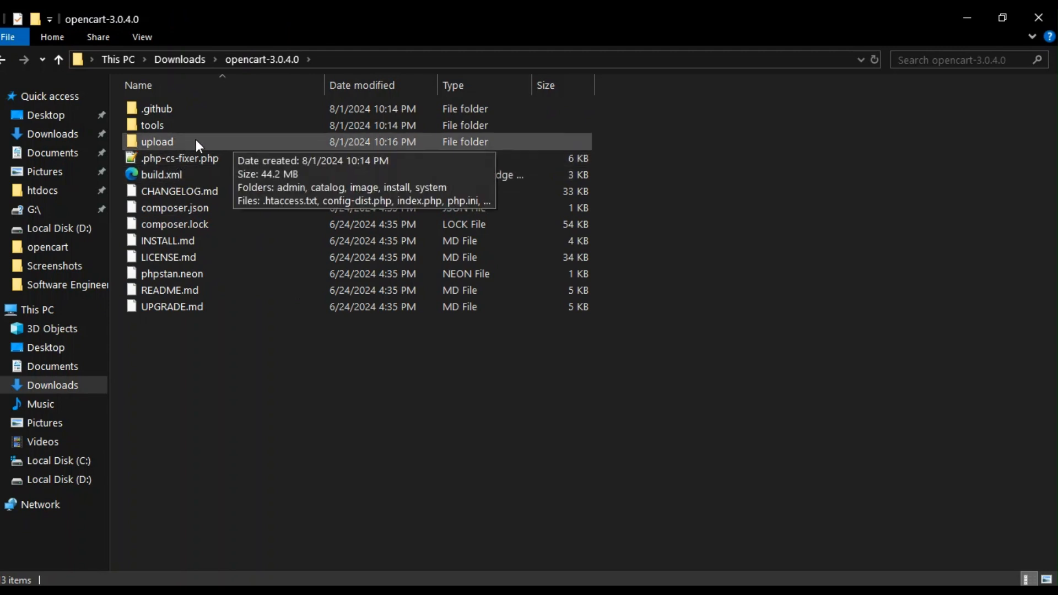
Copy all ten items from opencart-3.0.4.0's upload folder, then go to Local Disk (C:).
double_click(157, 142)
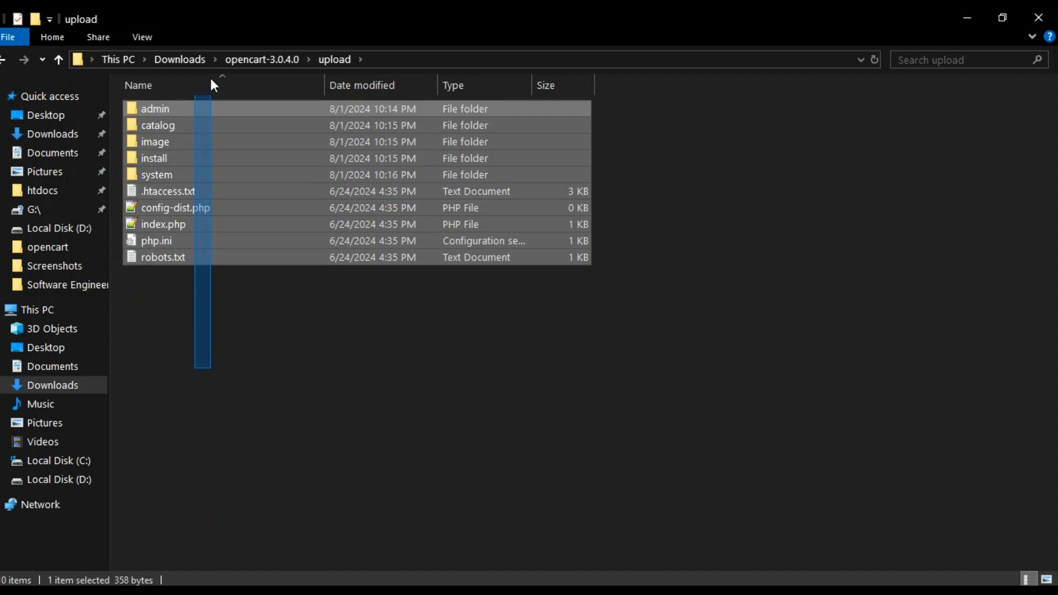
right_click(157, 125)
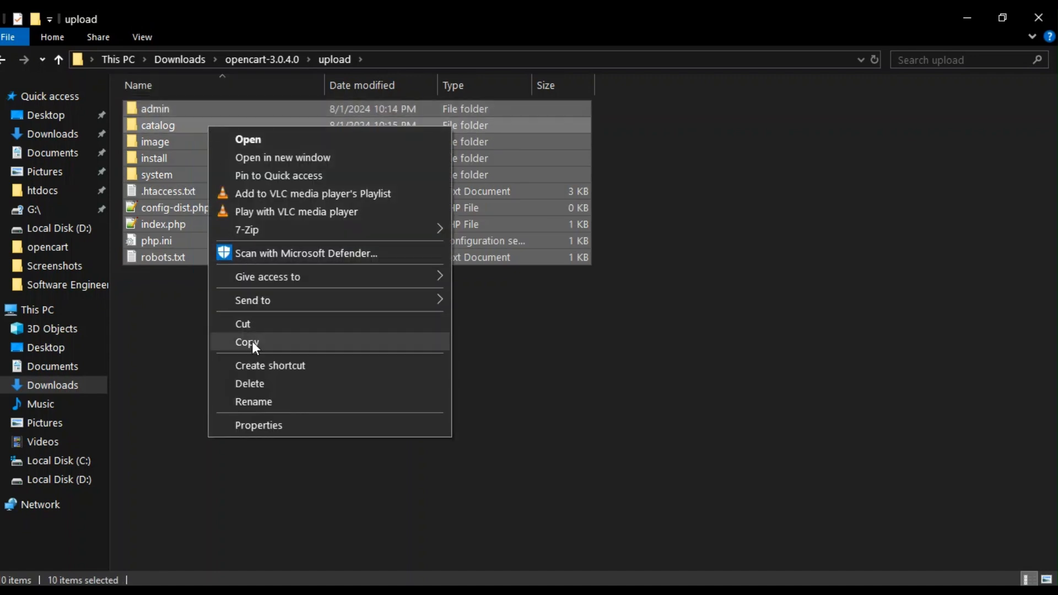
click(247, 342)
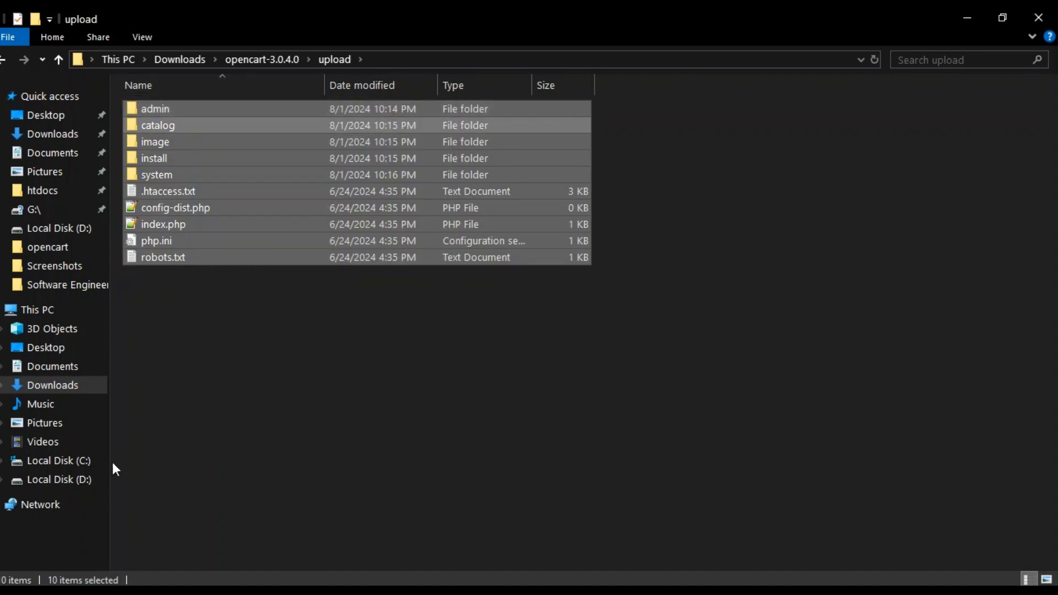
click(57, 461)
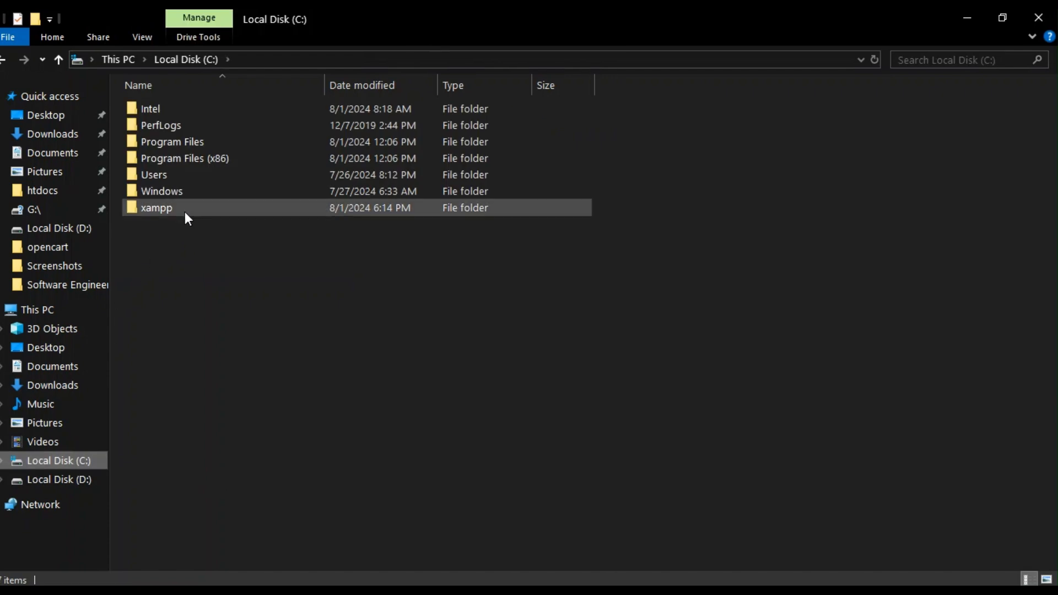
Browse into C:\xampp\htdocs\opencart, the destination for the copied files.
double_click(156, 207)
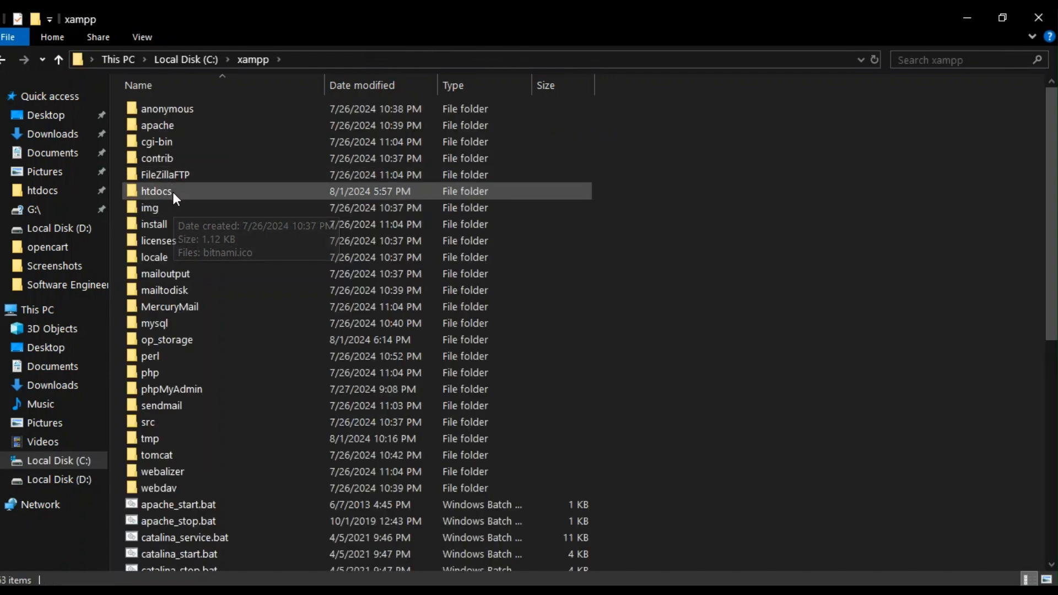
double_click(155, 191)
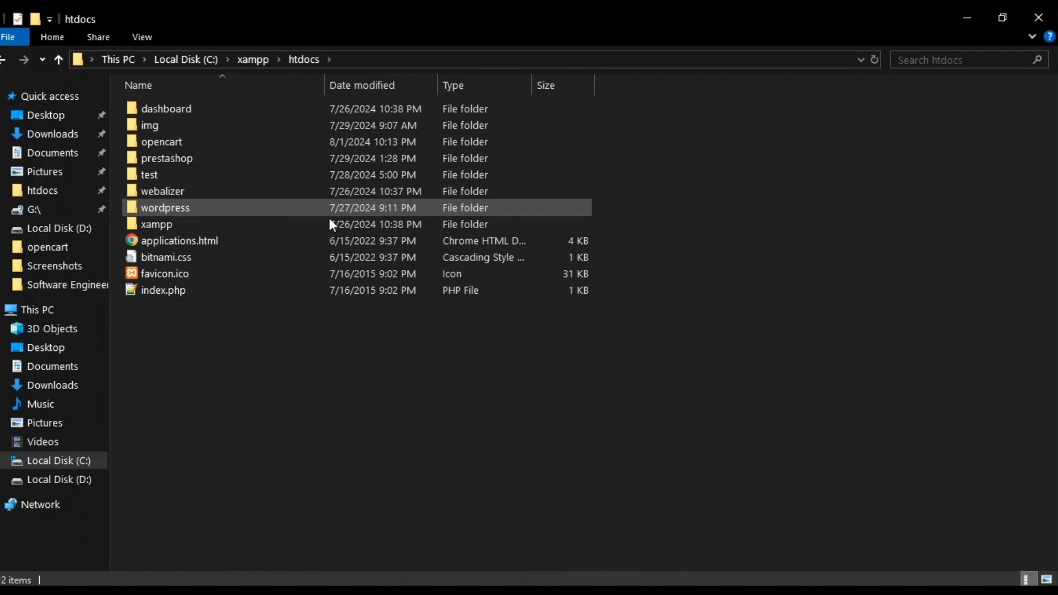
click(161, 141)
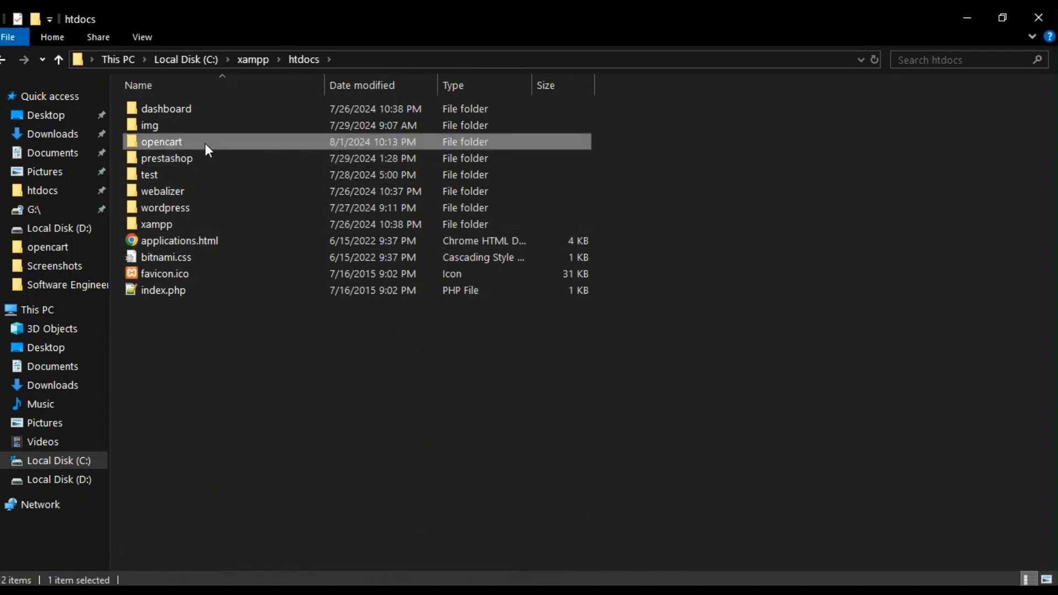
double_click(161, 142)
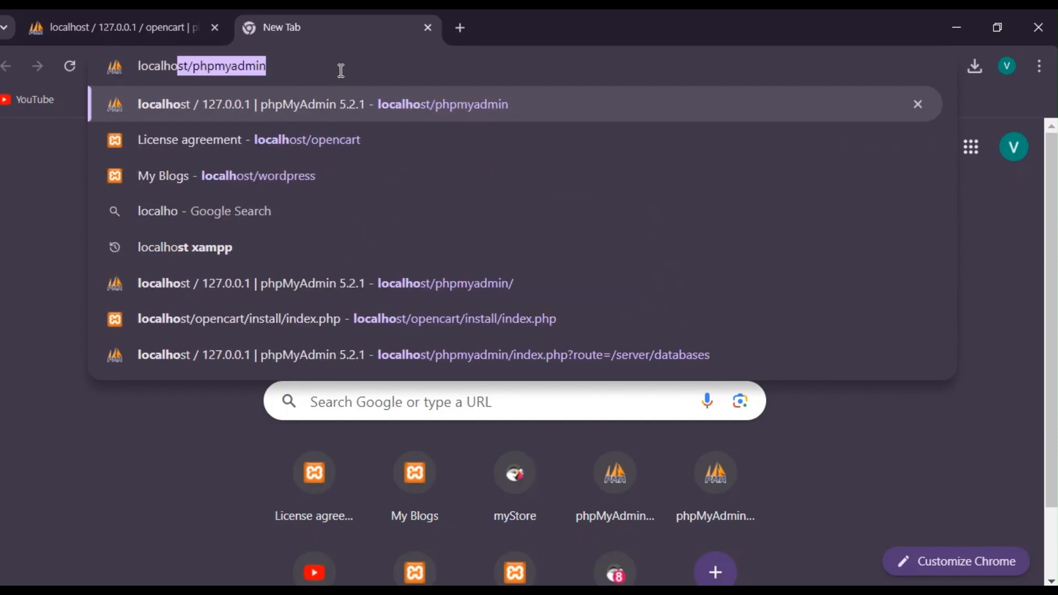
Load localhost/opencart and accept the license agreement to reach the Pre-Installation checks.
text(localhost/opencart)
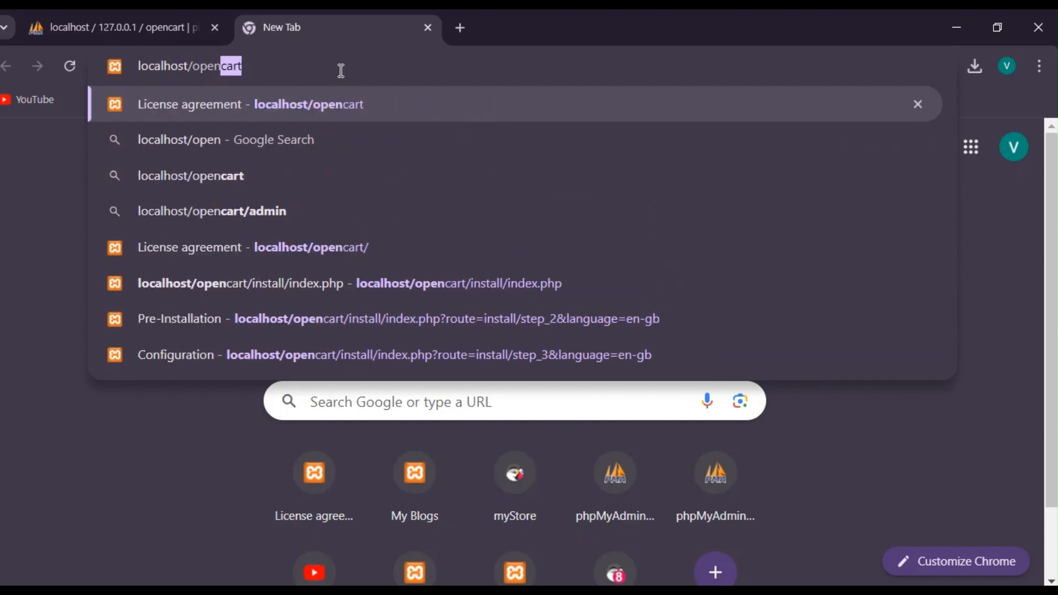
key(Enter)
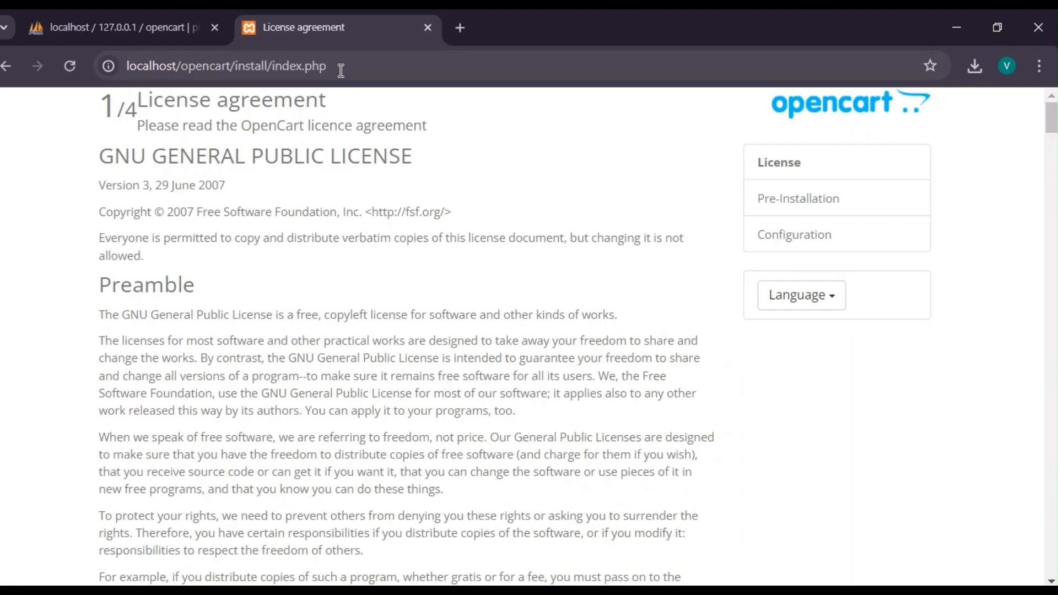
mouse_move(408, 144)
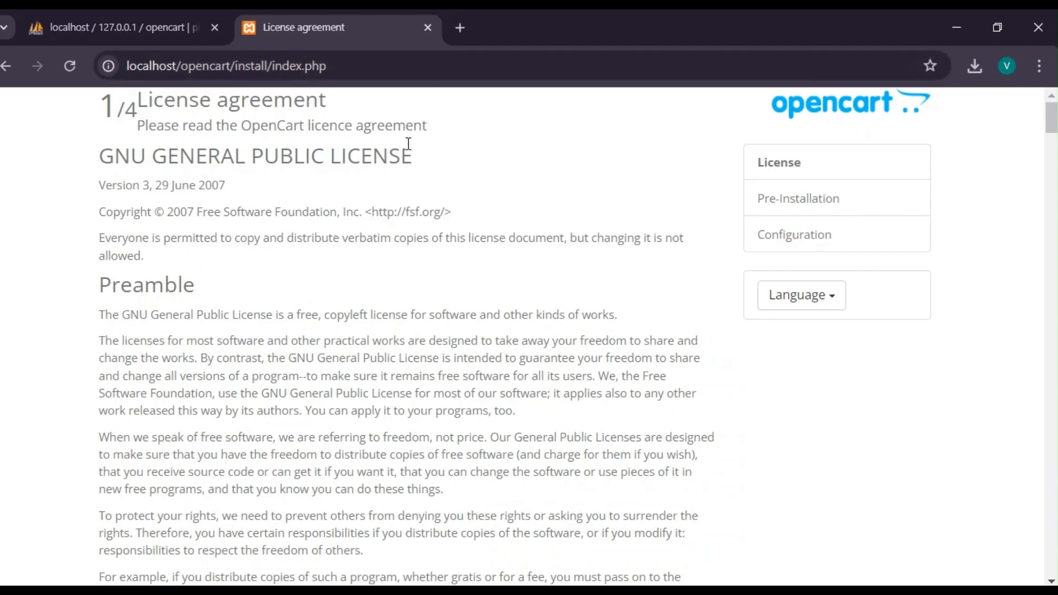
scroll(down, 3)
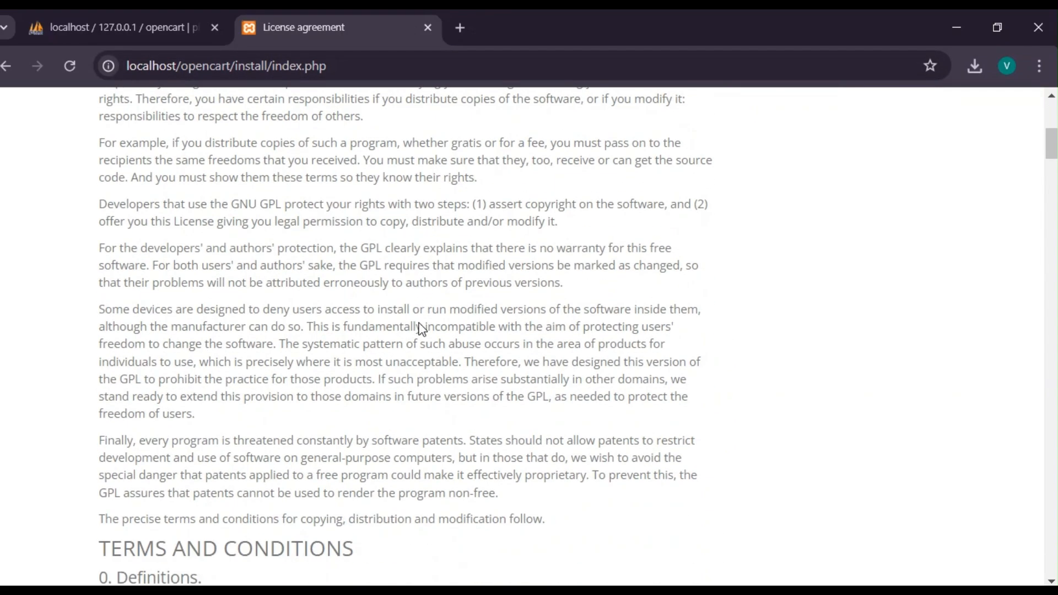
scroll(down, 3)
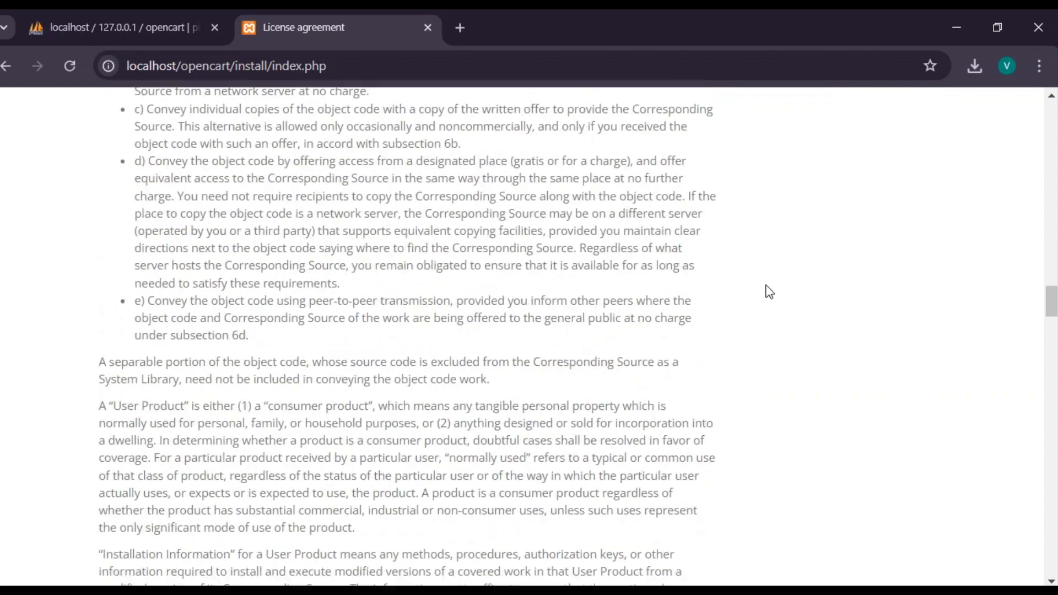
scroll(down, 3)
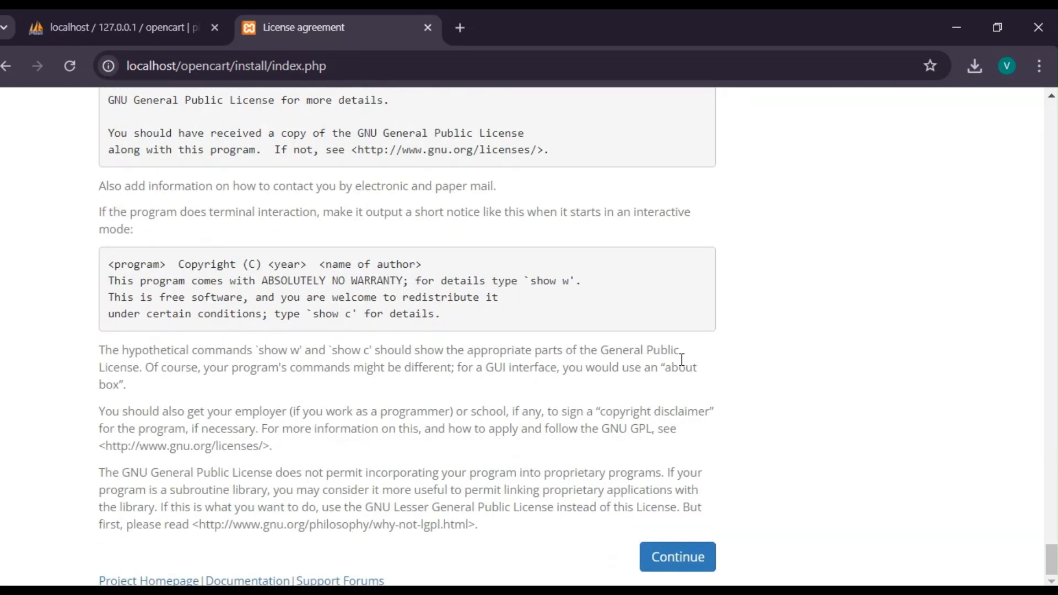
mouse_move(427, 408)
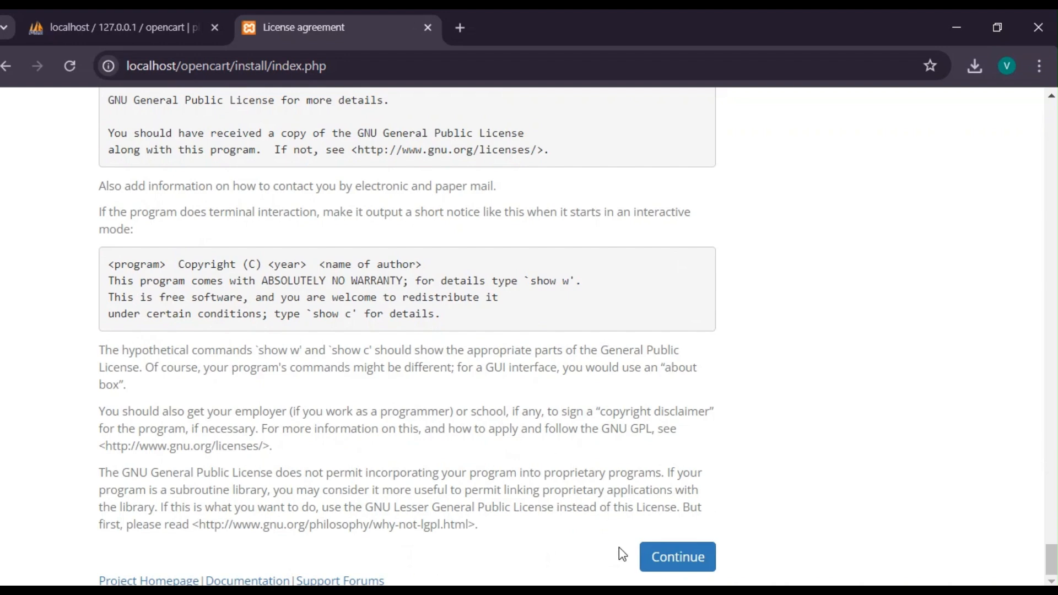
click(677, 556)
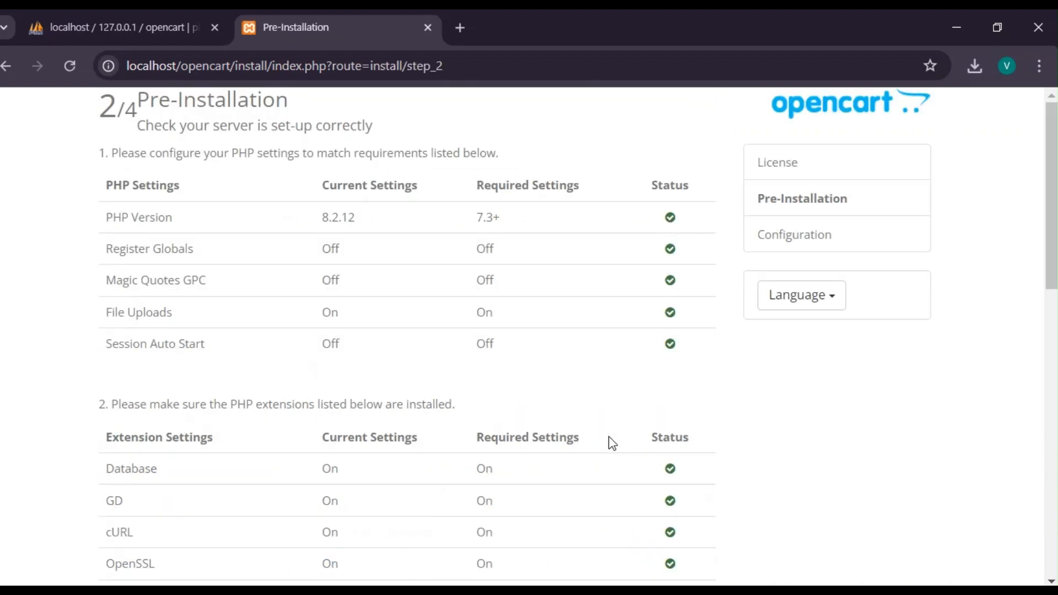
scroll(down, 3)
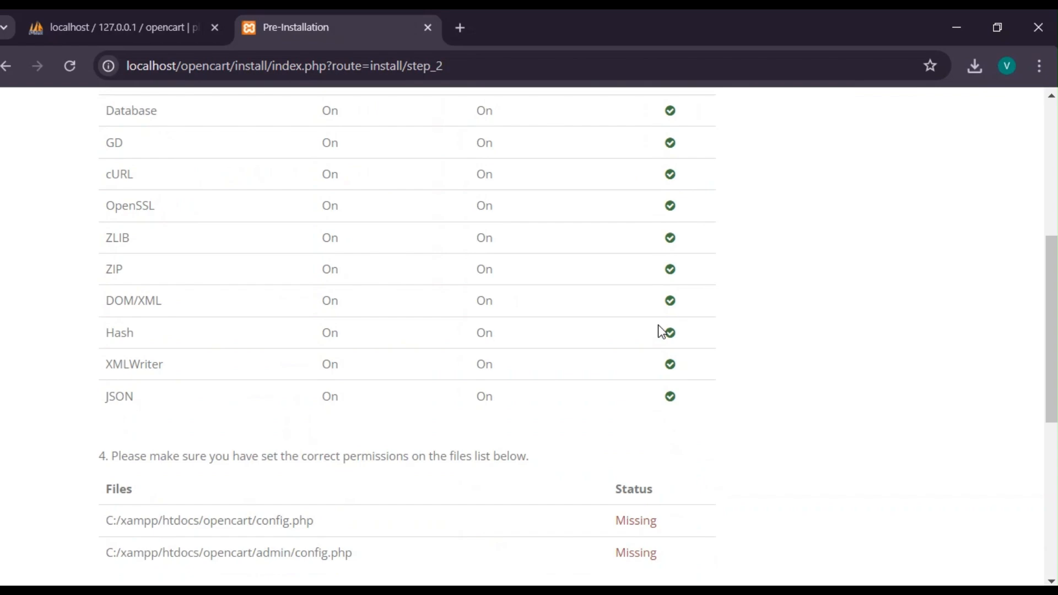
mouse_move(626, 341)
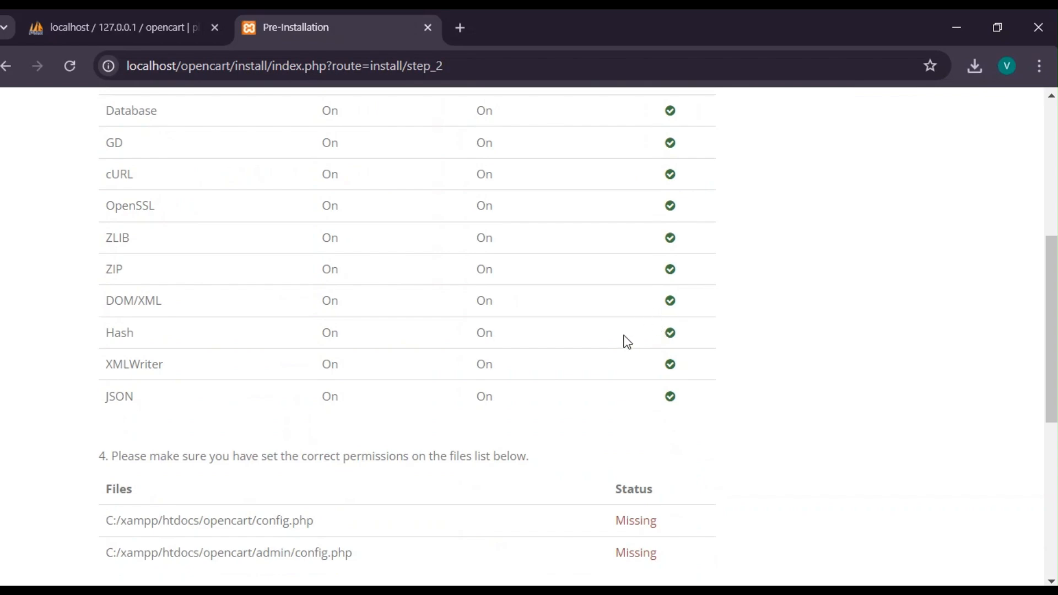
scroll(down, 3)
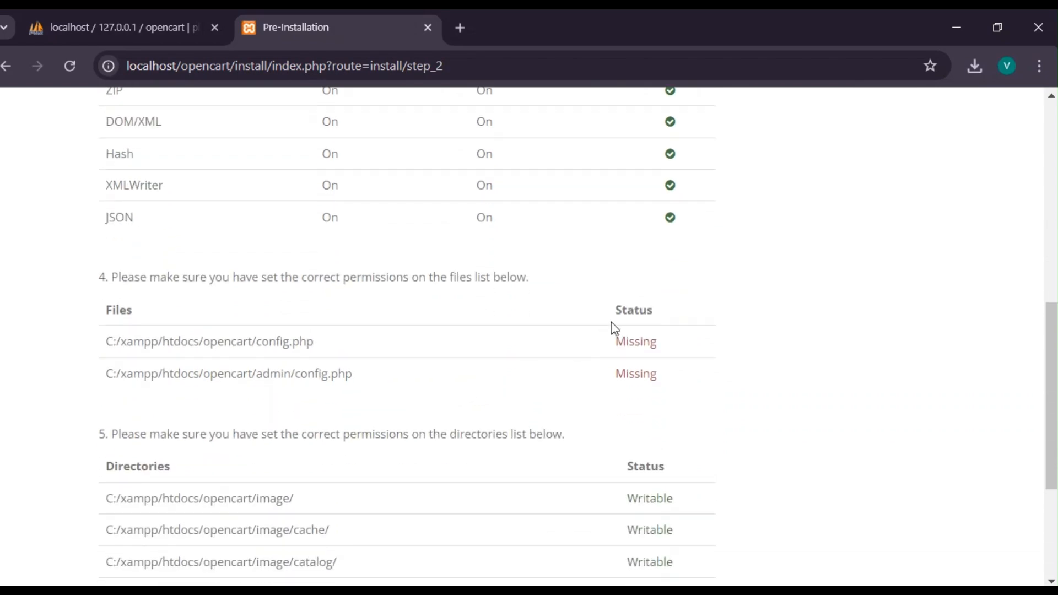
scroll(up, 3)
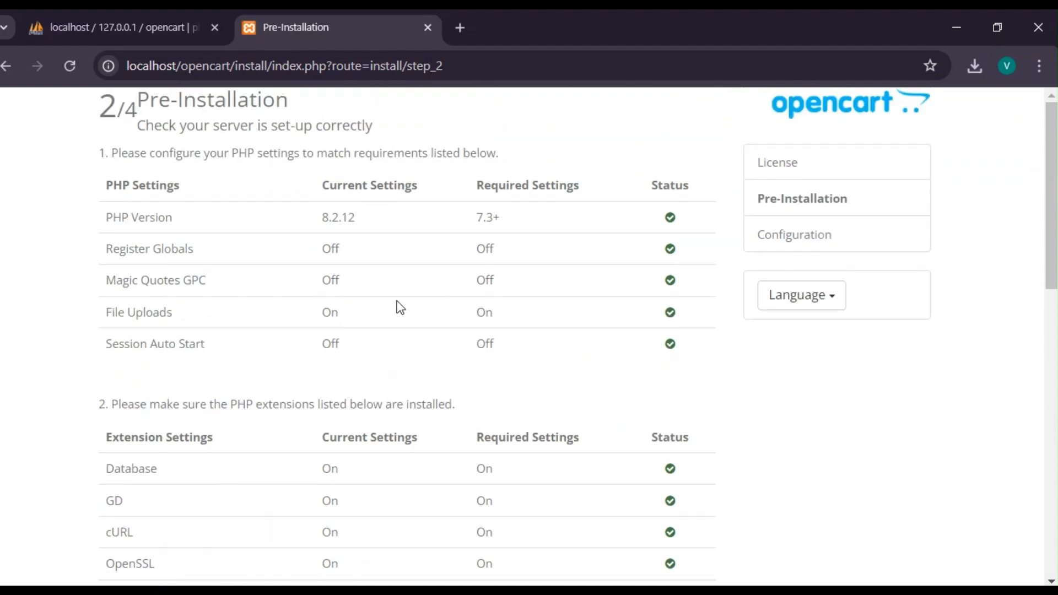
scroll(down, 3)
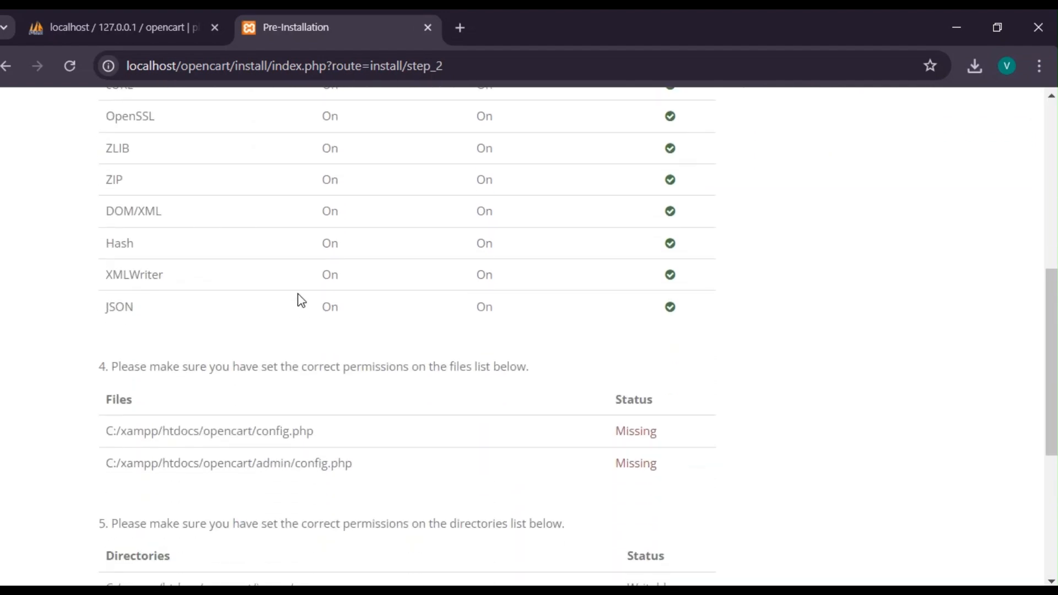
scroll(down, 3)
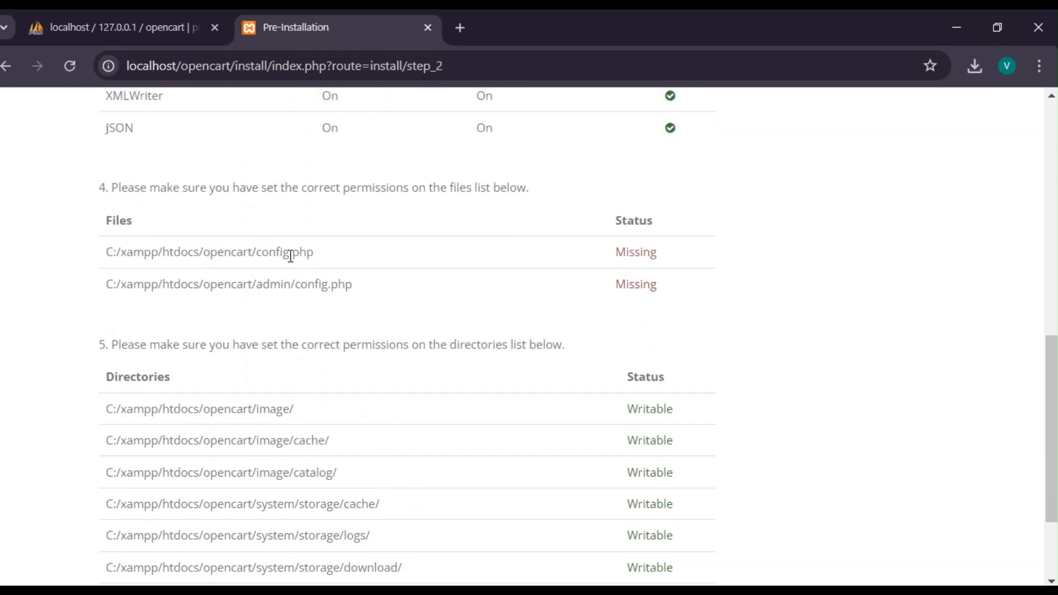
mouse_move(304, 252)
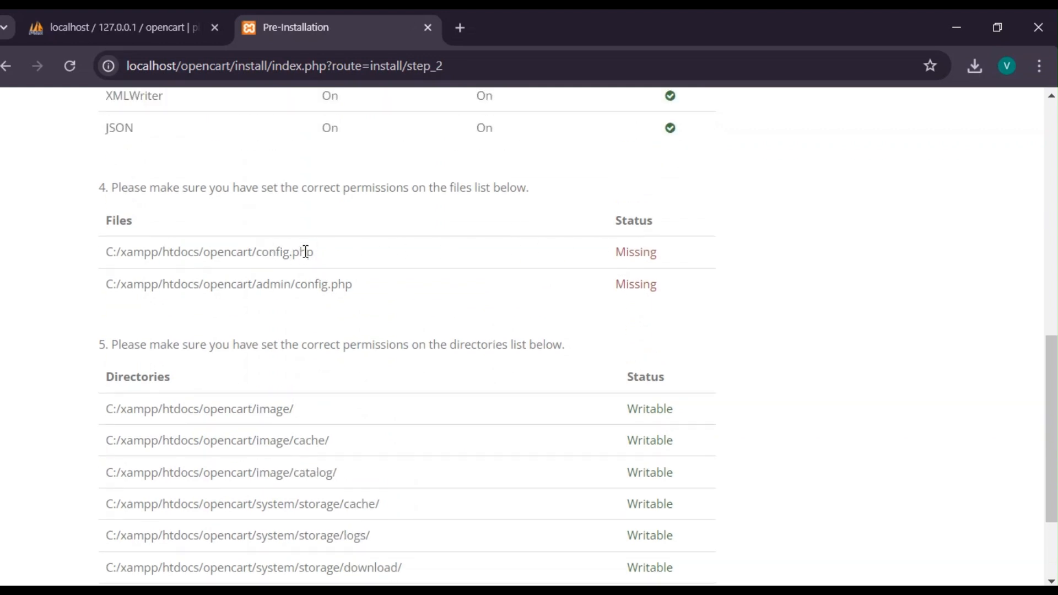
right_click(284, 252)
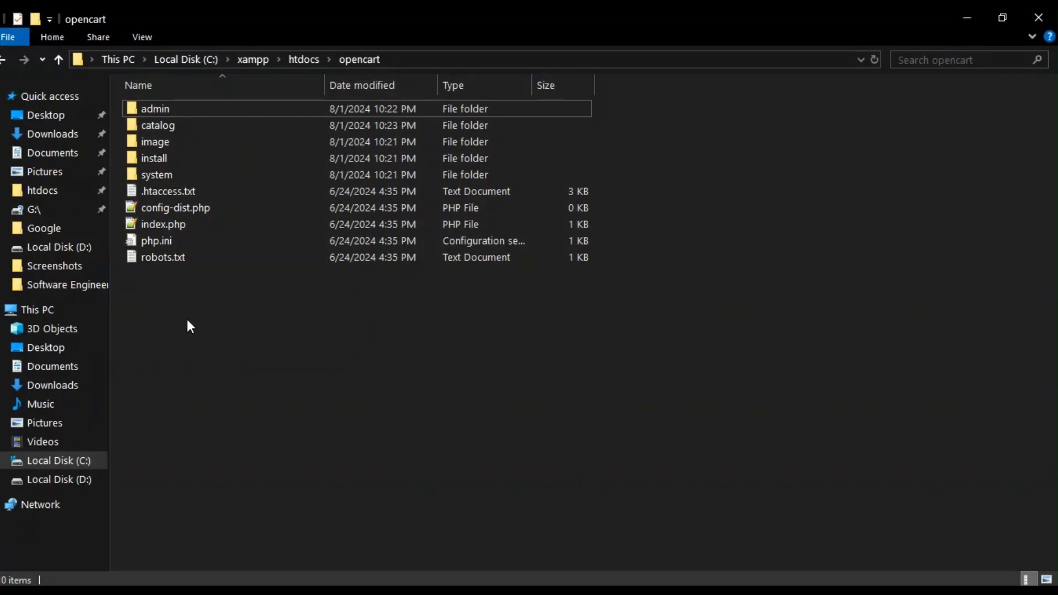
Add a new text document inside the opencart folder from the context menu.
right_click(190, 327)
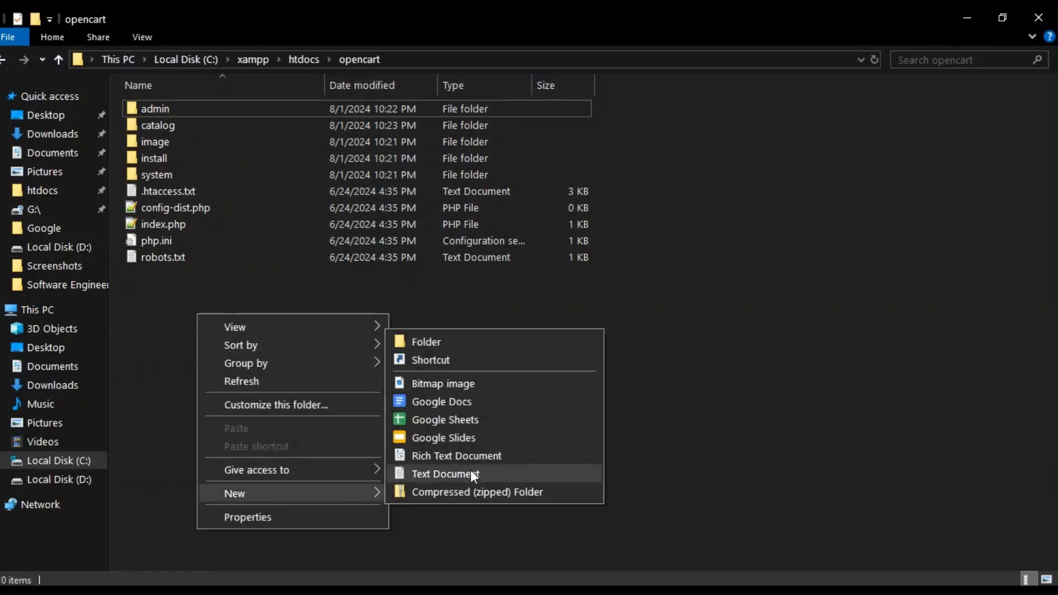
click(445, 474)
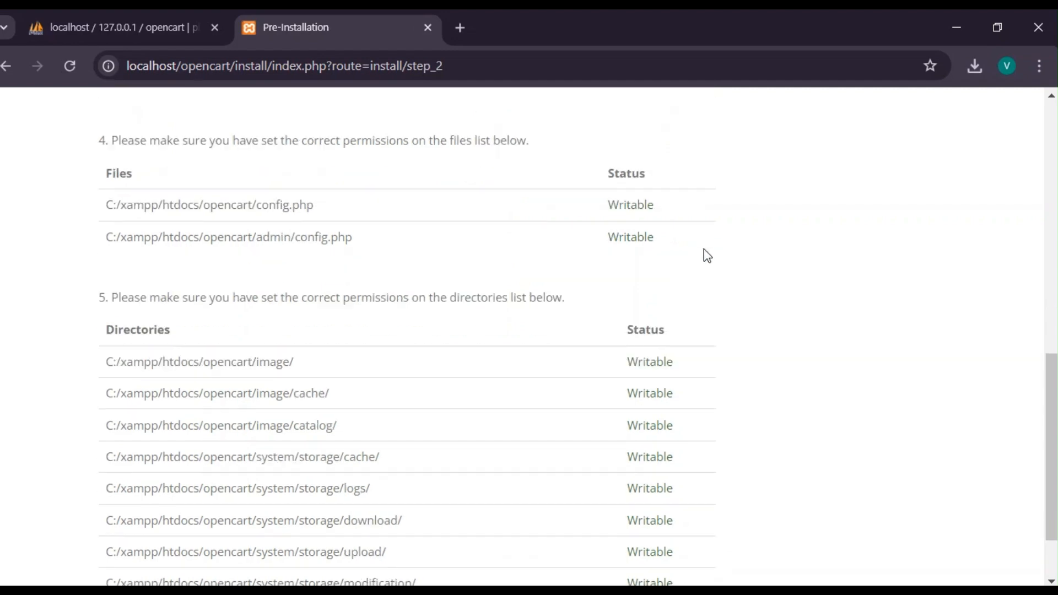
Scroll through the Pre-Installation requirement tables to review the PHP extension checks.
scroll(up, 3)
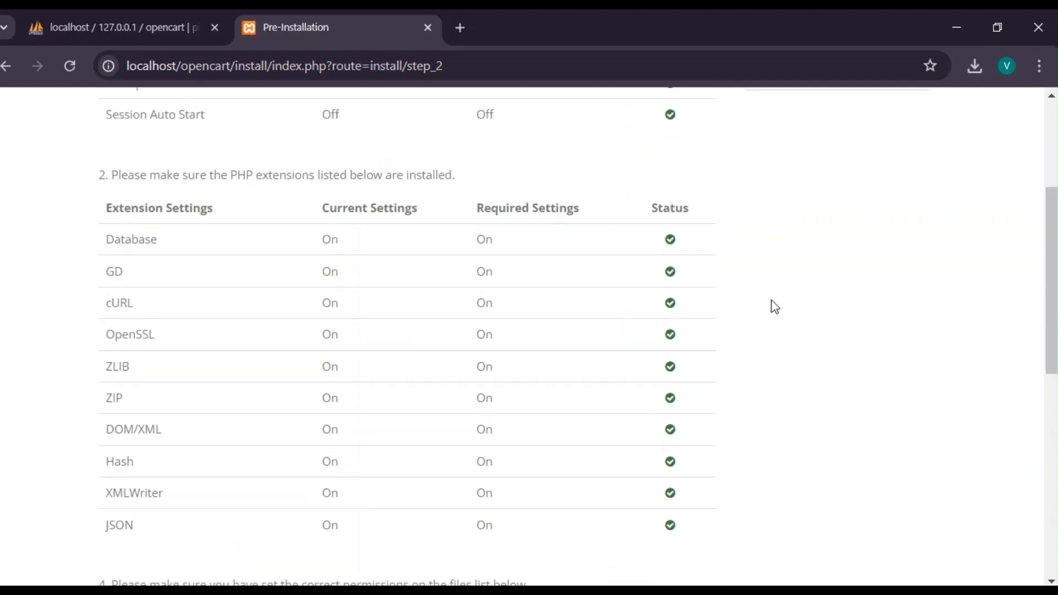
scroll(down, 3)
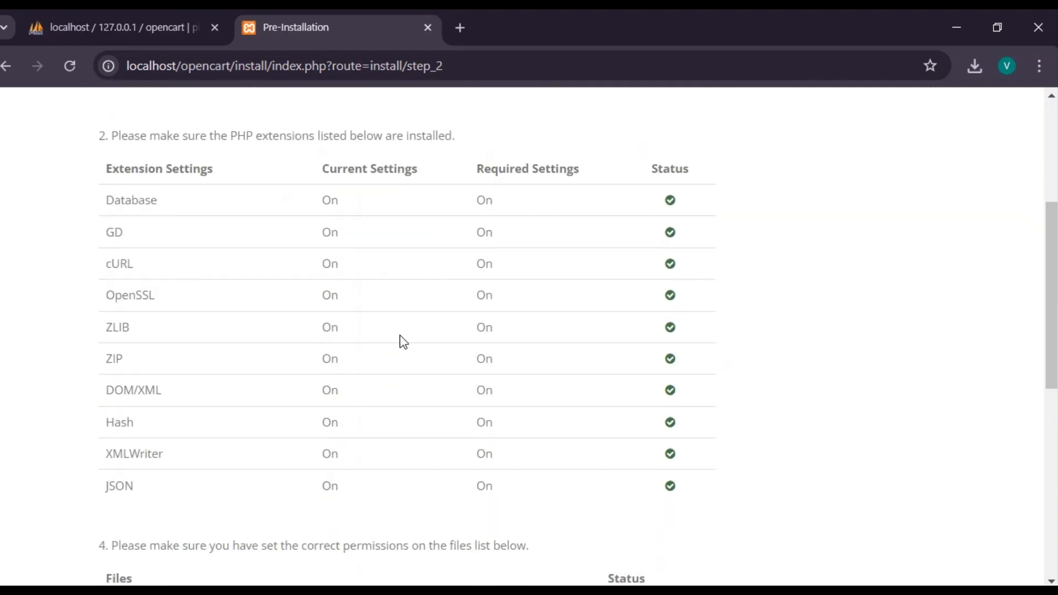
mouse_move(505, 253)
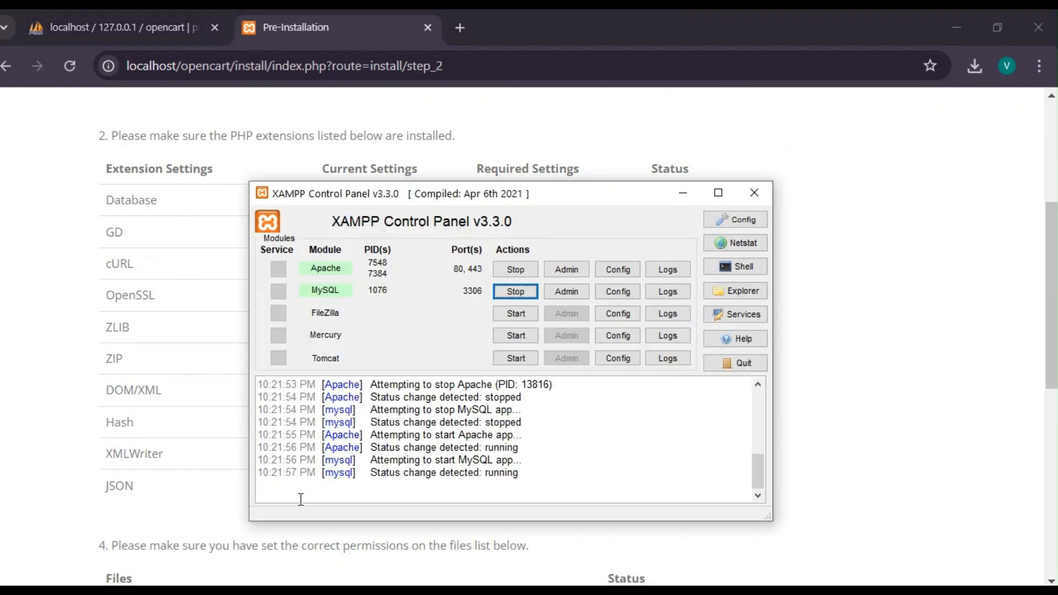
Search php.ini for 'gd' to confirm extension=gd is enabled, then close the file.
click(617, 269)
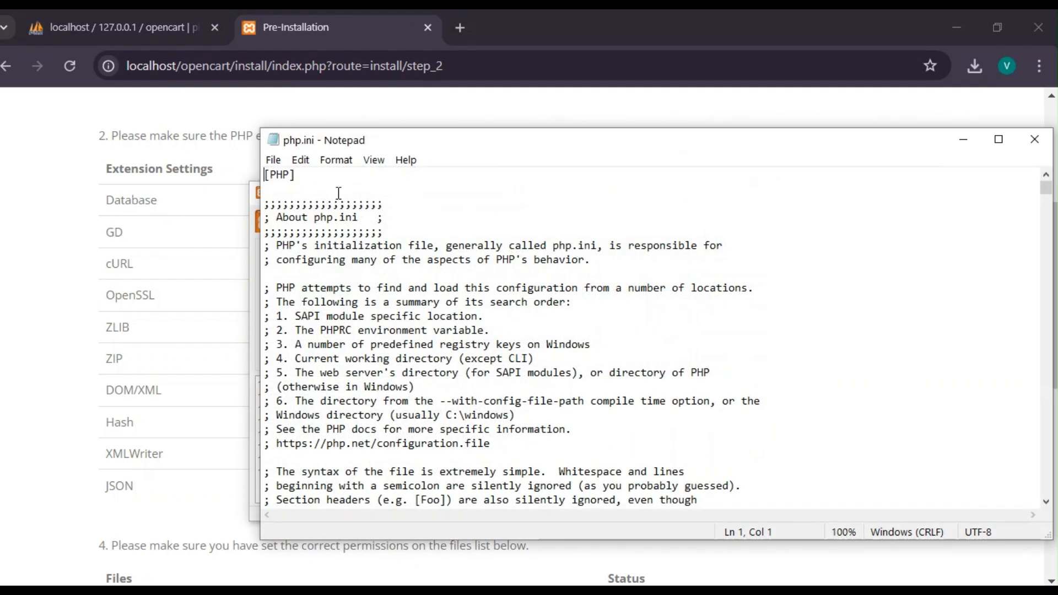
key(Ctrl+f)
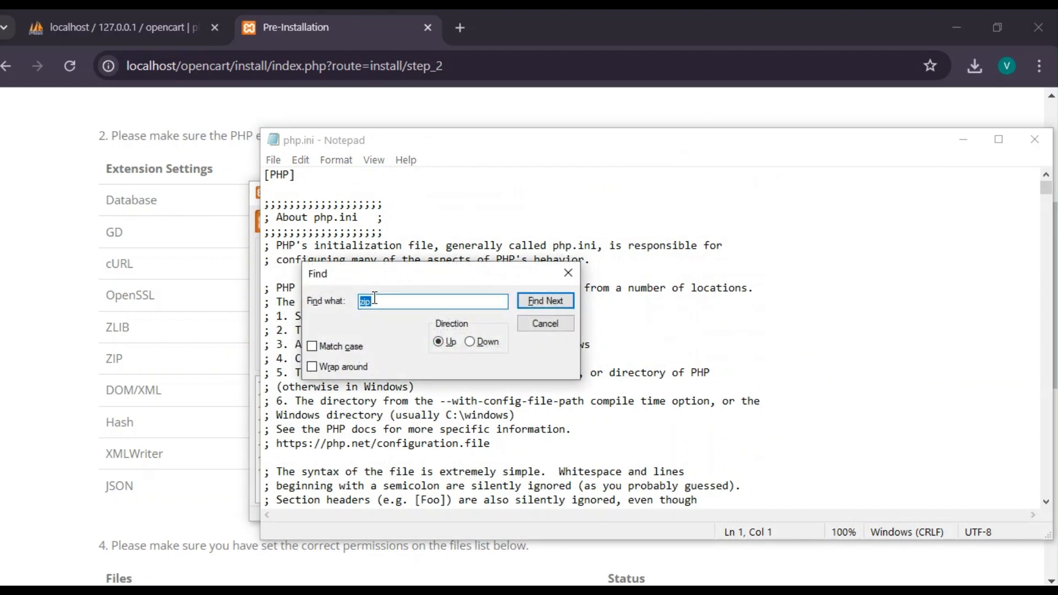
text(gd)
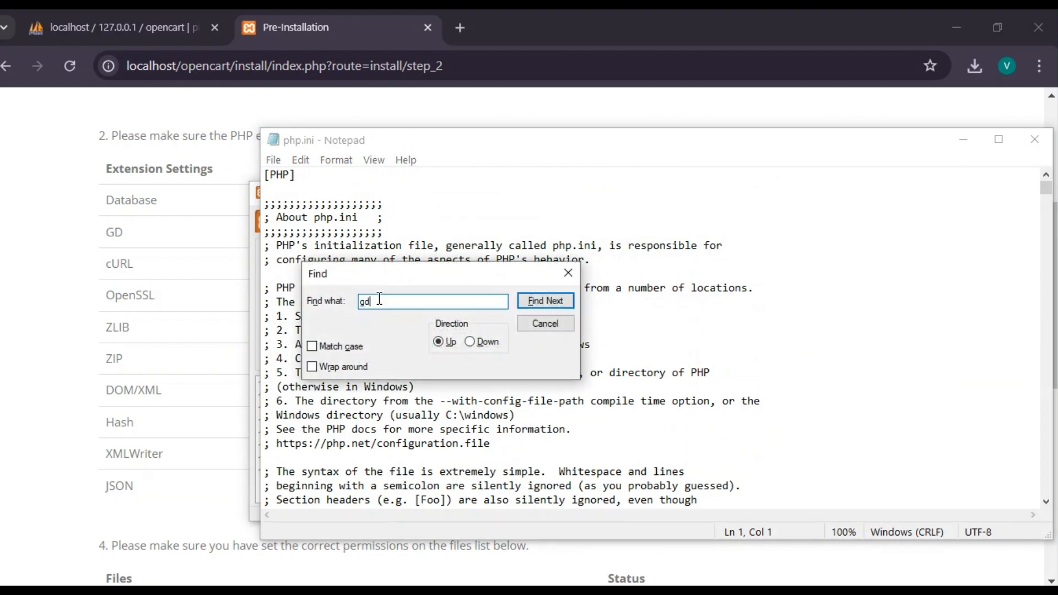
click(545, 300)
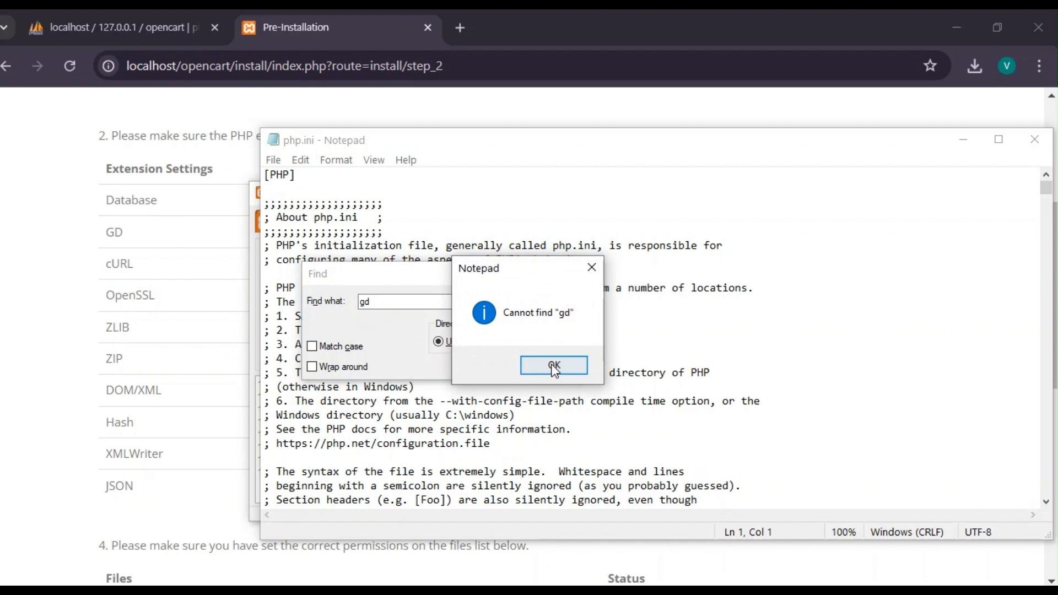
click(553, 365)
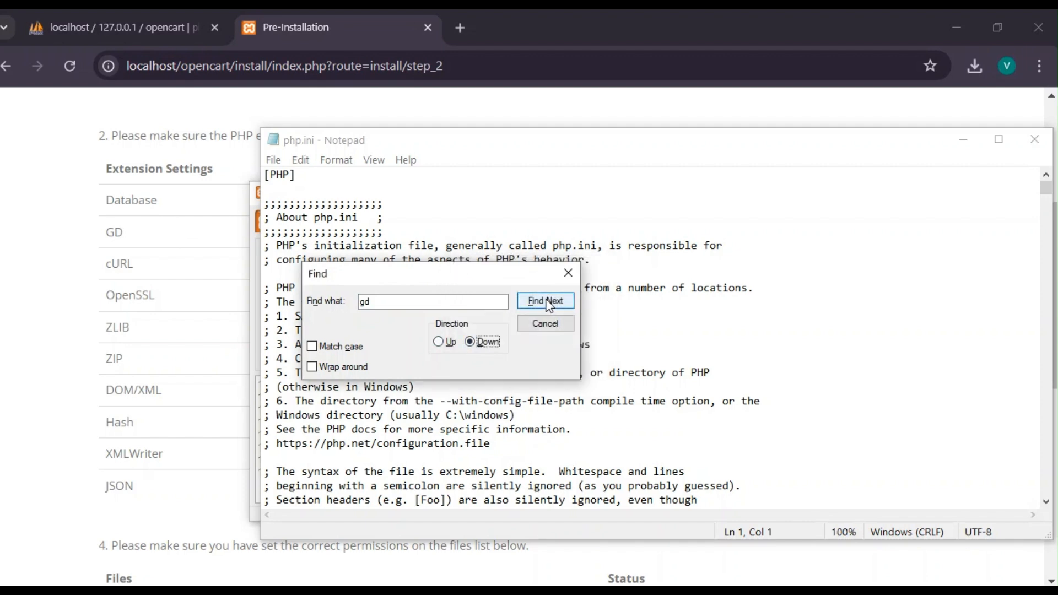
click(544, 300)
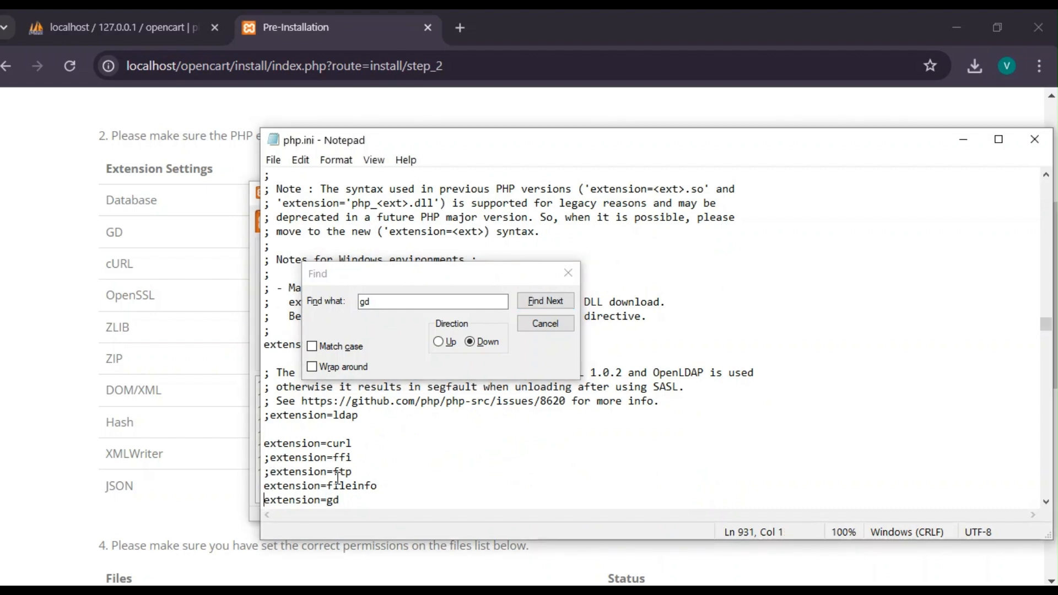
click(545, 322)
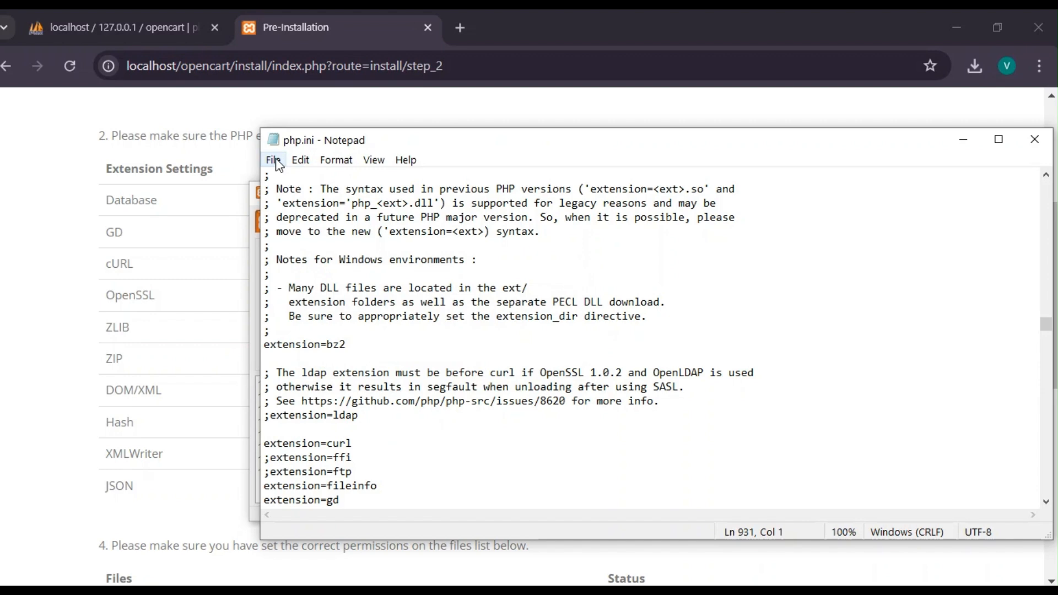
mouse_move(1031, 153)
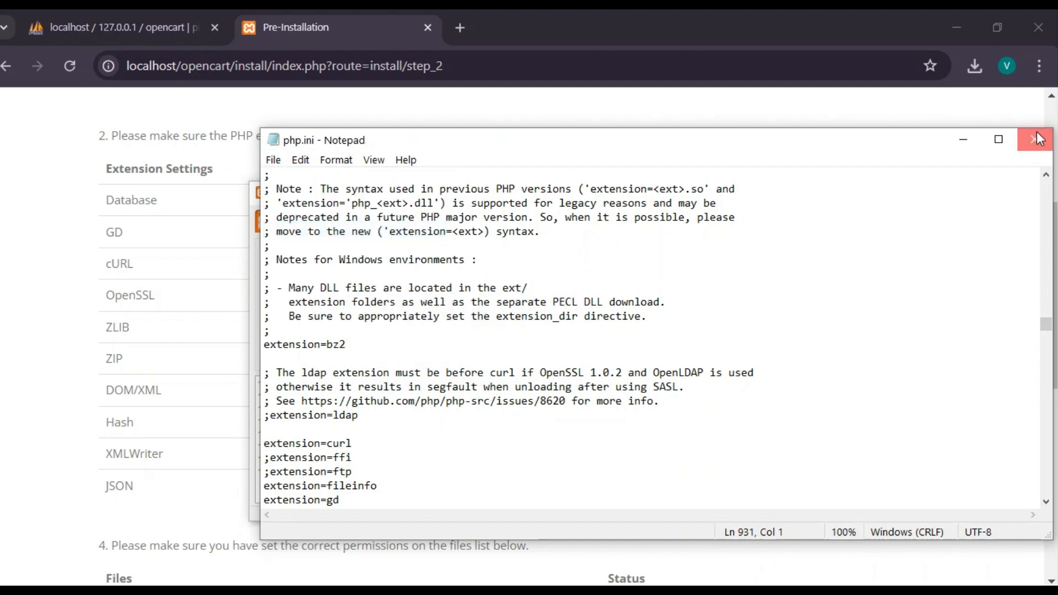
click(1036, 138)
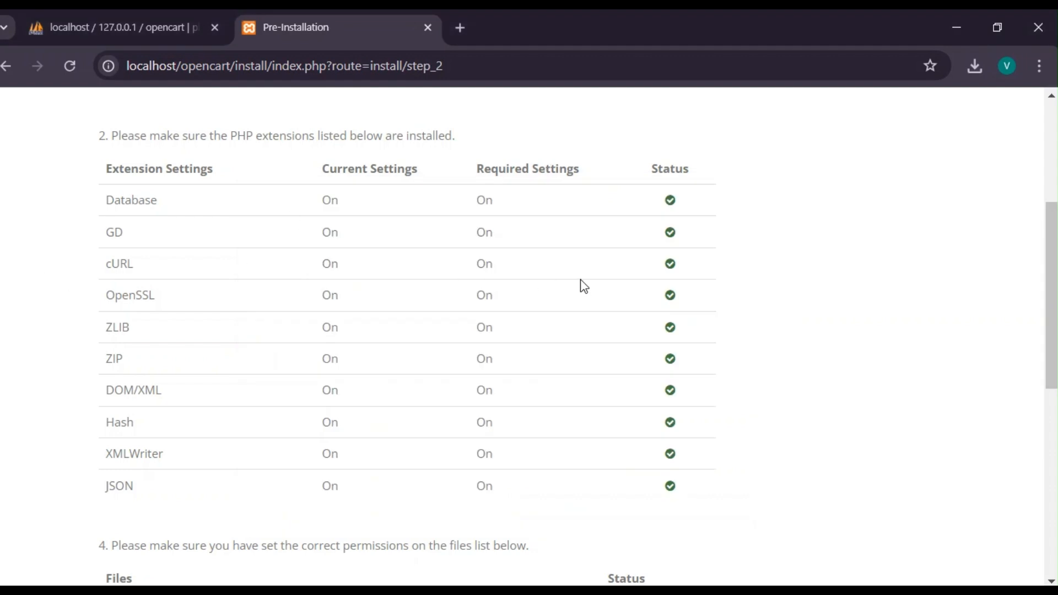
Continue past the passing Pre-Installation checks to the Configuration step.
scroll(down, 3)
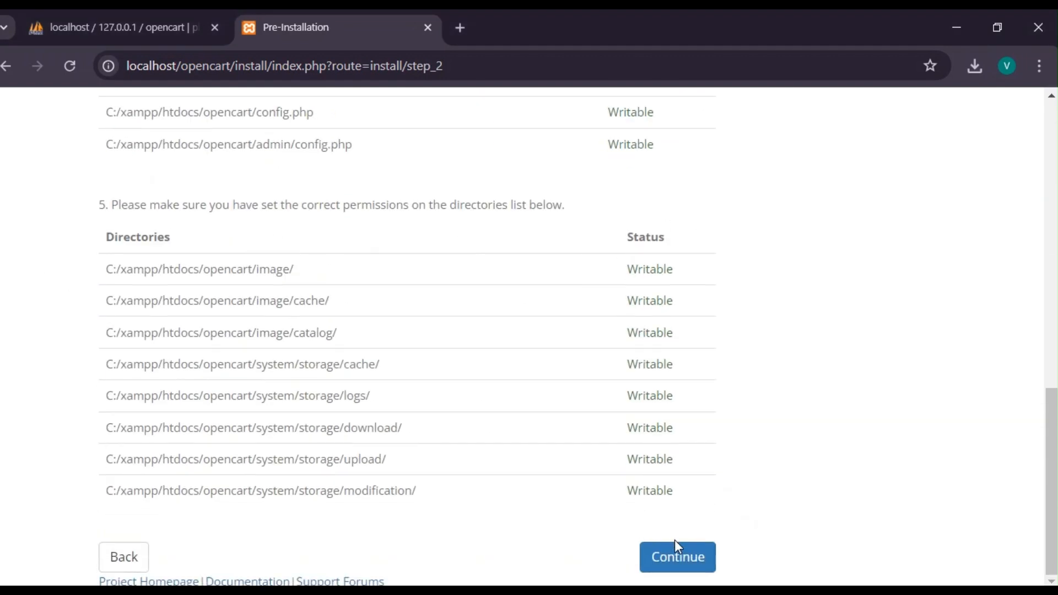
click(678, 557)
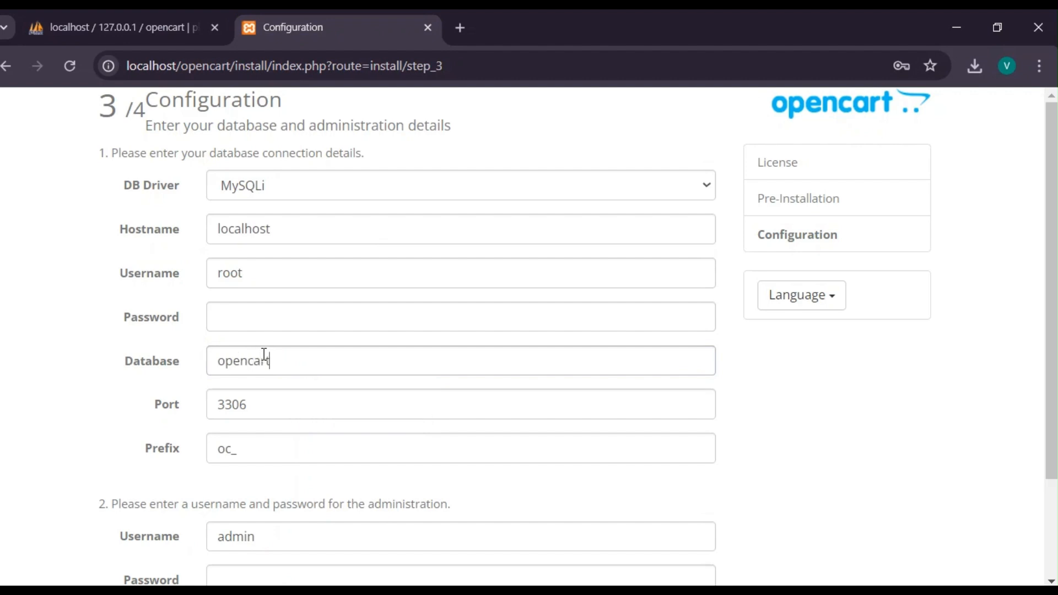
scroll(down, 3)
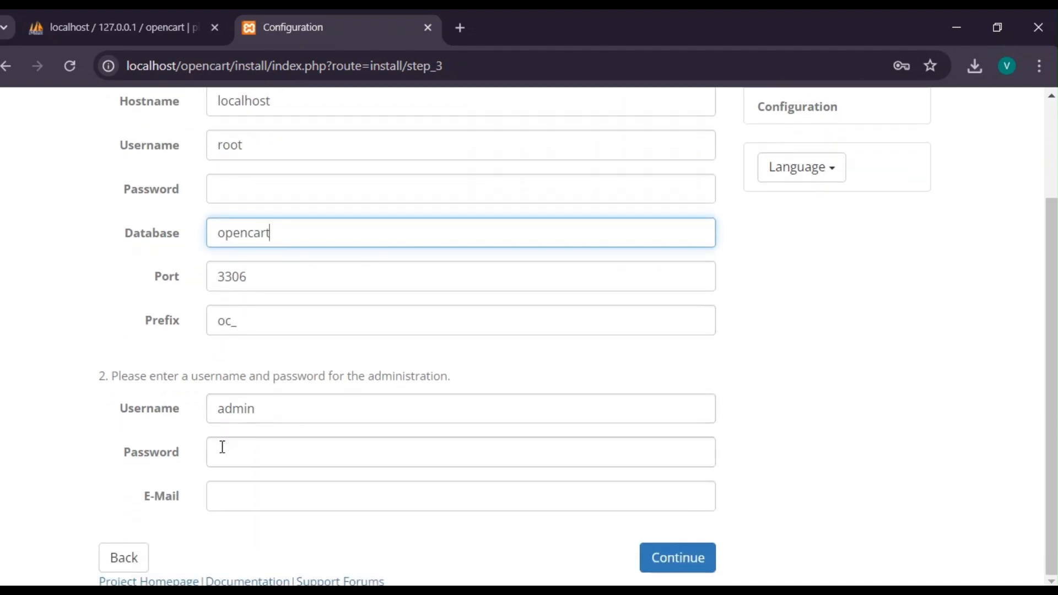
text(a)
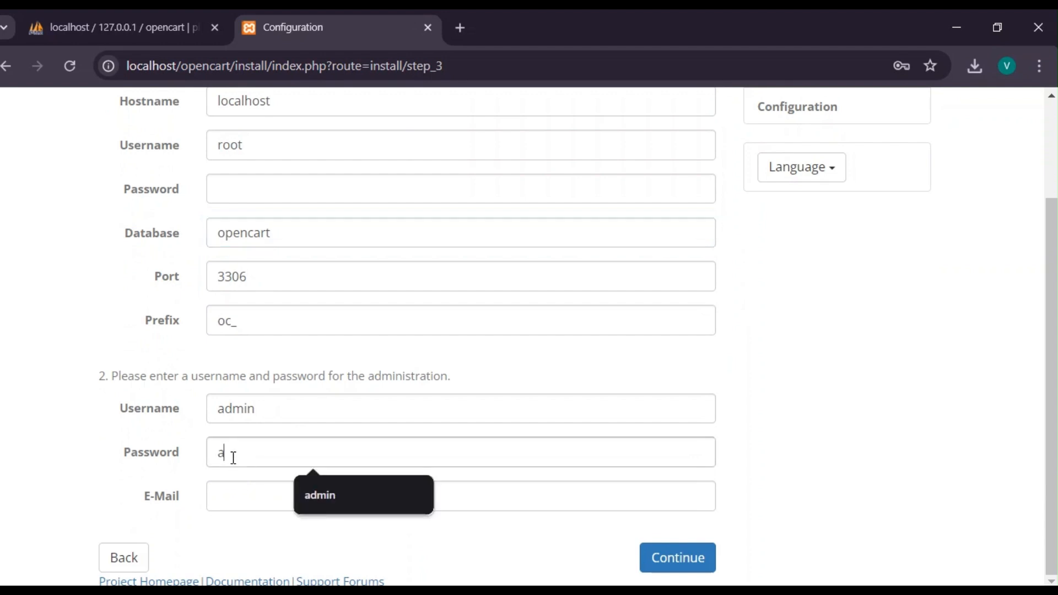
text(dmin)
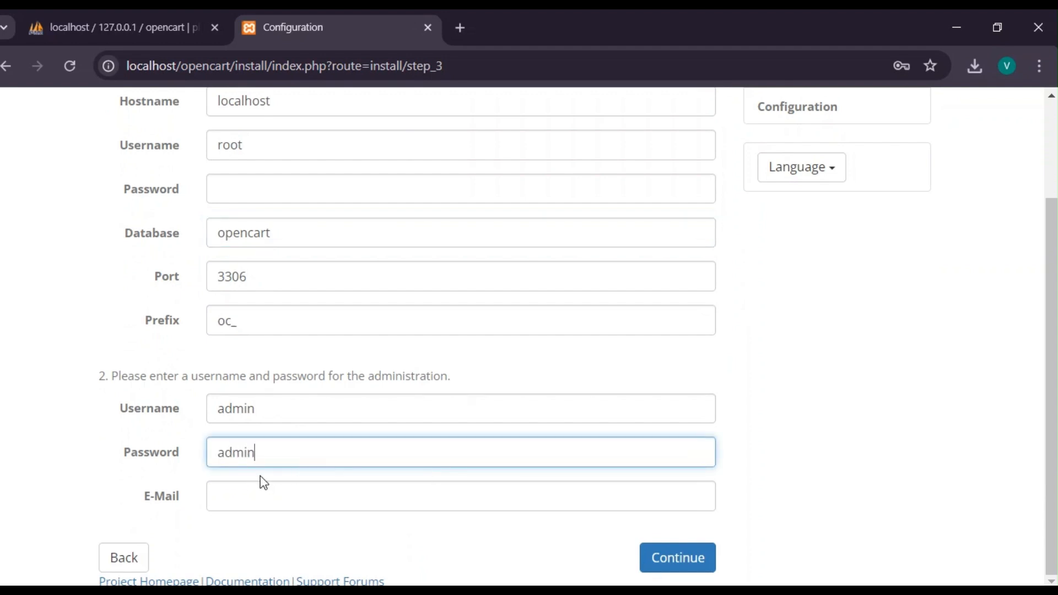
click(461, 504)
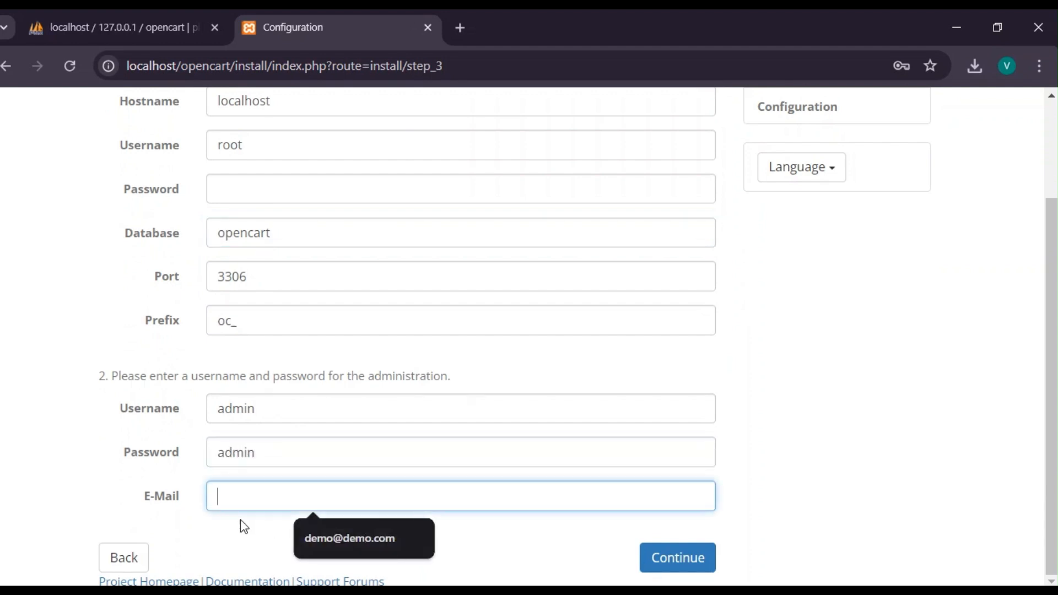
text(demo@demo.com)
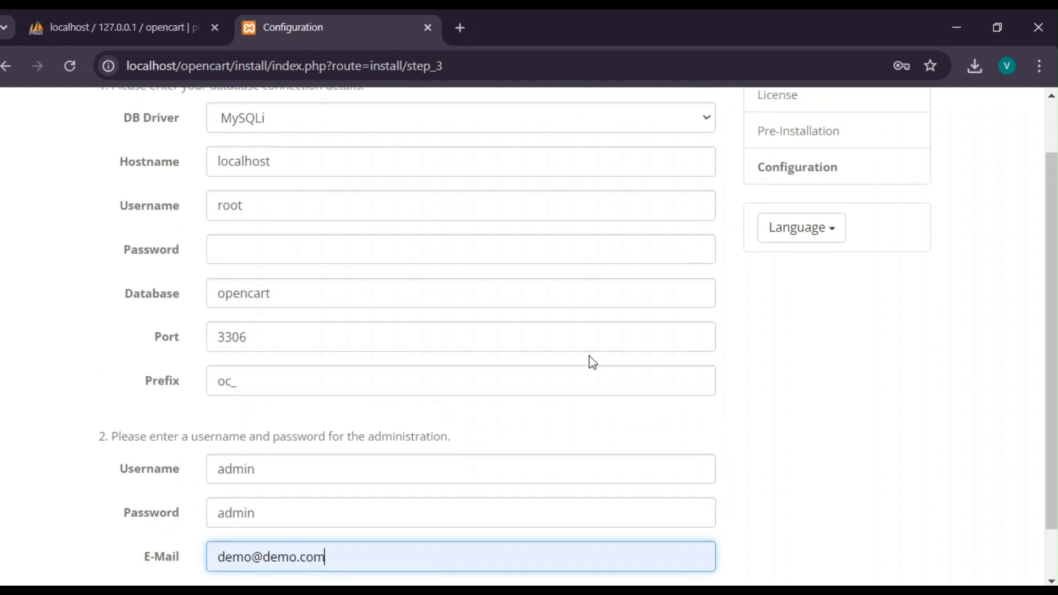
Submit the configuration and continue until the Installation complete page appears.
scroll(down, 3)
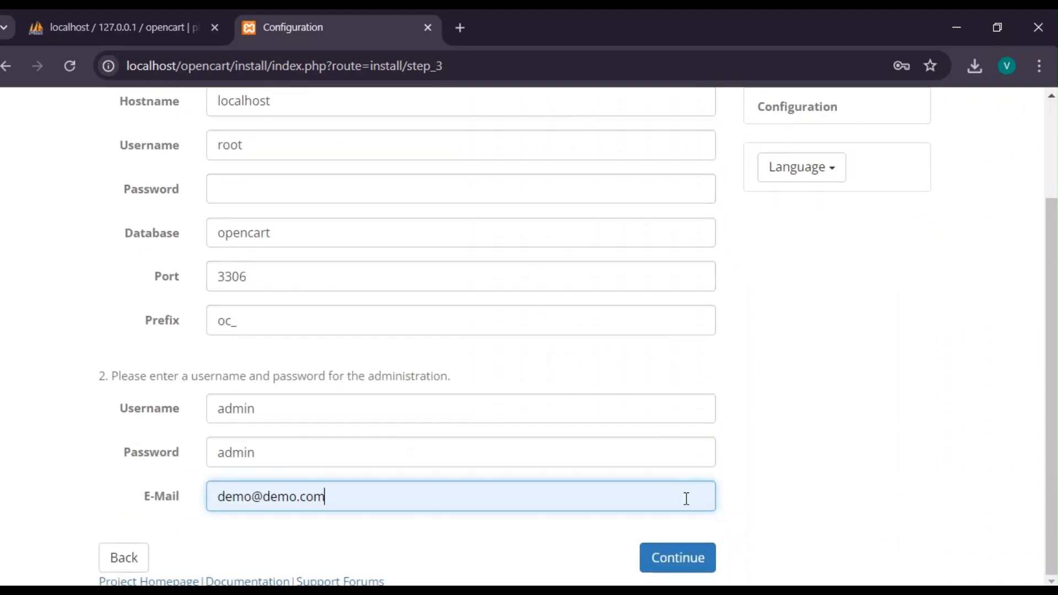
click(678, 573)
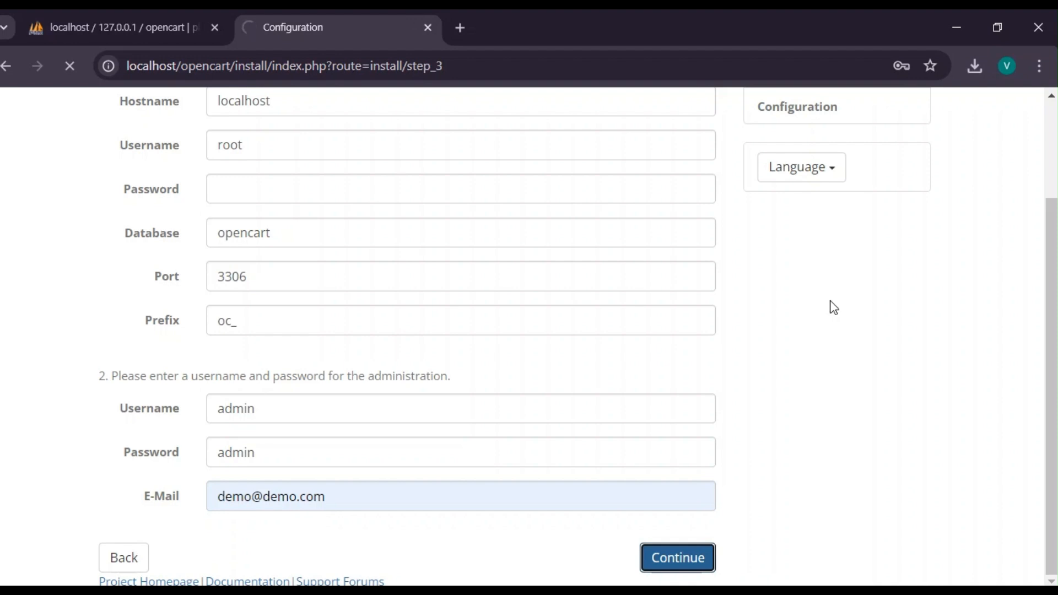
click(677, 558)
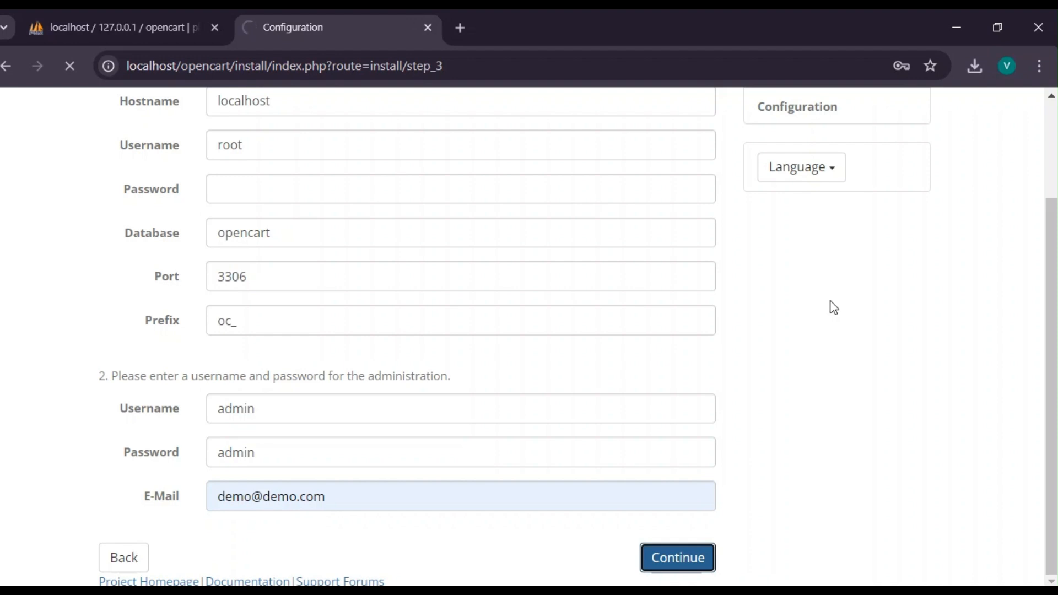
click(677, 557)
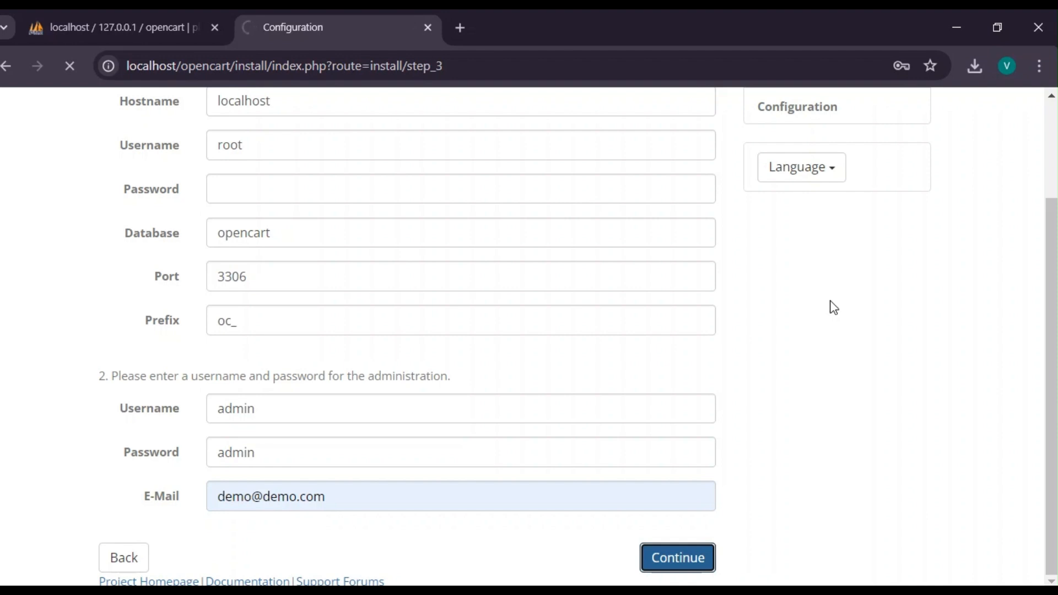
click(678, 557)
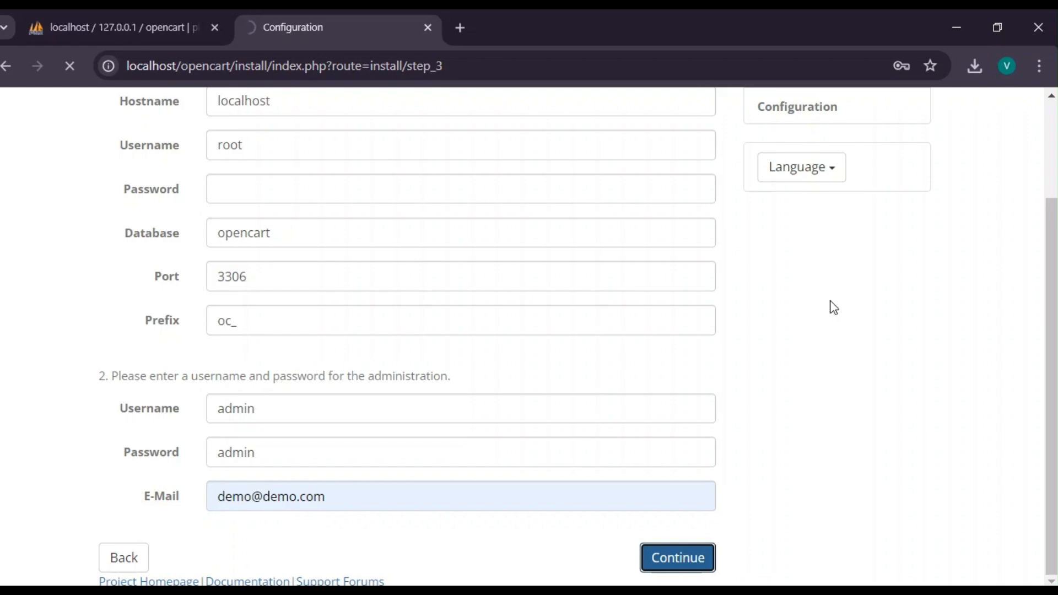
click(677, 558)
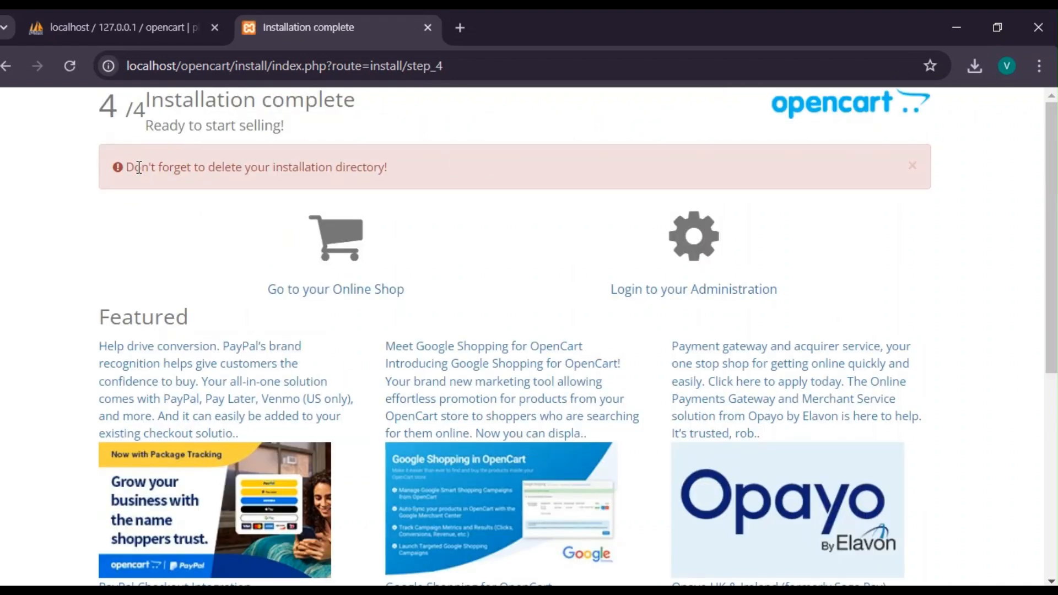
mouse_move(272, 165)
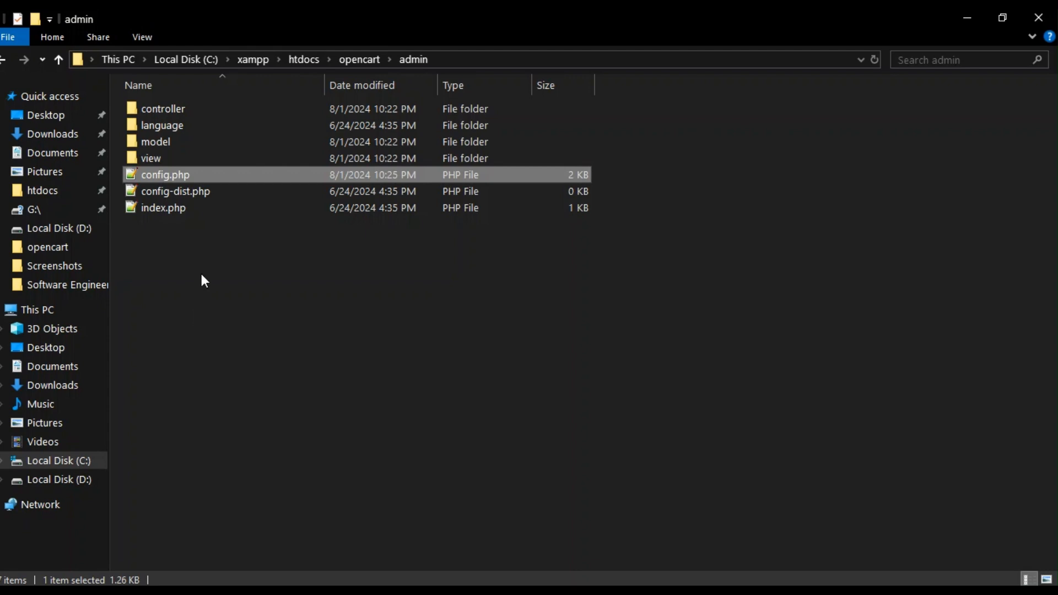
Go back up to the opencart folder and right-click the install folder.
click(359, 60)
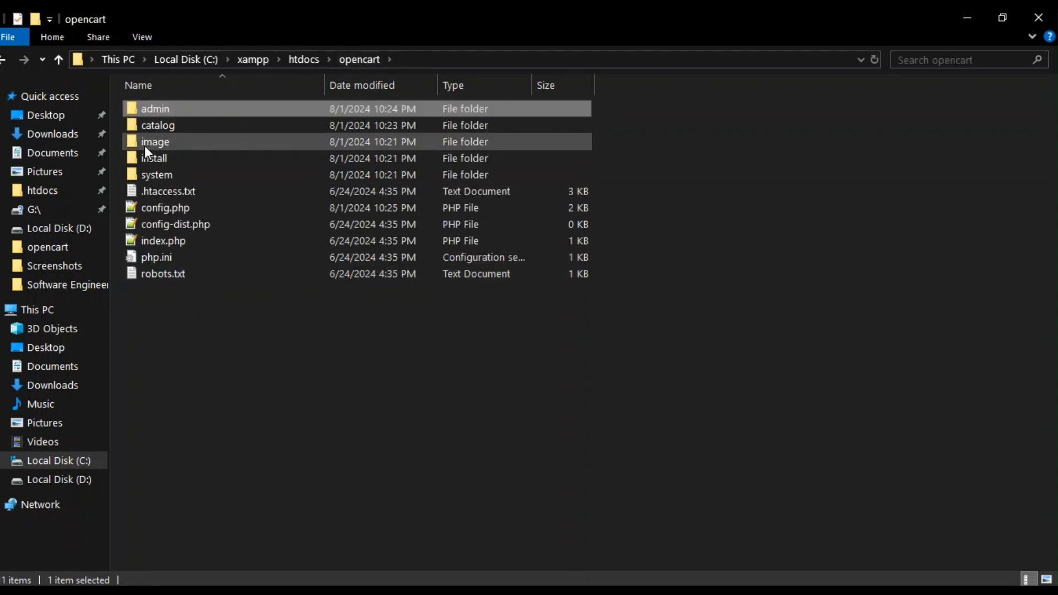
right_click(154, 159)
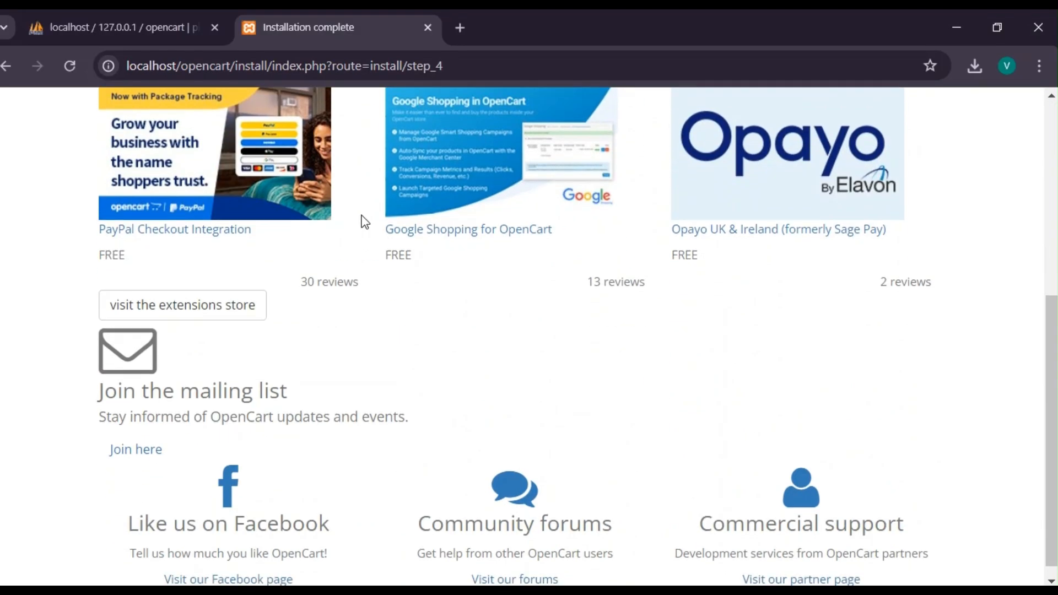
Scroll back up the Installation complete page to its shop and administration links.
scroll(up, 3)
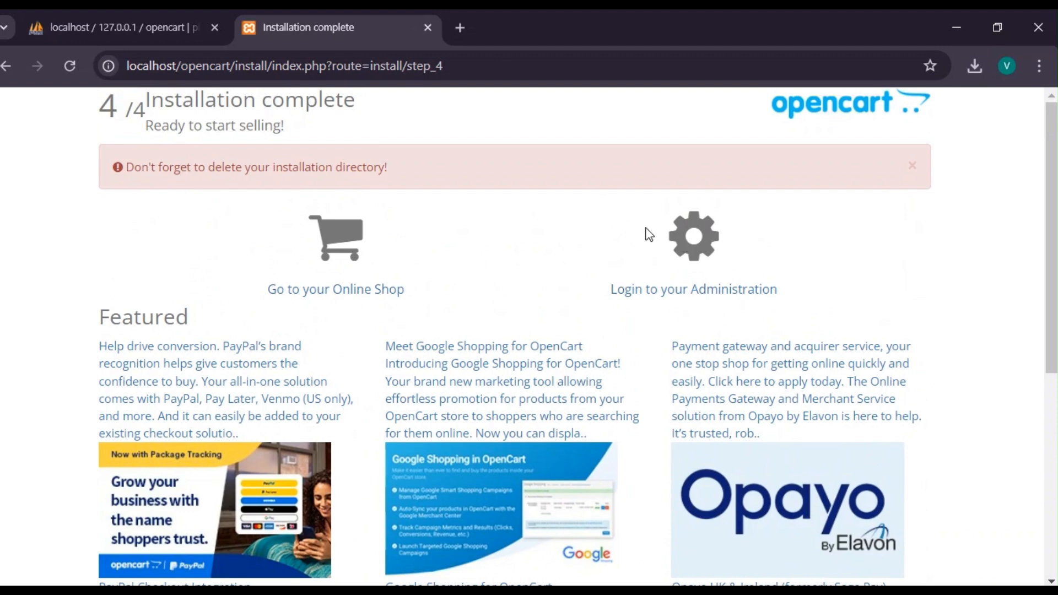
mouse_move(661, 262)
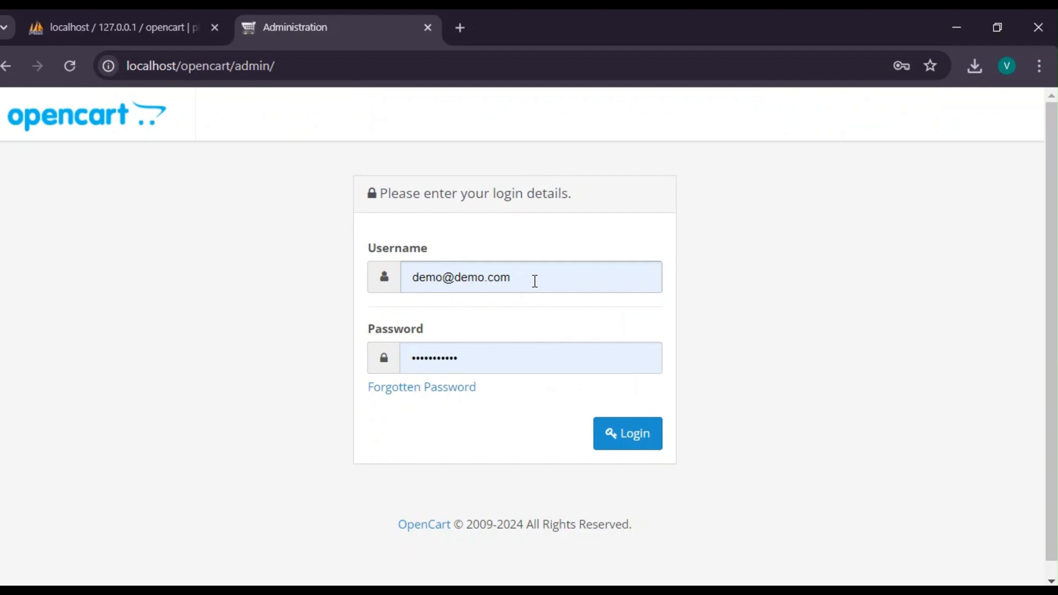
Enter the admin username and password and log in to the Dashboard.
click(529, 277)
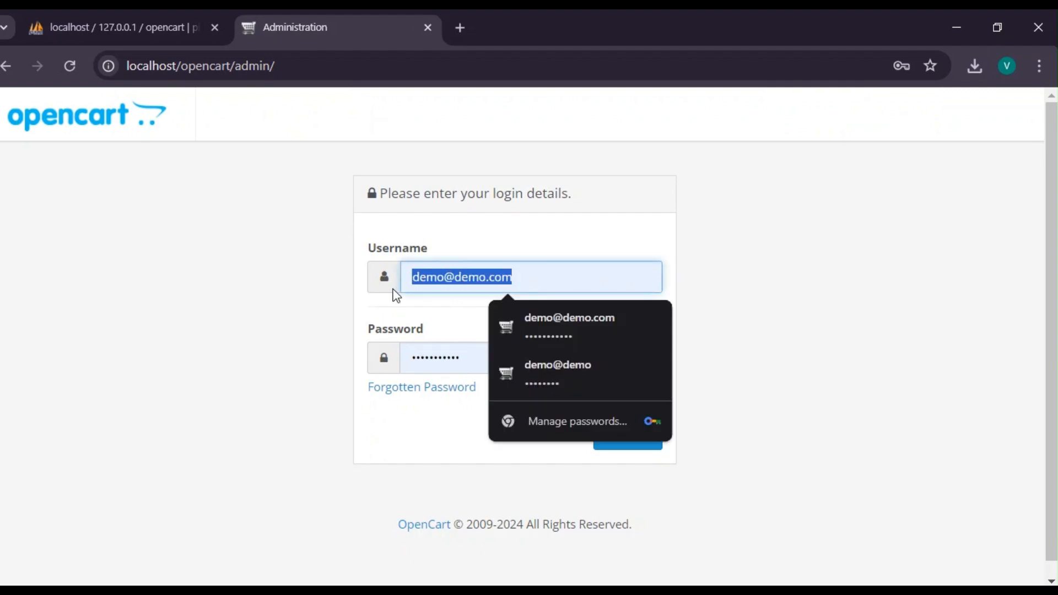
mouse_move(444, 291)
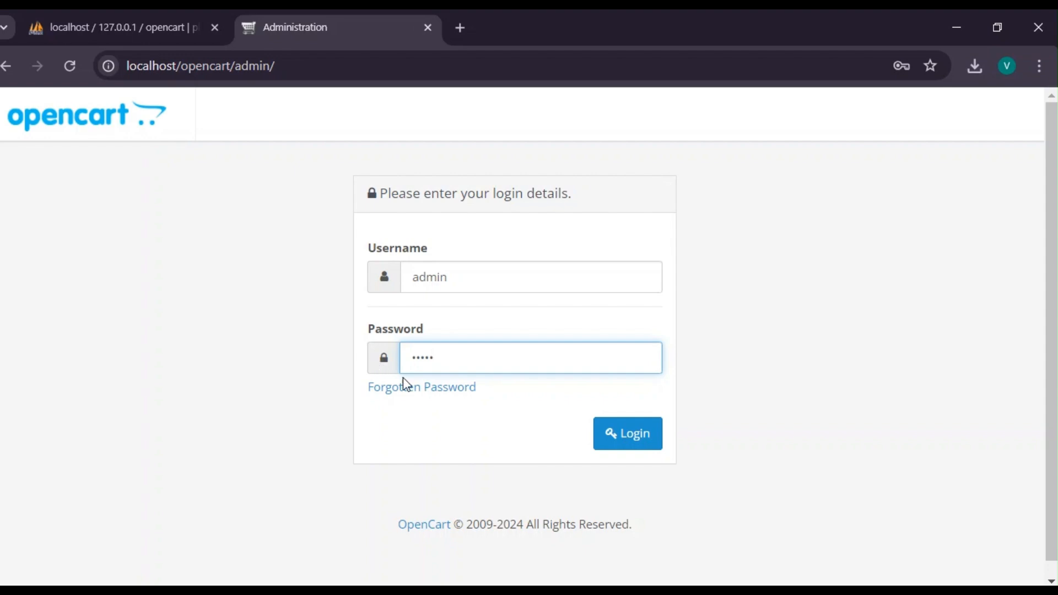
click(627, 433)
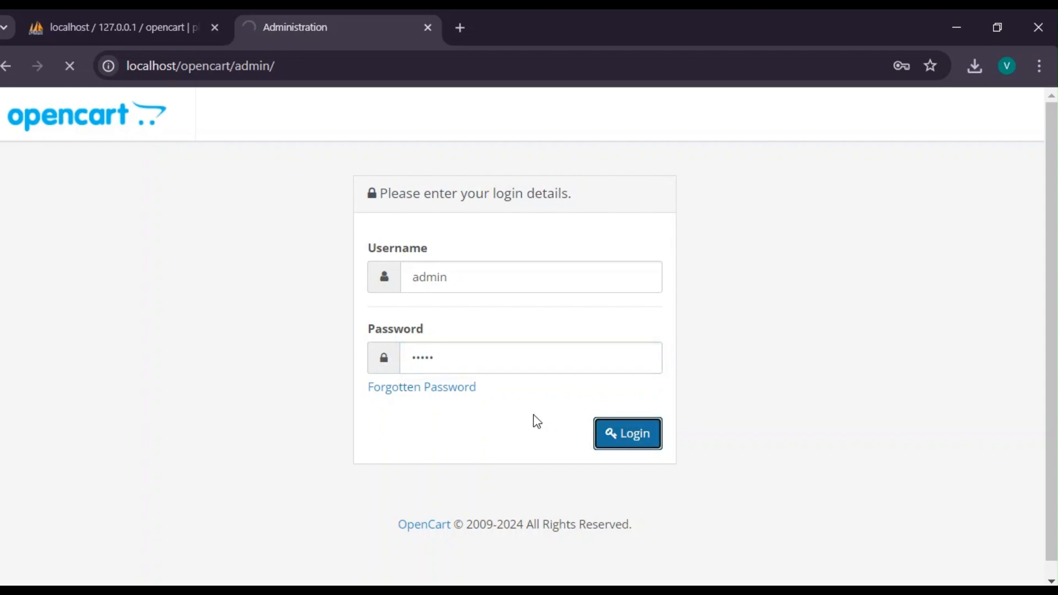
click(627, 433)
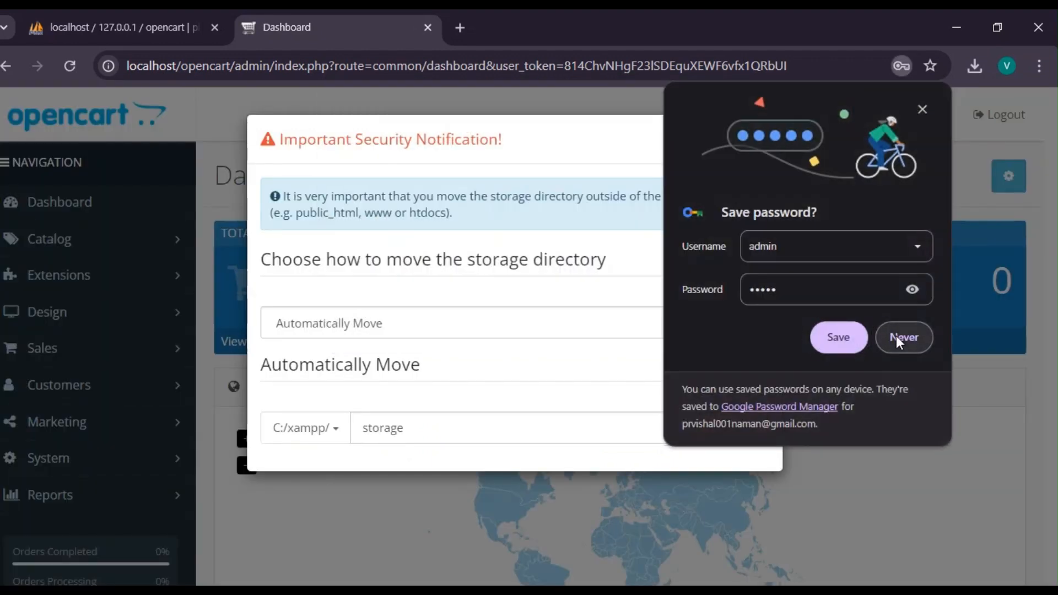
Decline saving the password, move storage to C:/xampp/op_storage, and dismiss the notification.
click(904, 337)
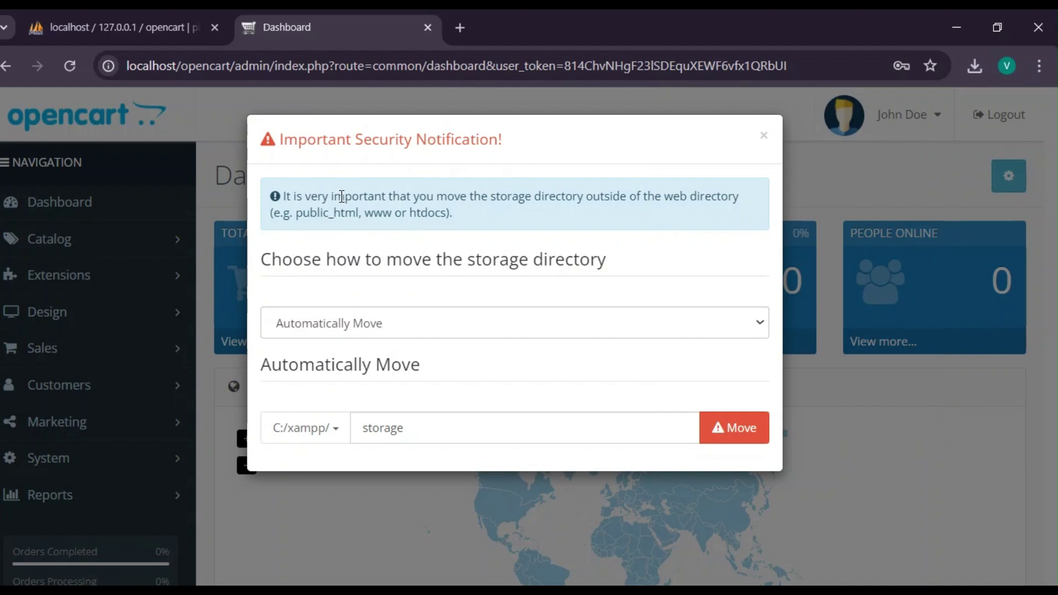
mouse_move(584, 220)
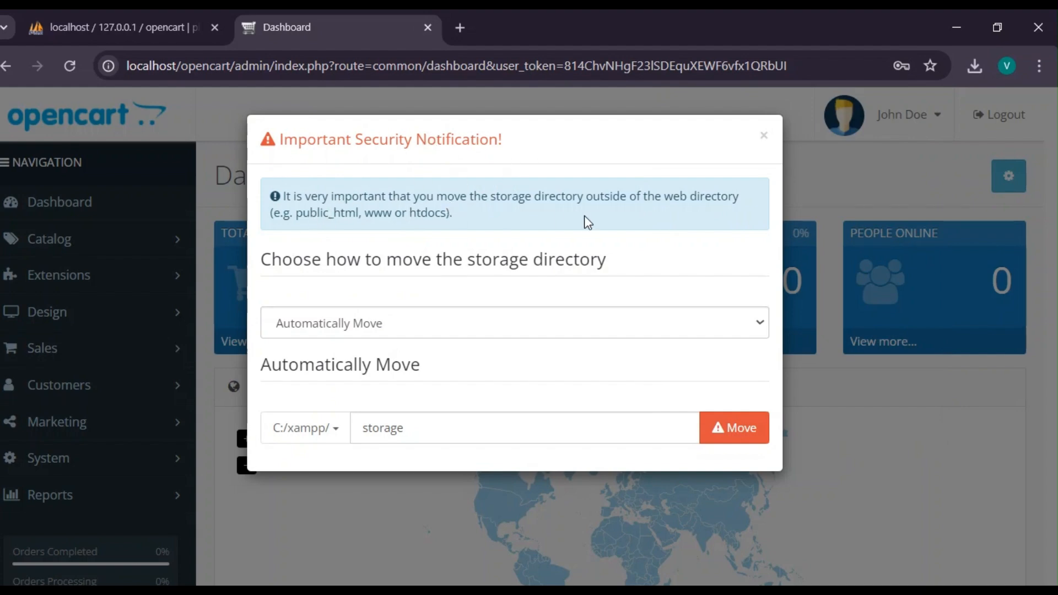
mouse_move(709, 213)
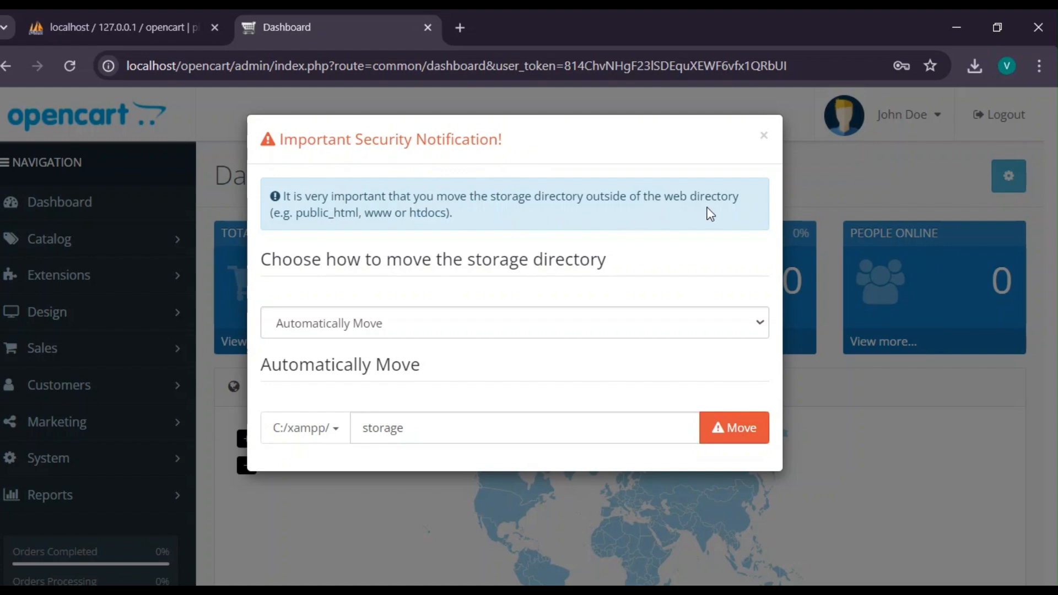
mouse_move(480, 249)
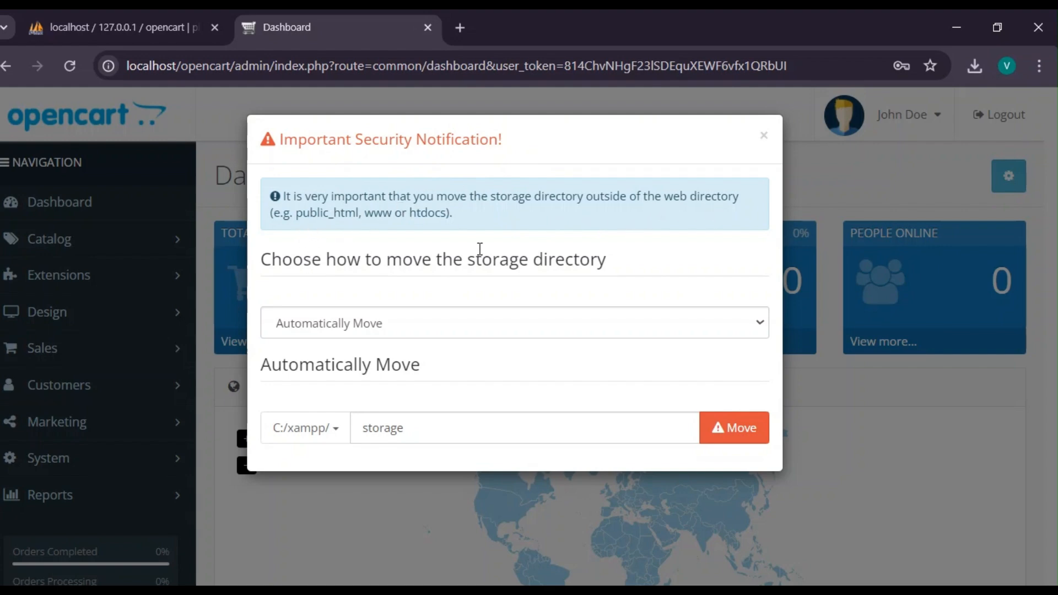
mouse_move(327, 336)
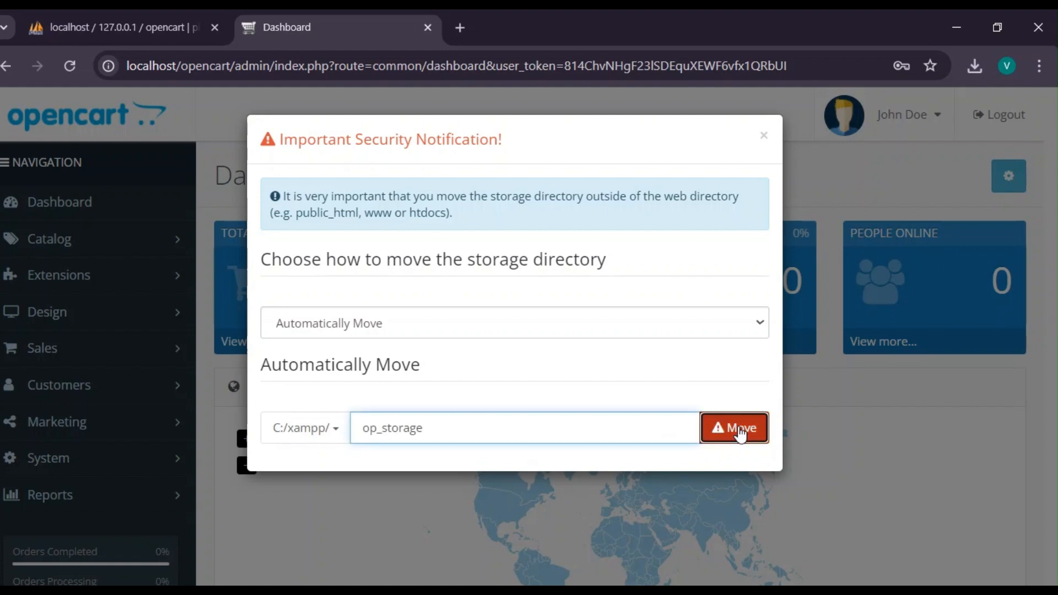
click(735, 428)
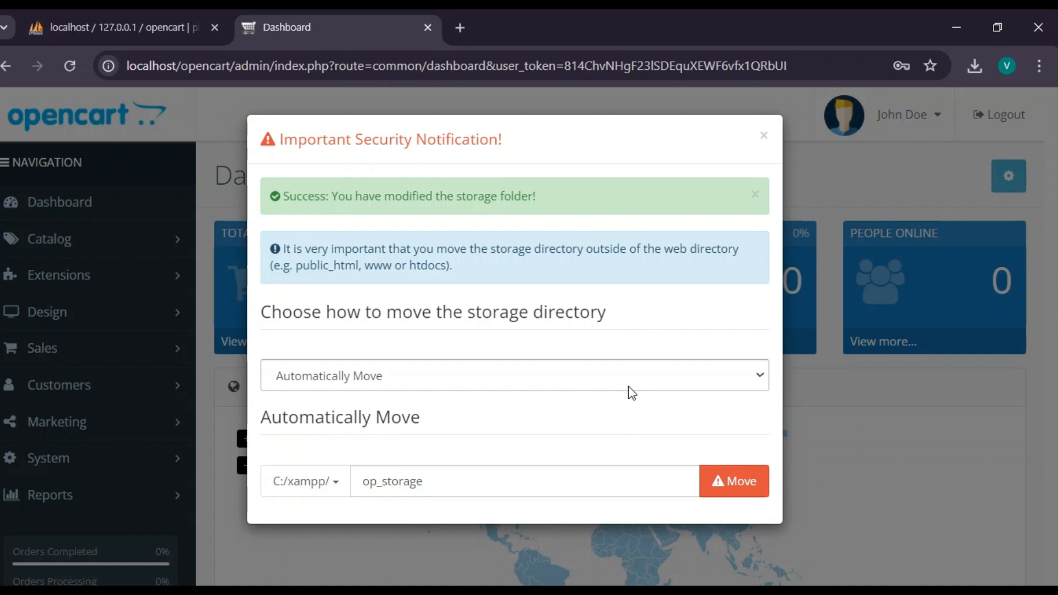
mouse_move(413, 226)
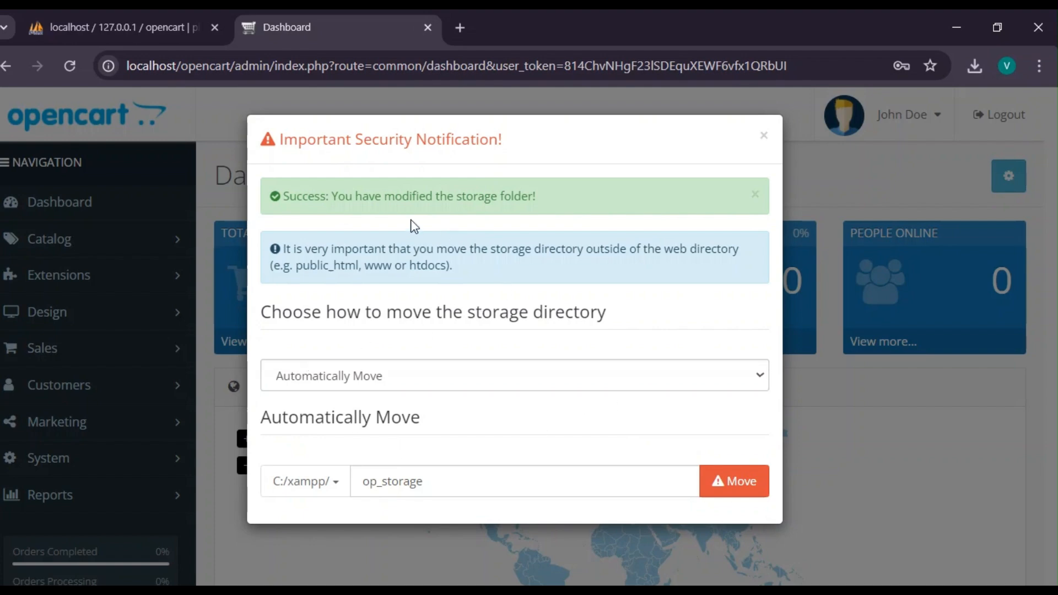
click(764, 135)
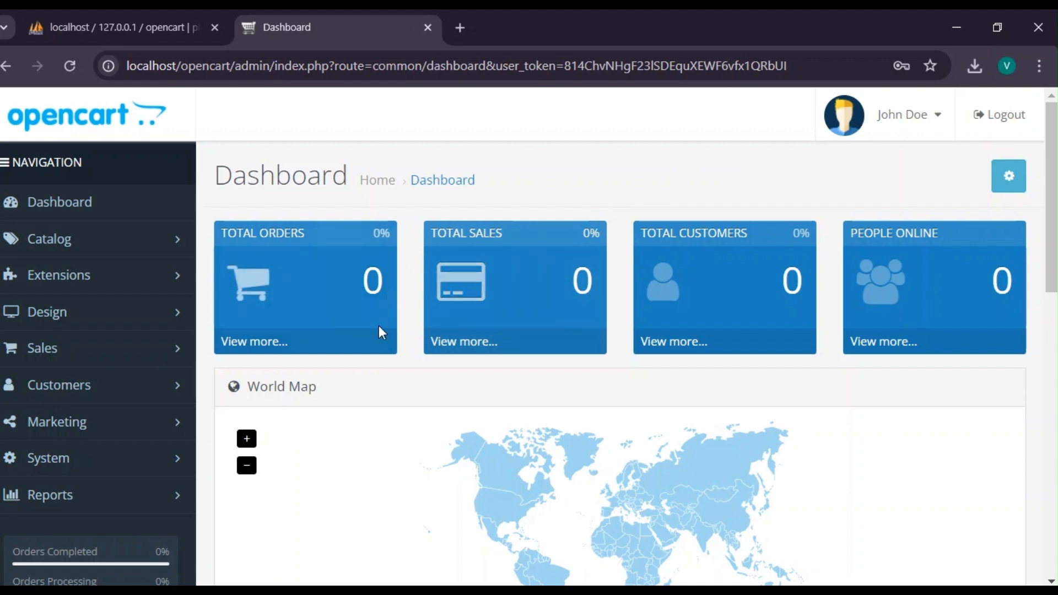
mouse_move(443, 378)
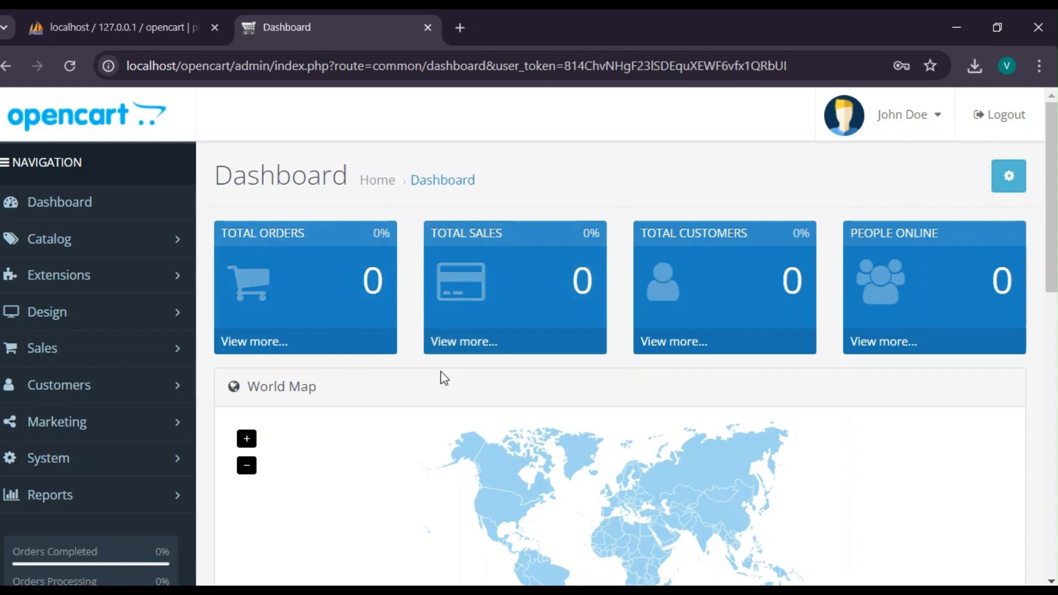
mouse_move(447, 421)
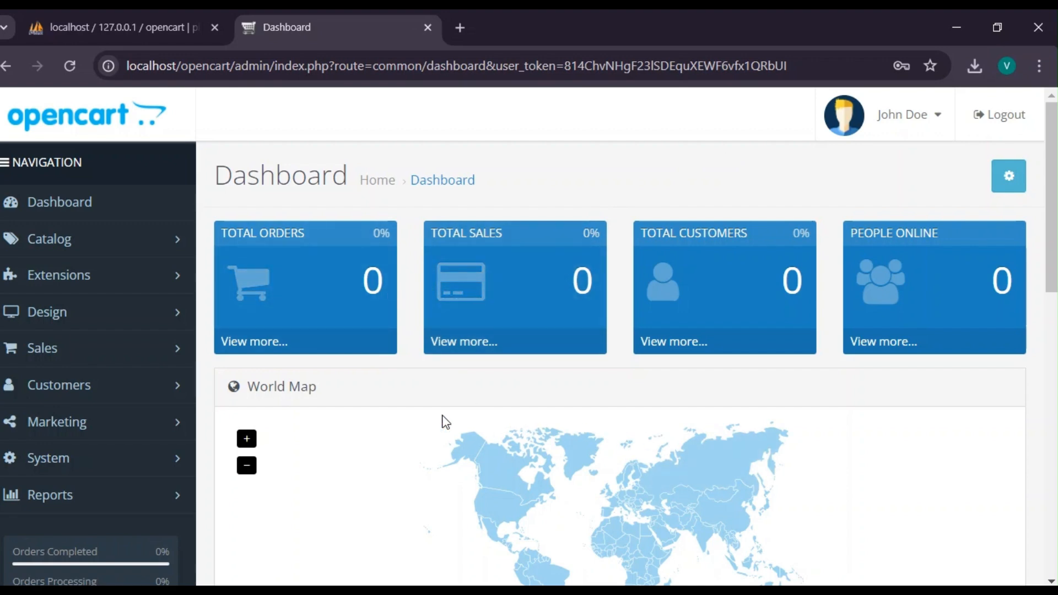
mouse_move(433, 136)
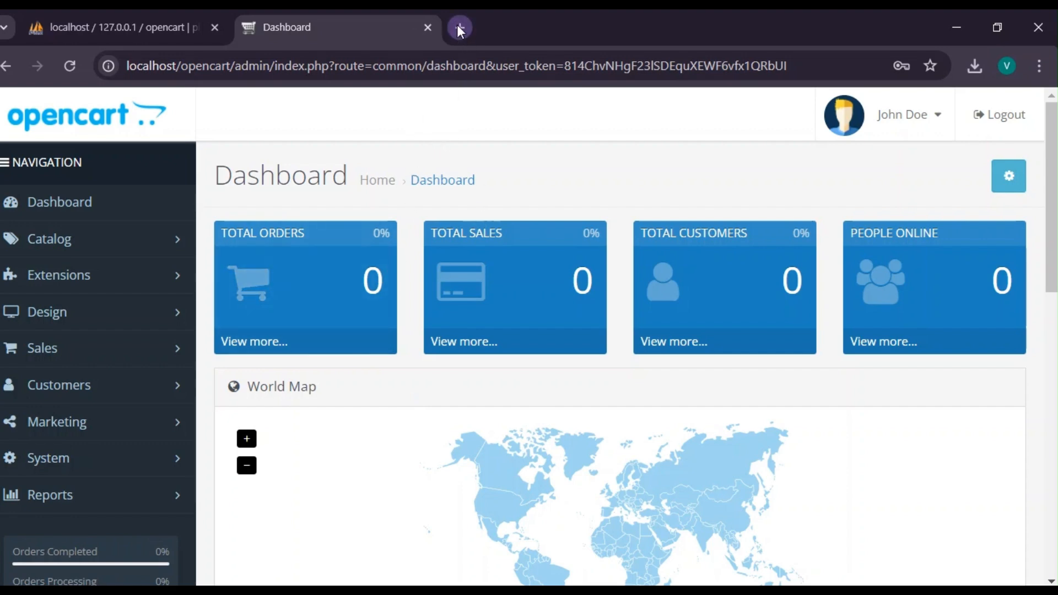
Open a new Chrome tab next to the OpenCart admin Dashboard.
click(459, 27)
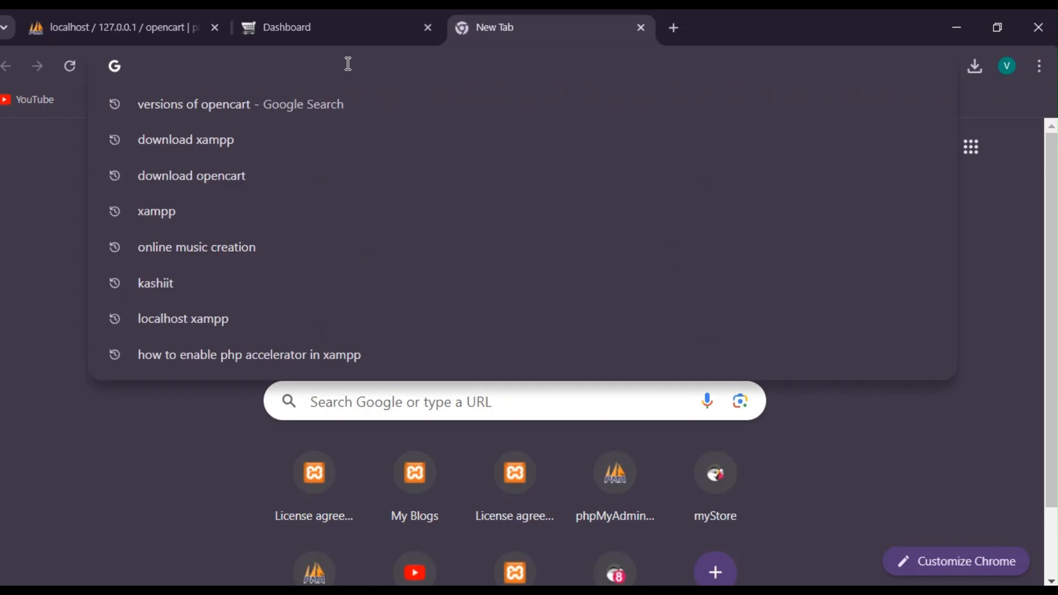
Navigate to localhost/opencart to load the 'Your Store' storefront.
text(localhost/phpmyadmin)
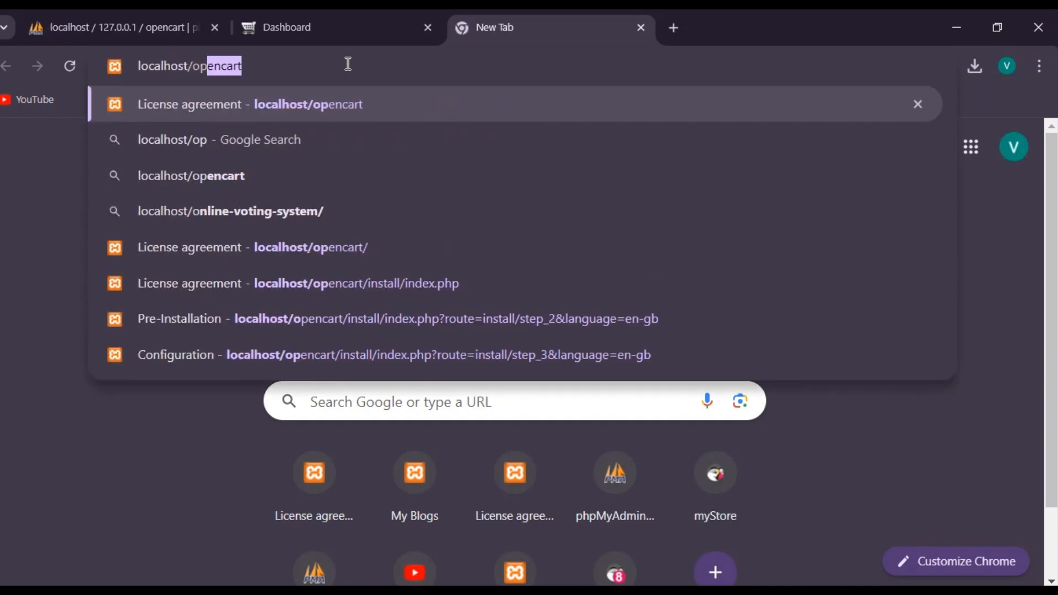
key(Enter)
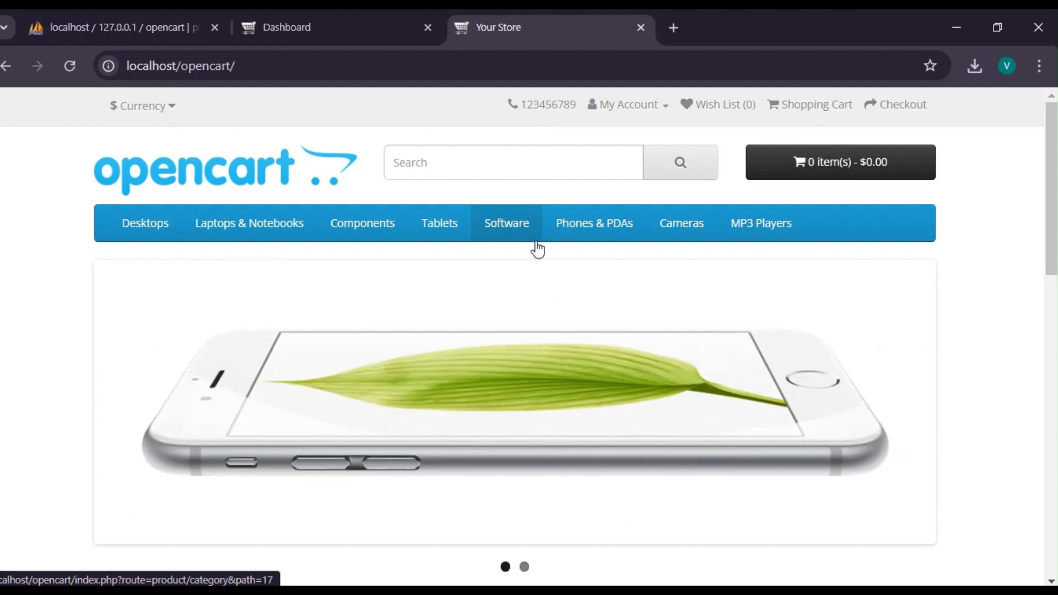
mouse_move(705, 410)
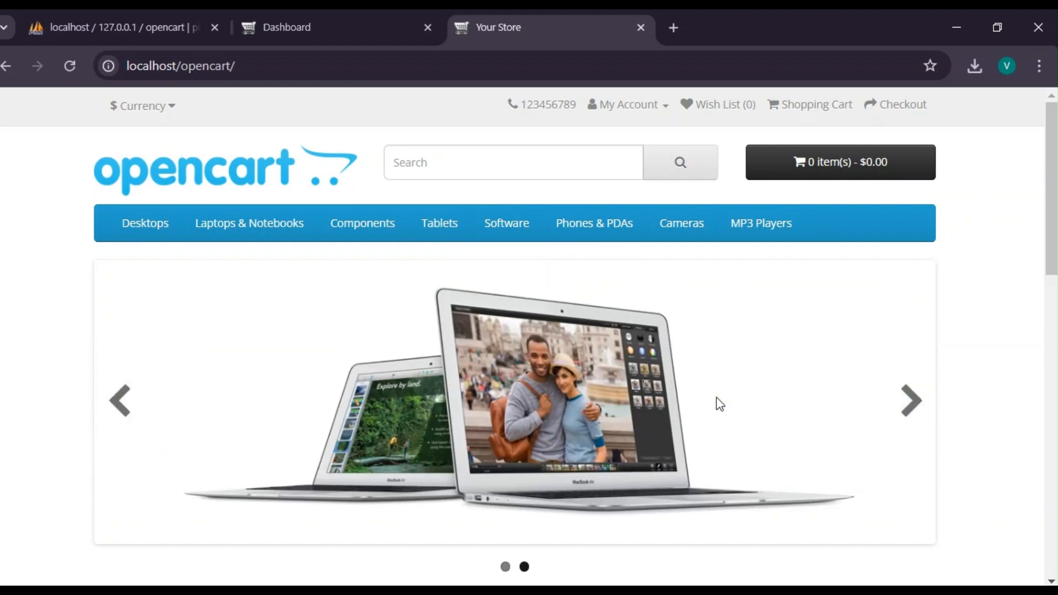
mouse_move(802, 489)
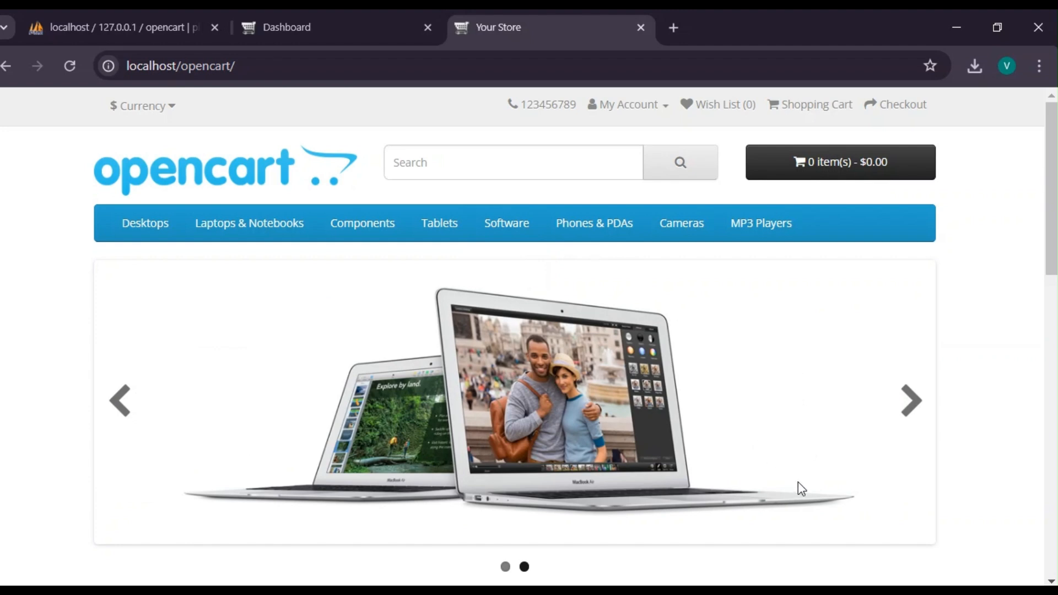
scroll(down, 3)
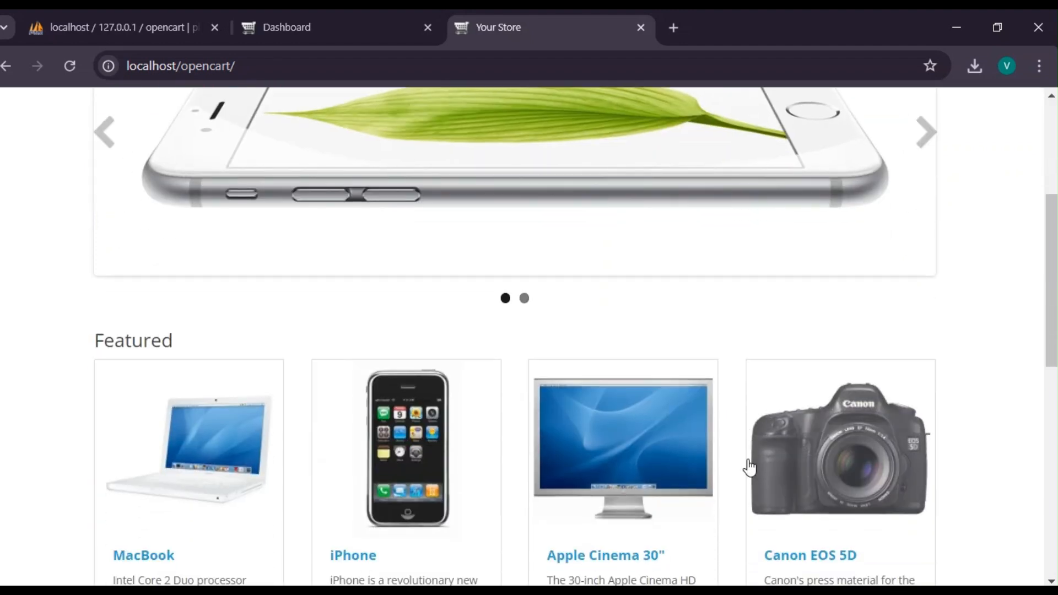